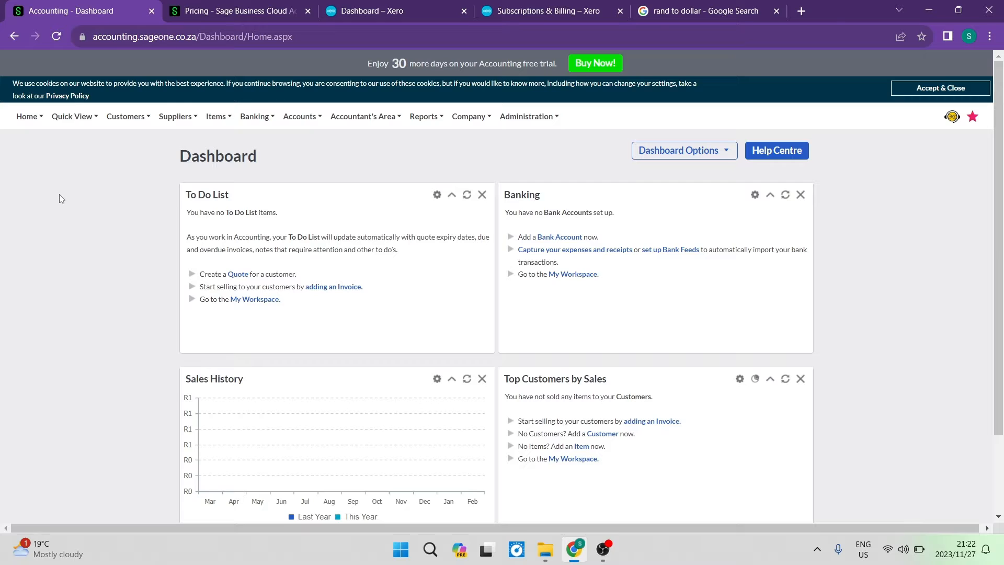
{"action": "mouse_move", "coordinate": [119, 178]}
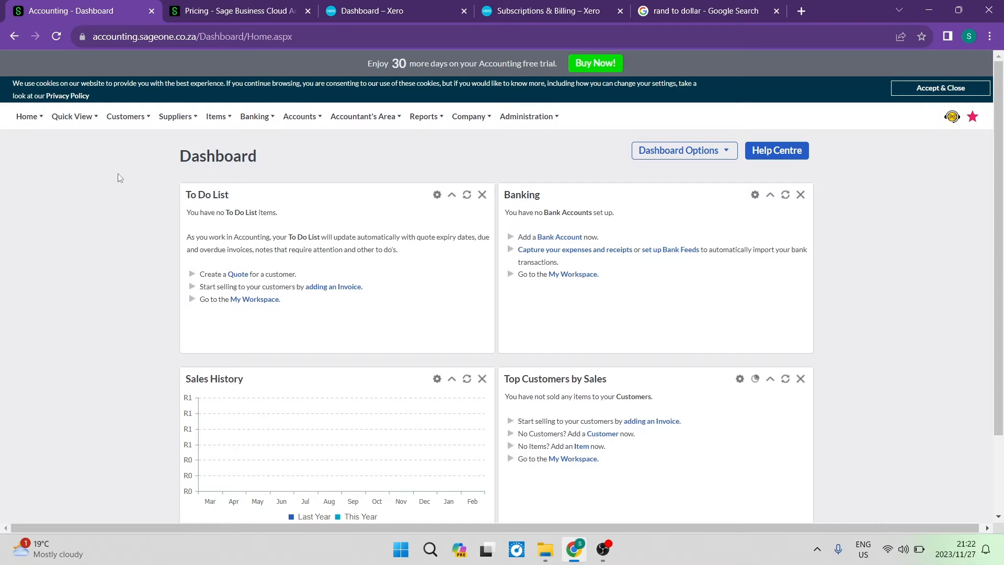
{"action": "mouse_move", "coordinate": [135, 166]}
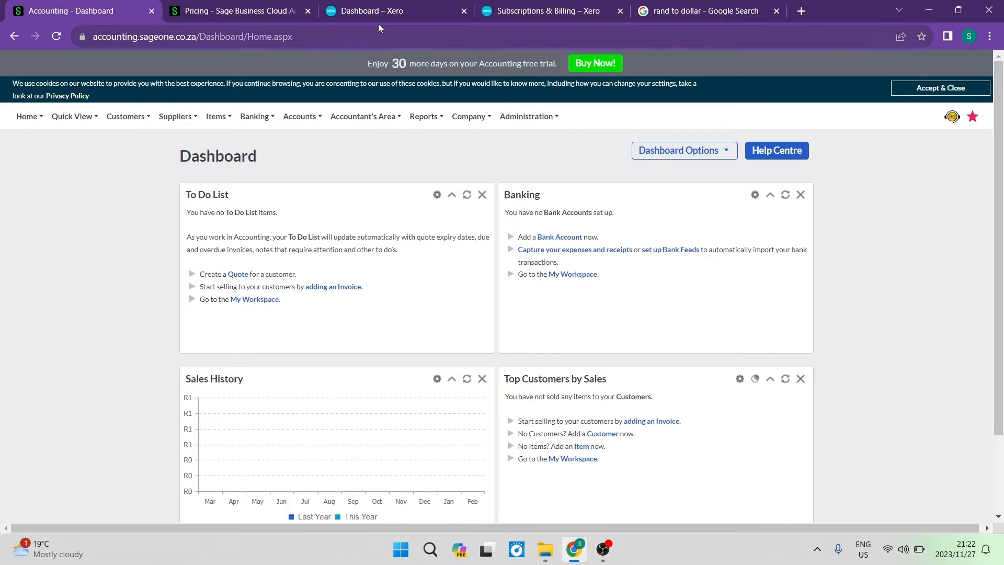
Step: Flip between the Sage and Xero dashboards several times to compare their layouts
{"action": "left_click", "coordinate": [379, 11]}
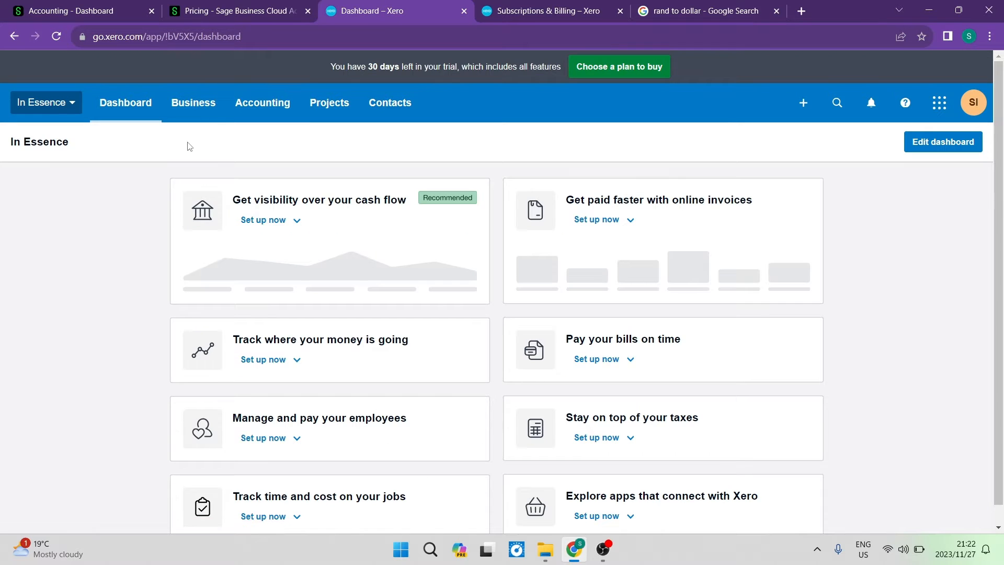
{"action": "left_click", "coordinate": [70, 10]}
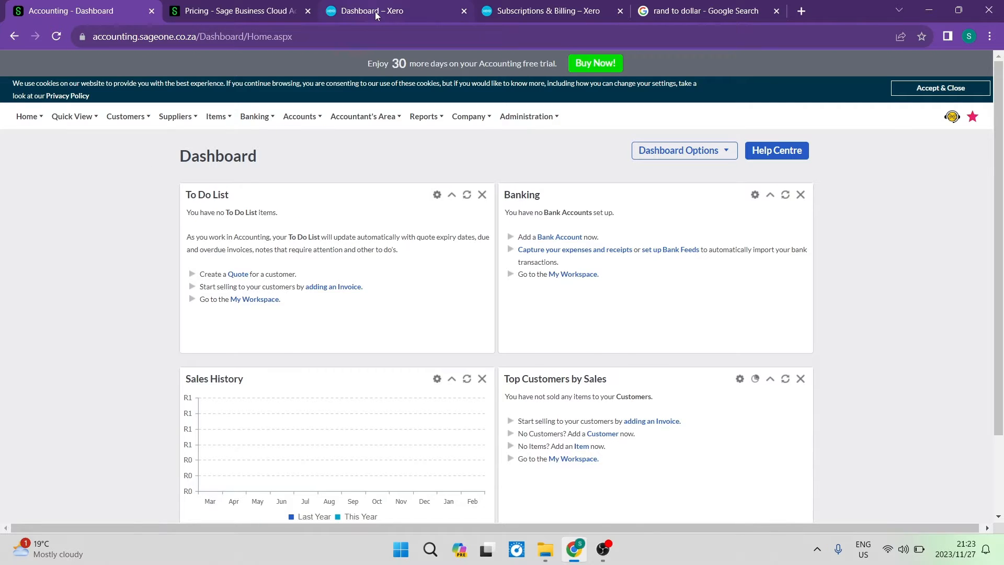
{"action": "left_click", "coordinate": [384, 11]}
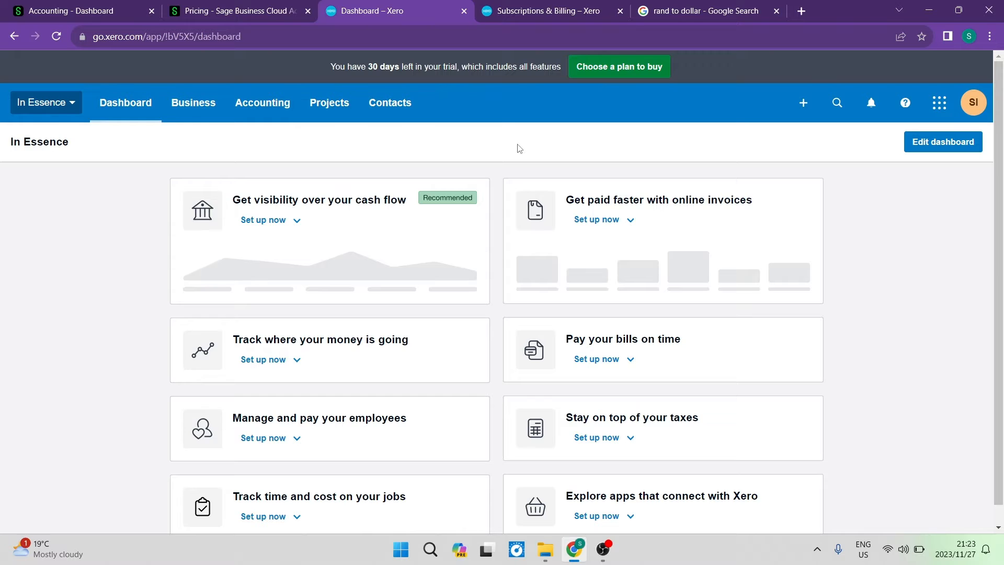
{"action": "mouse_move", "coordinate": [606, 171]}
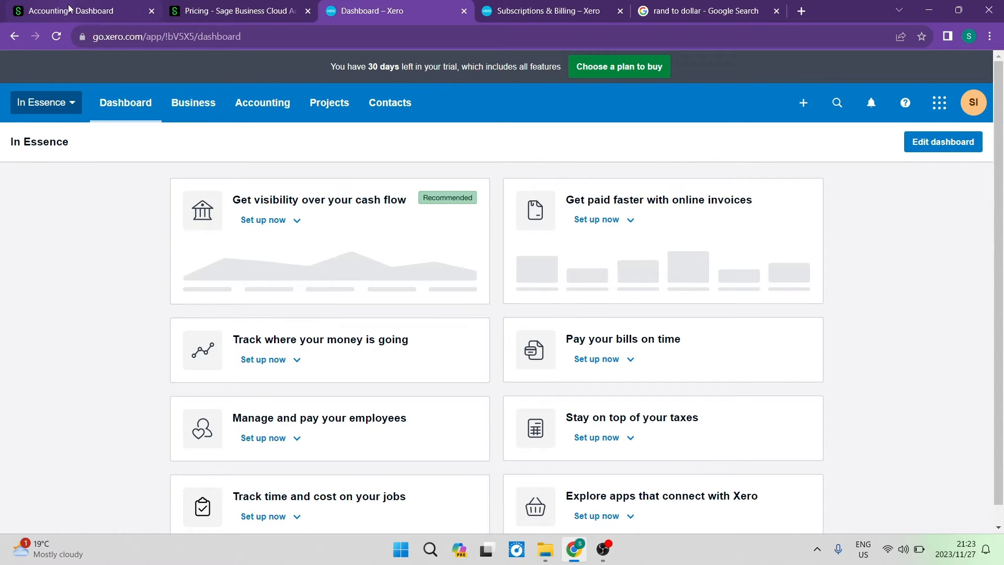
{"action": "left_click", "coordinate": [70, 11]}
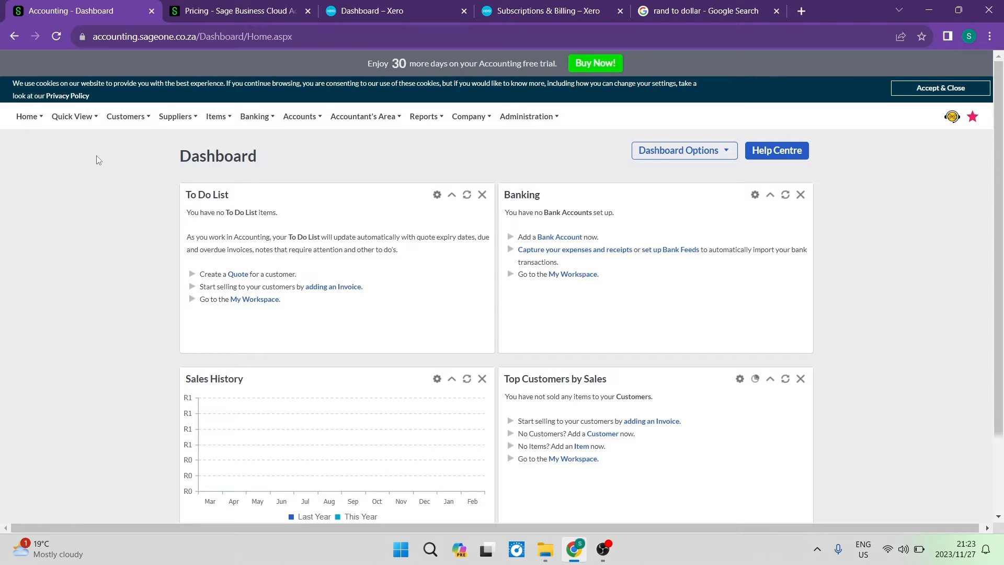
{"action": "mouse_move", "coordinate": [93, 172]}
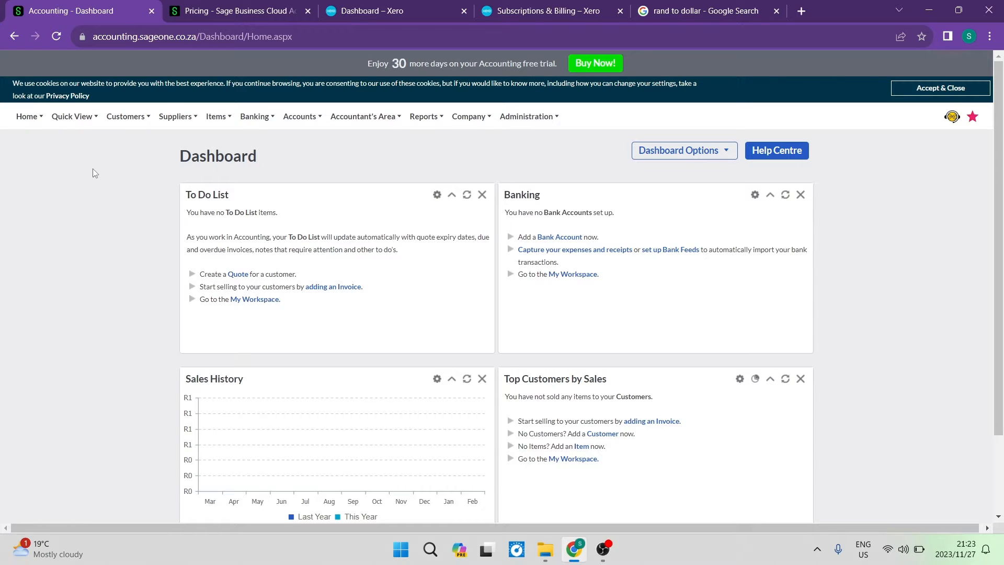
{"action": "mouse_move", "coordinate": [126, 169]}
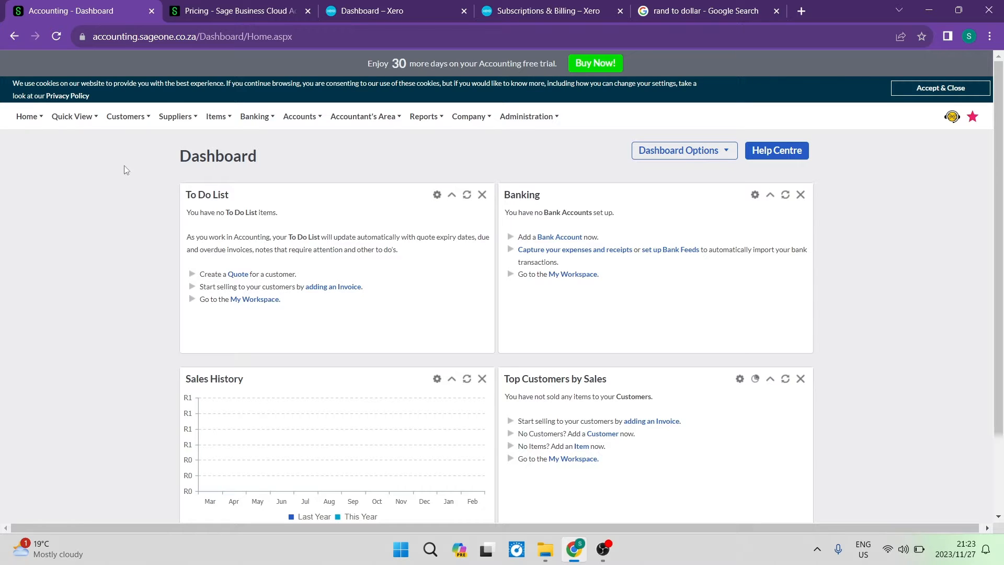
{"action": "left_click", "coordinate": [395, 11]}
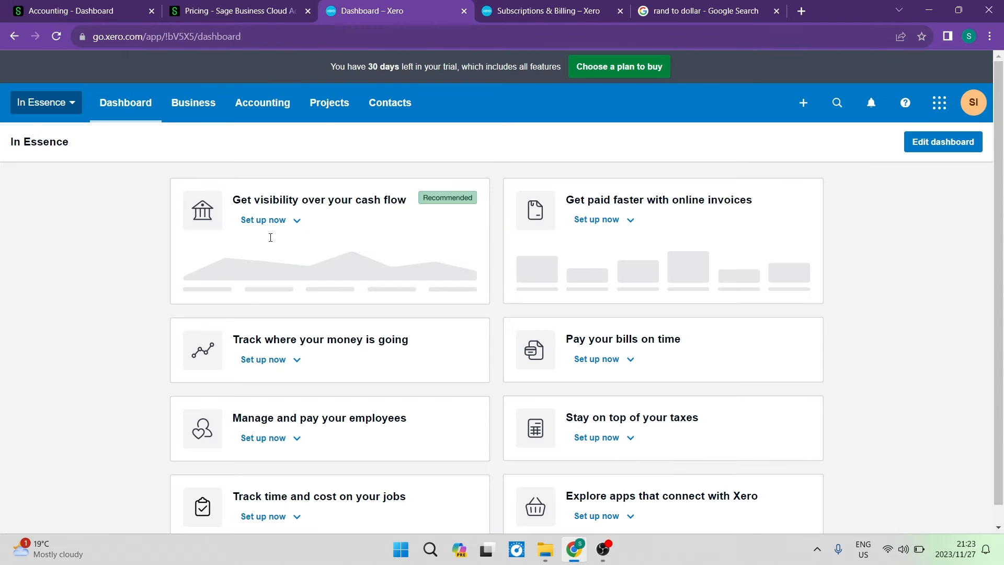
{"action": "left_click", "coordinate": [70, 10]}
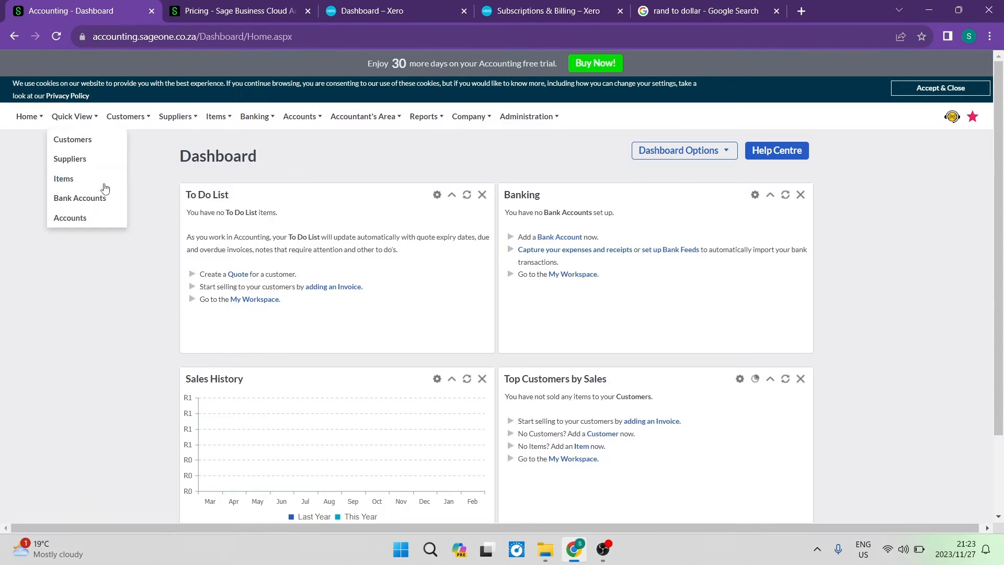
{"action": "mouse_move", "coordinate": [207, 195]}
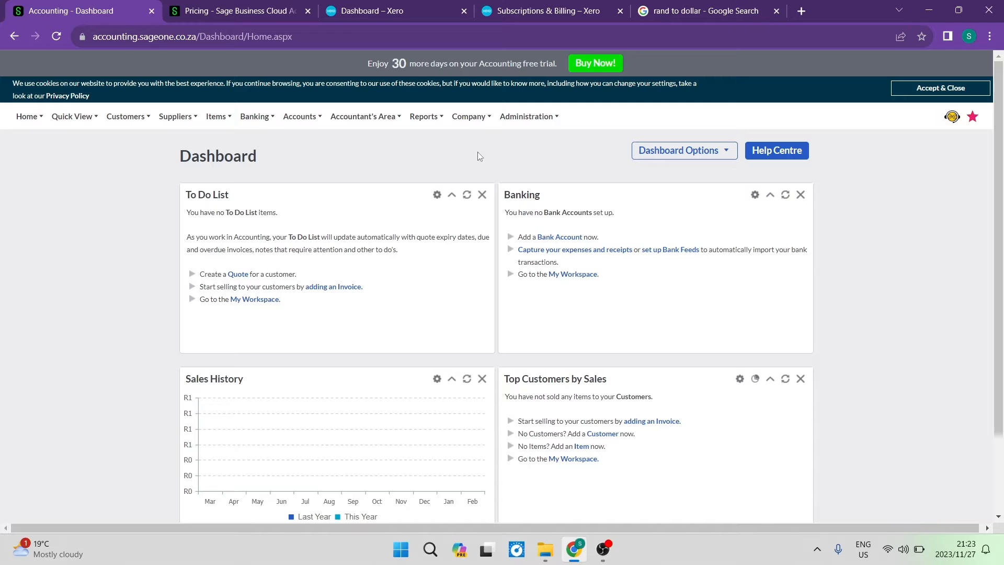
{"action": "mouse_move", "coordinate": [484, 165]}
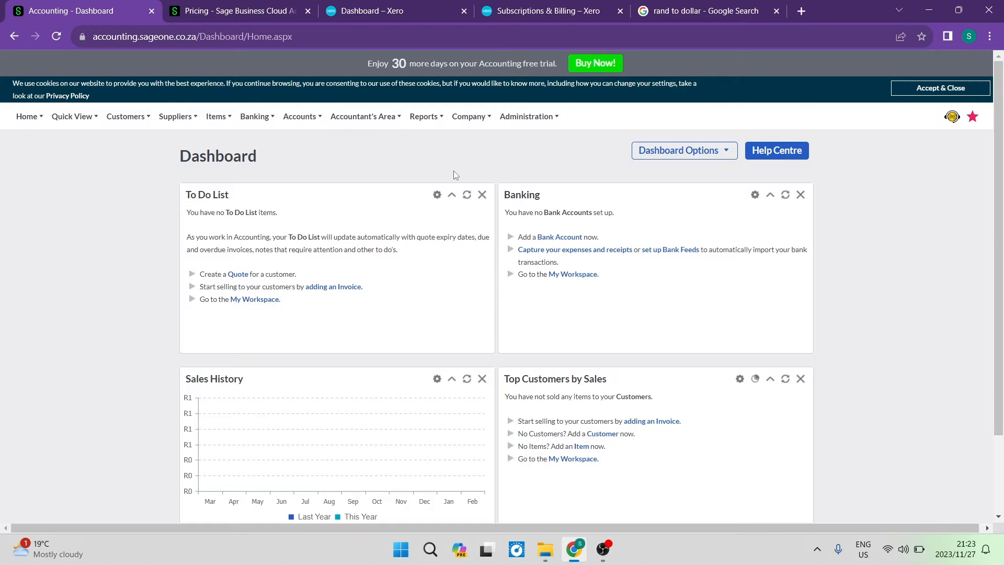
Step: Look through Sage's dashboard customisation, widget and favourites options without changing them
{"action": "left_click", "coordinate": [683, 150]}
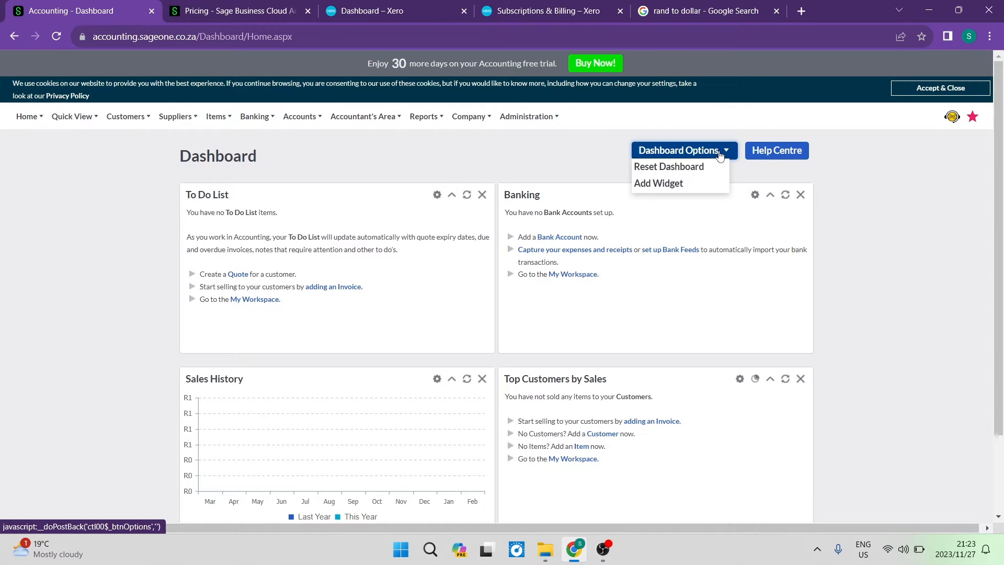
{"action": "left_click", "coordinate": [658, 183]}
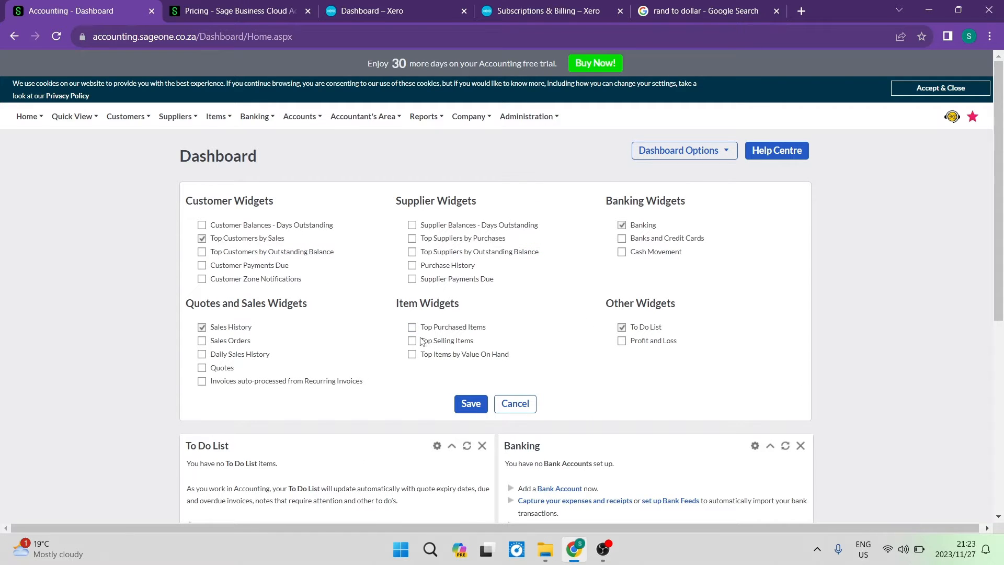
{"action": "mouse_move", "coordinate": [398, 193]}
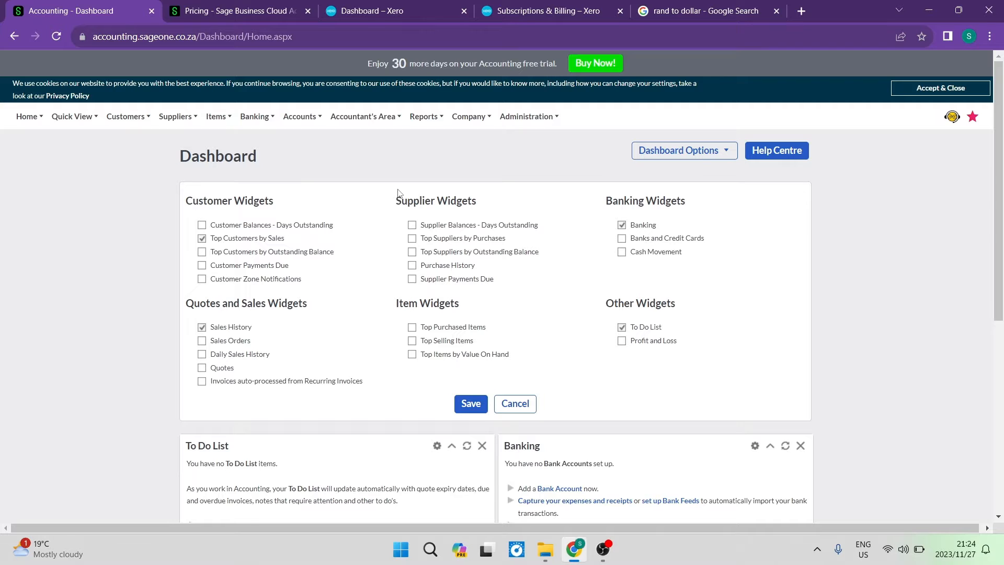
{"action": "mouse_move", "coordinate": [483, 162]}
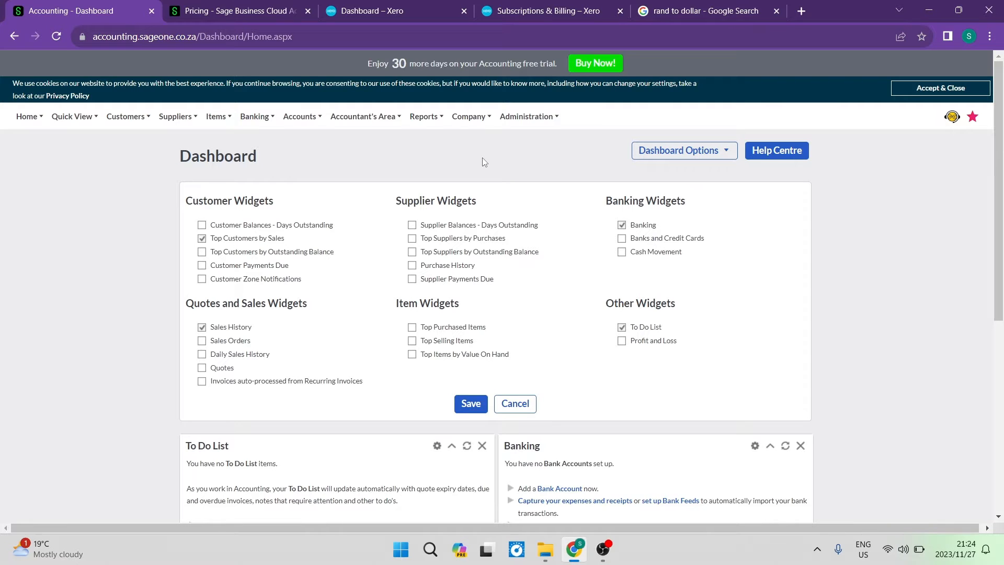
{"action": "mouse_move", "coordinate": [420, 417]}
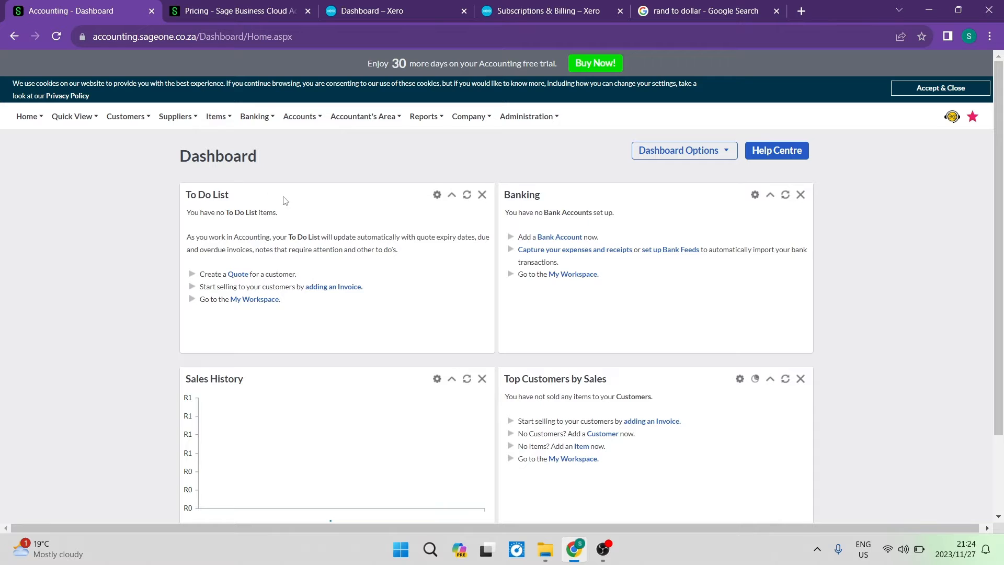
{"action": "left_click", "coordinate": [972, 116]}
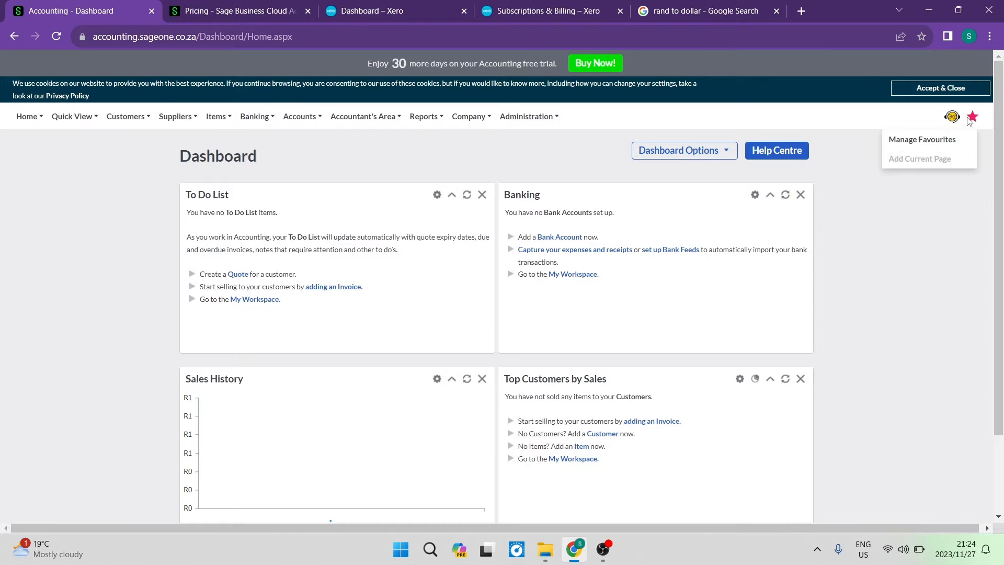
{"action": "left_click", "coordinate": [683, 150]}
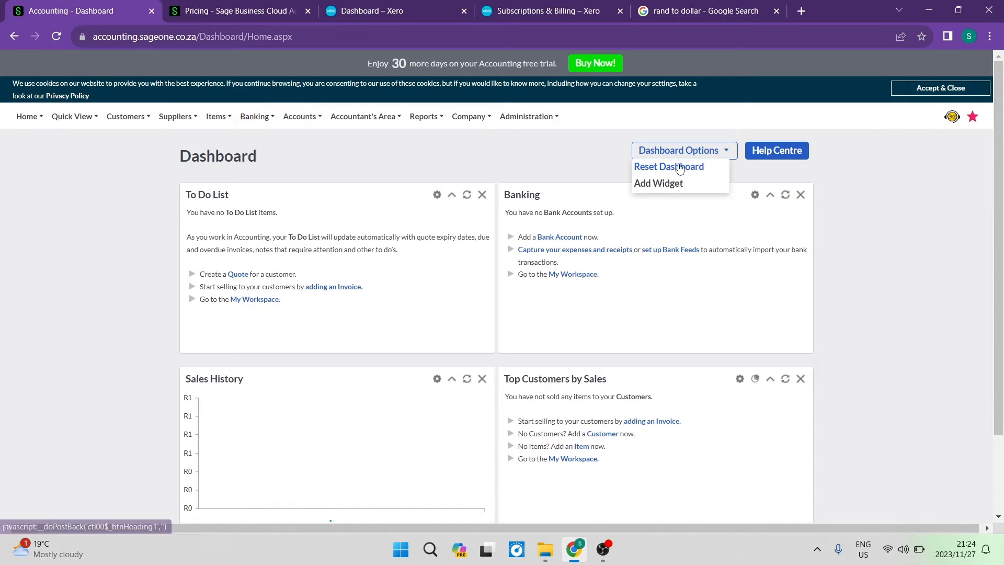
{"action": "left_click", "coordinate": [971, 116]}
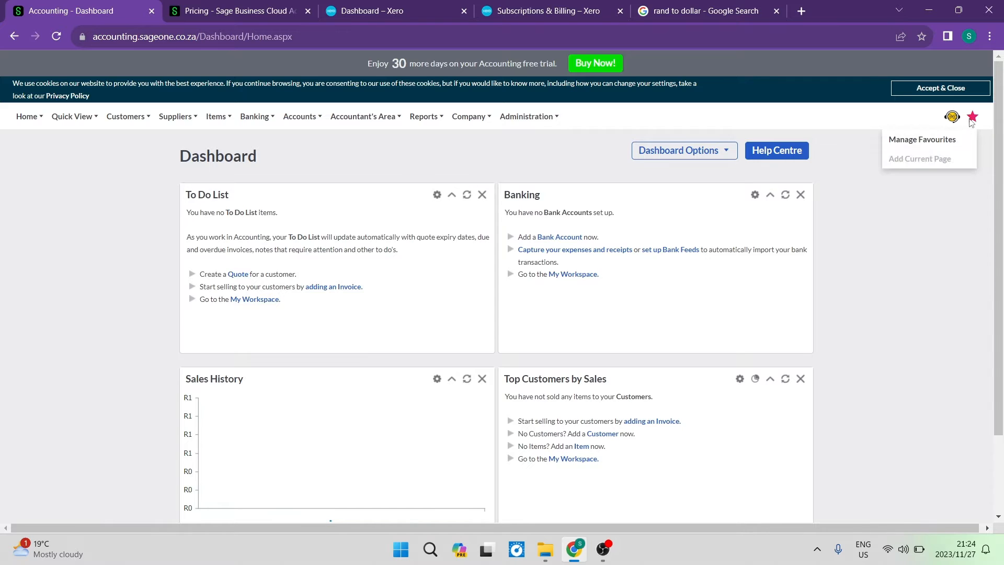
{"action": "left_click", "coordinate": [439, 175]}
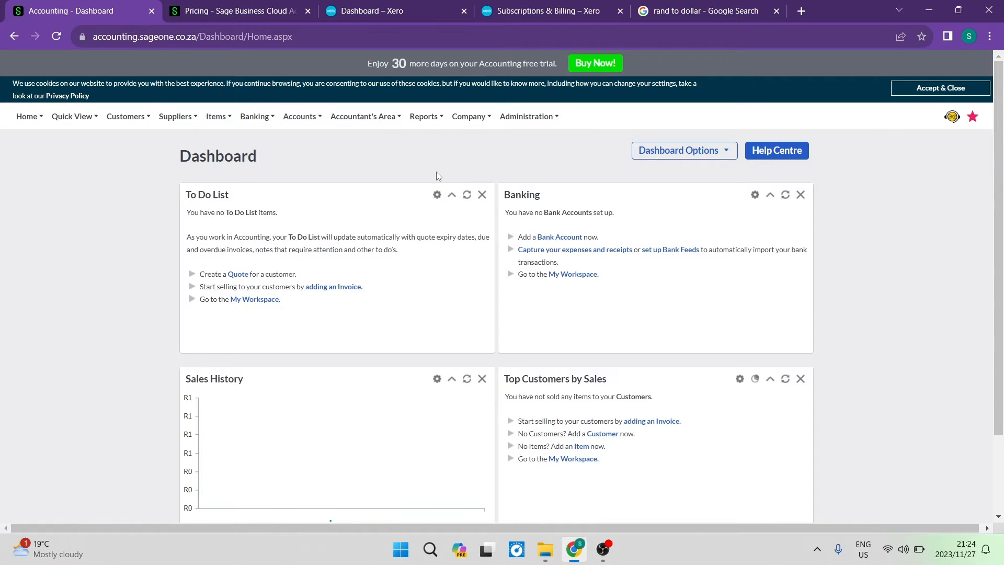
Step: Browse the Dashboards, Quick View, Accounts, Customers and Suppliers menus
{"action": "left_click", "coordinate": [27, 116]}
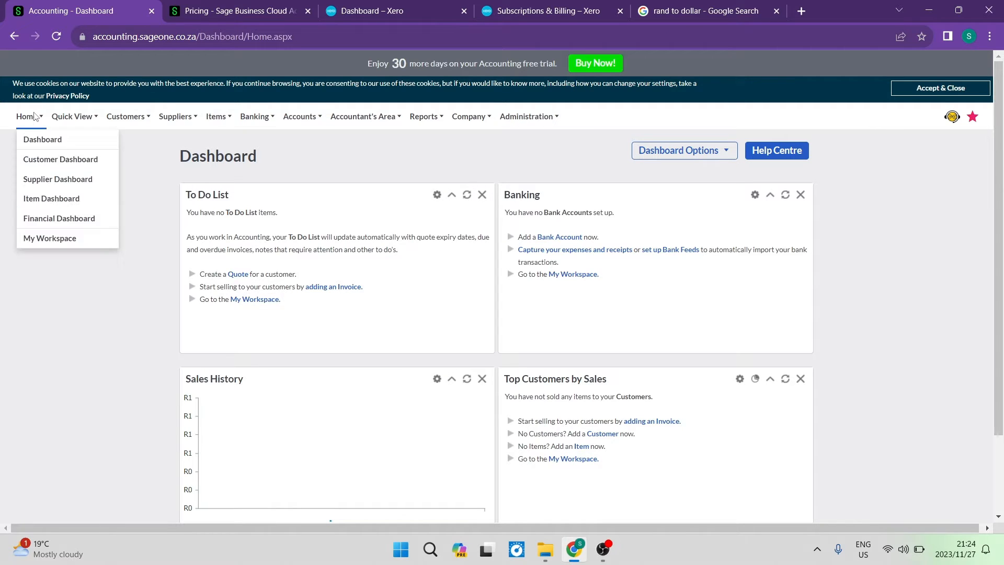
{"action": "left_click", "coordinate": [71, 116]}
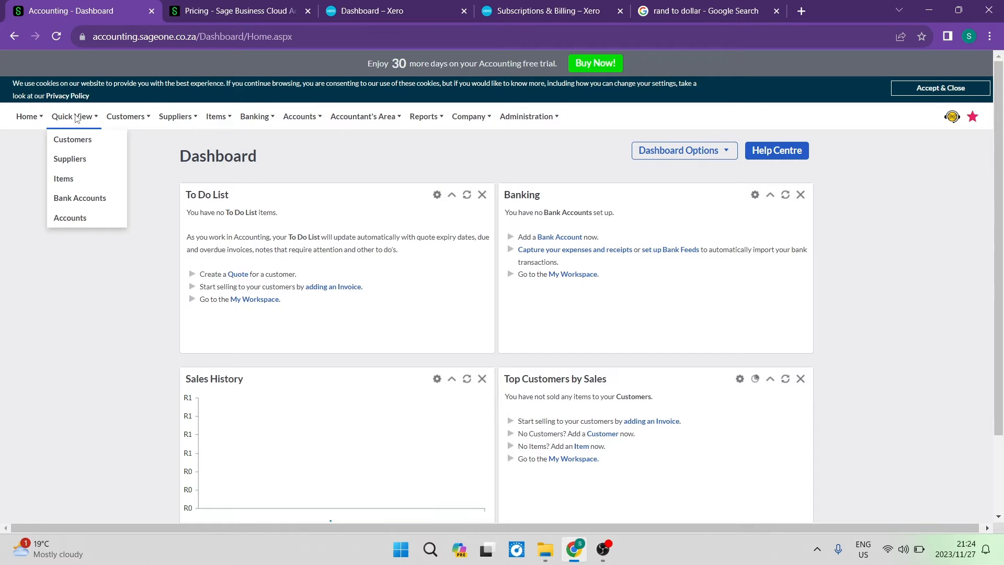
{"action": "left_click", "coordinate": [174, 117]}
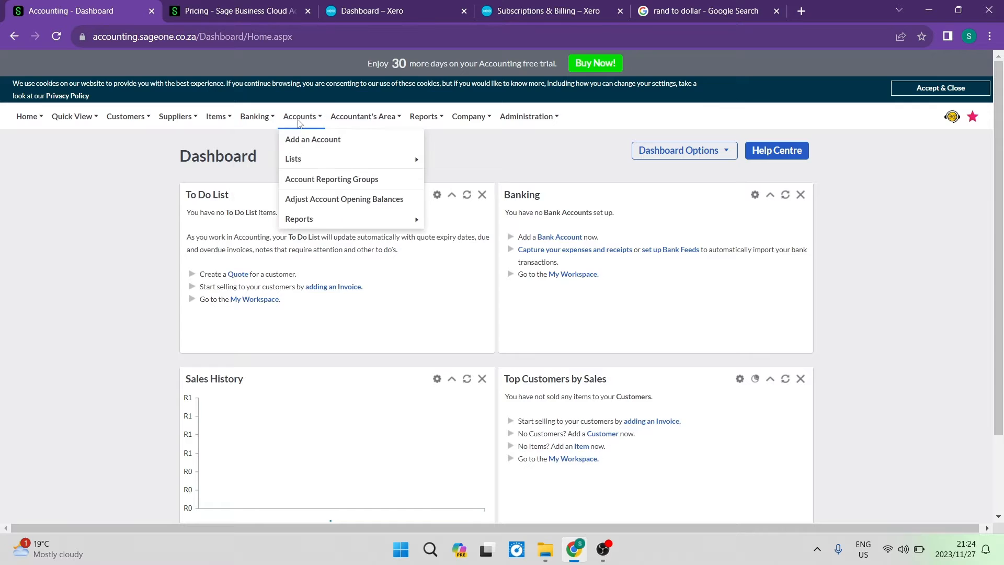
{"action": "left_click", "coordinate": [27, 116]}
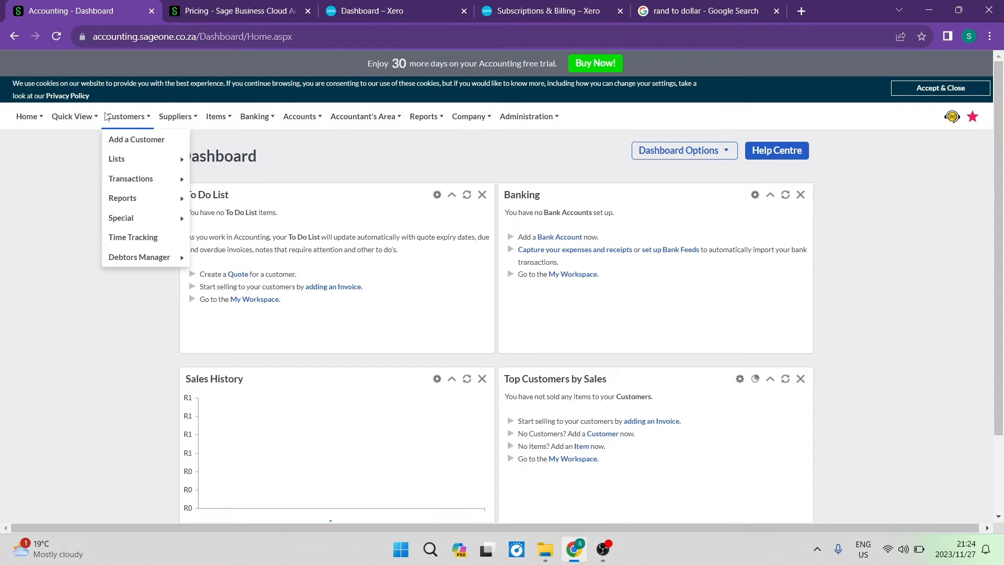
{"action": "mouse_move", "coordinate": [136, 121]}
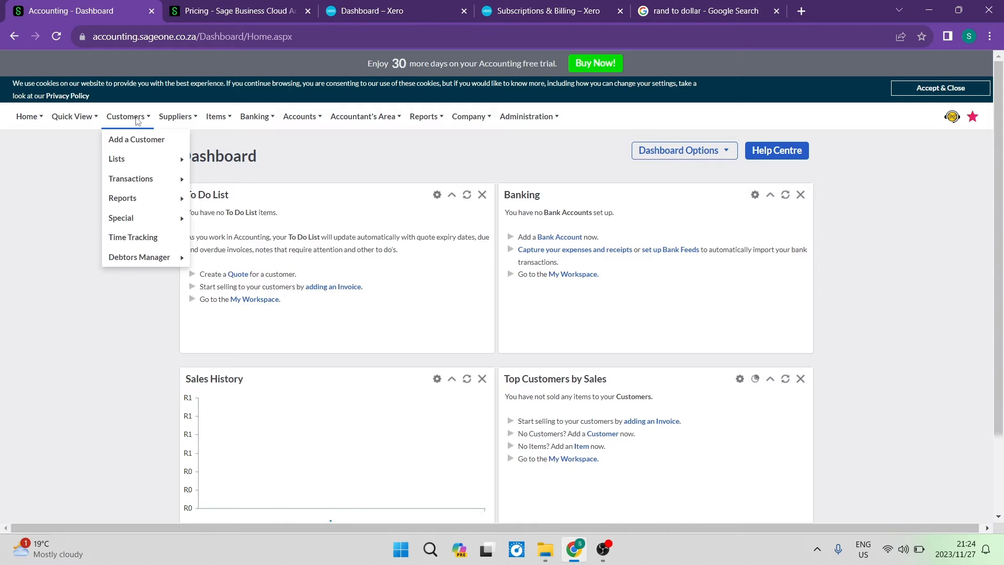
{"action": "left_click", "coordinate": [175, 116]}
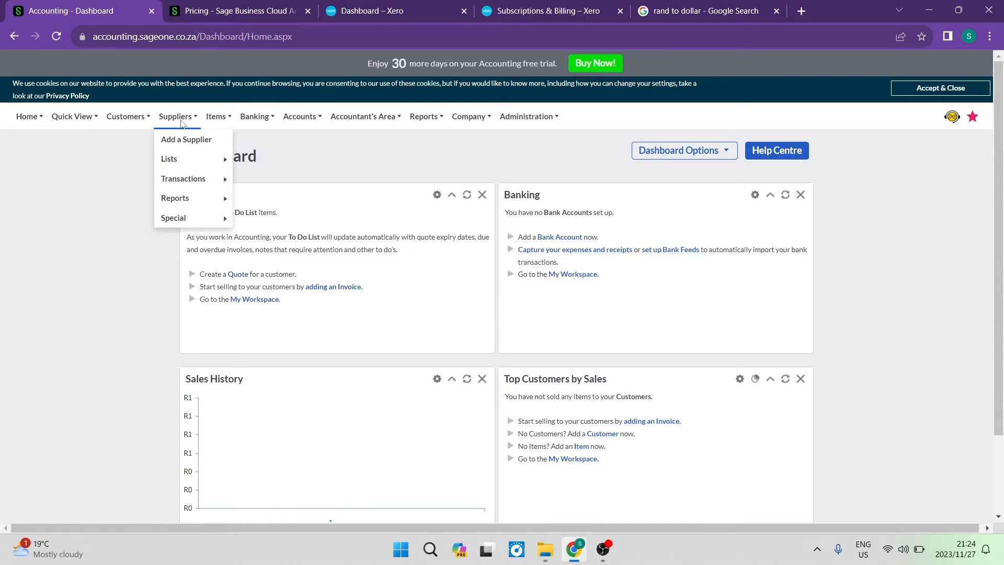
{"action": "left_click", "coordinate": [299, 117]}
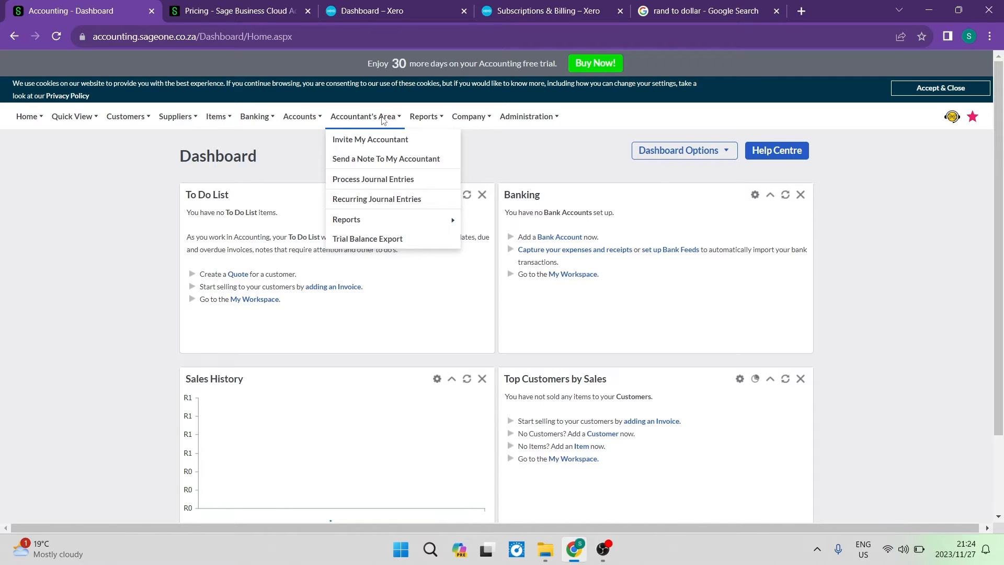
{"action": "mouse_move", "coordinate": [399, 135]}
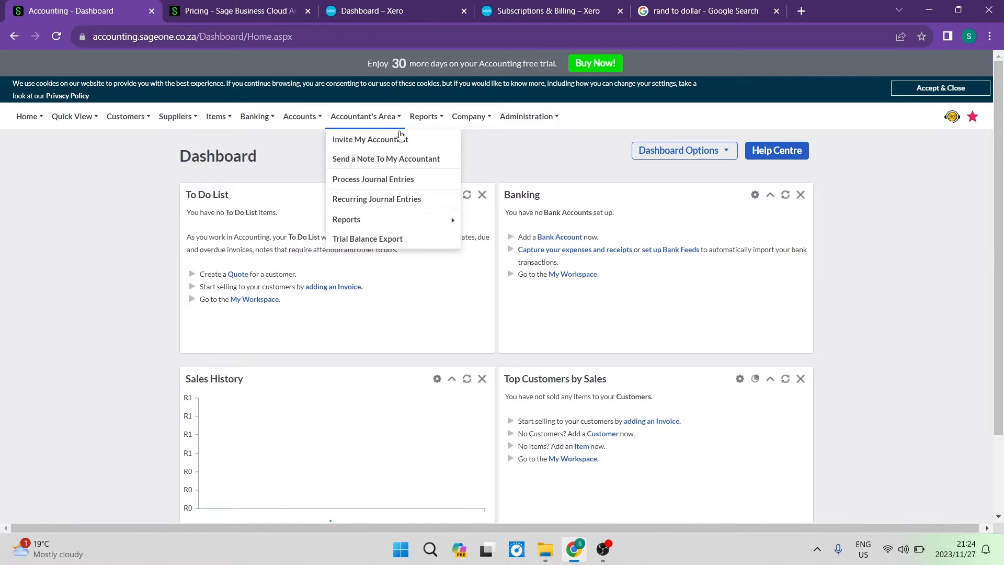
Step: Browse the Reports, Company and Administration menus, then dismiss them
{"action": "left_click", "coordinate": [423, 116]}
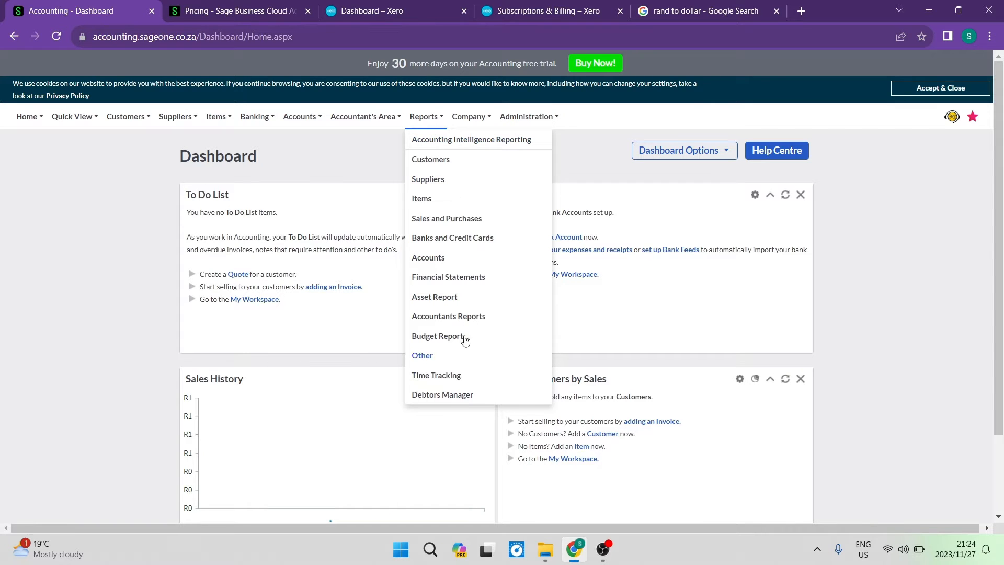
{"action": "left_click", "coordinate": [469, 116]}
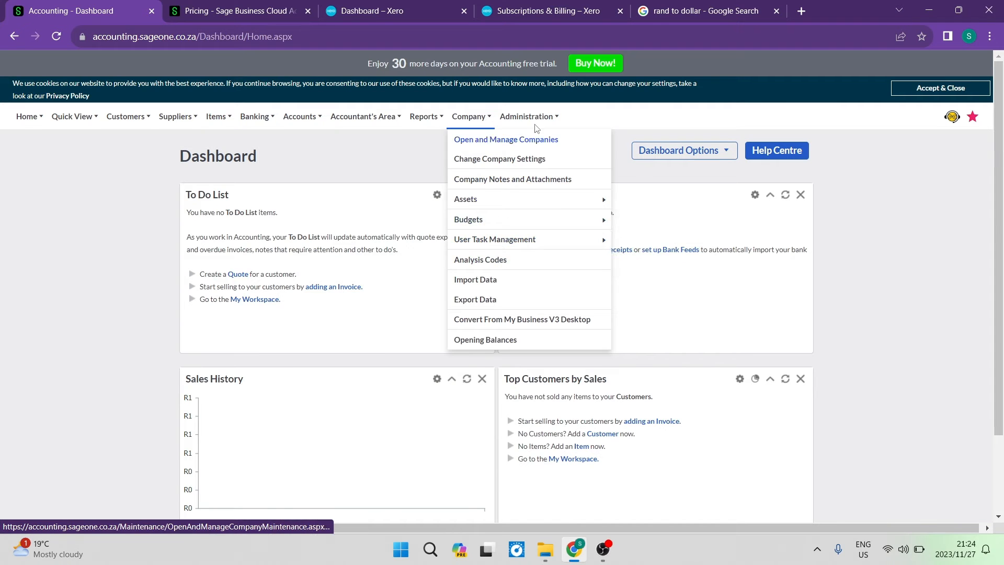
{"action": "left_click", "coordinate": [526, 116]}
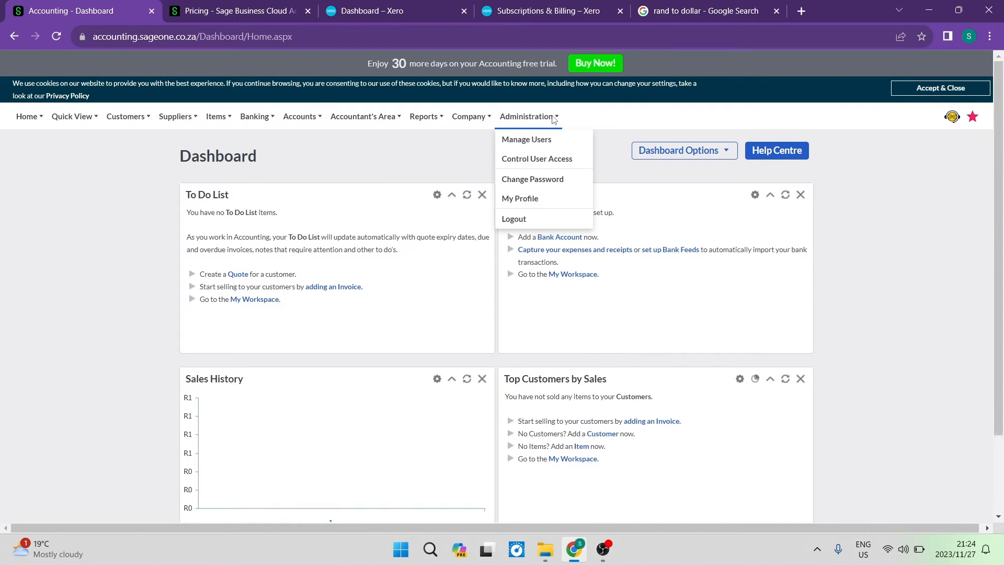
{"action": "left_click", "coordinate": [110, 190]}
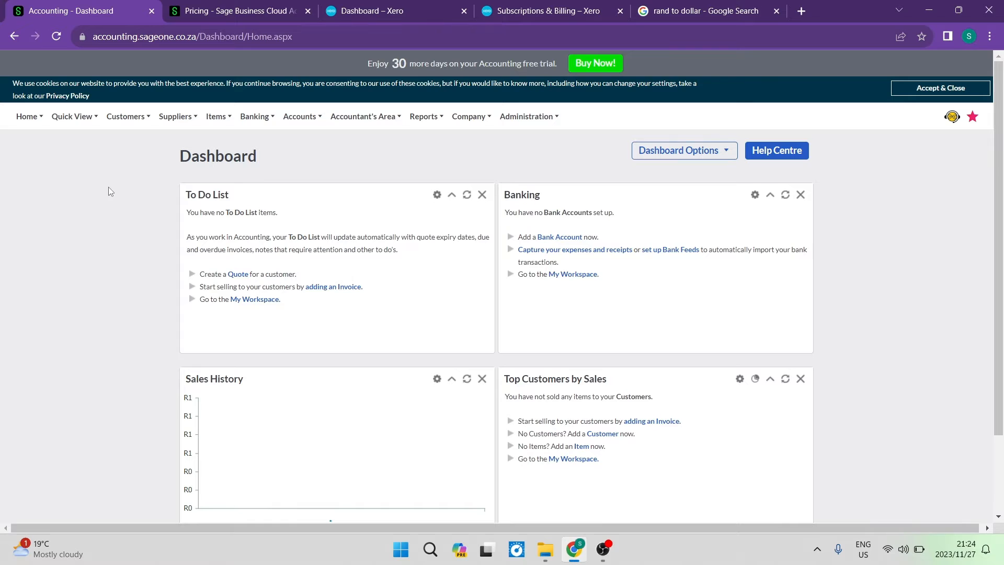
Step: Go to Home > My Workspace and start a new customer quote from its shortcuts
{"action": "left_click", "coordinate": [28, 117]}
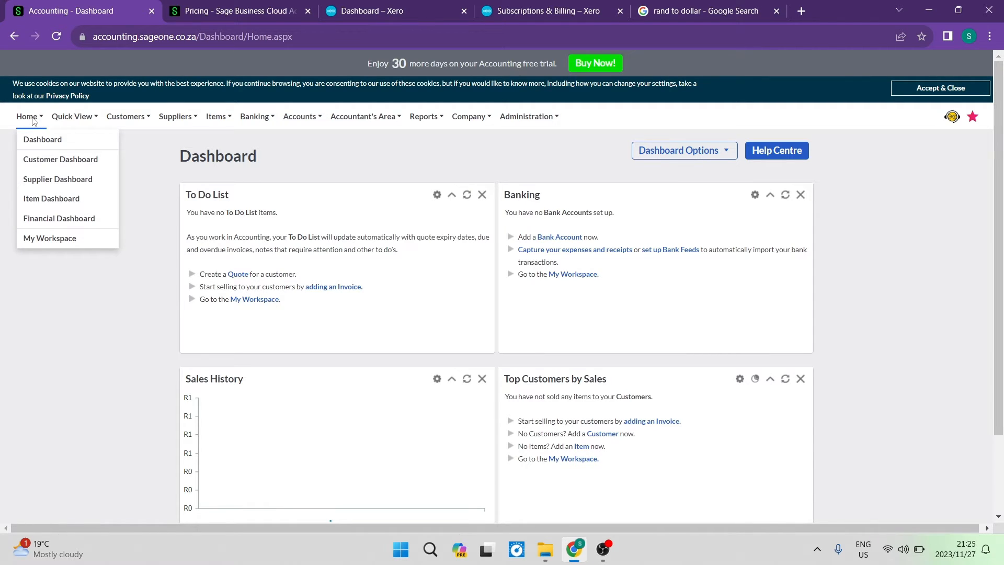
{"action": "left_click", "coordinate": [57, 181]}
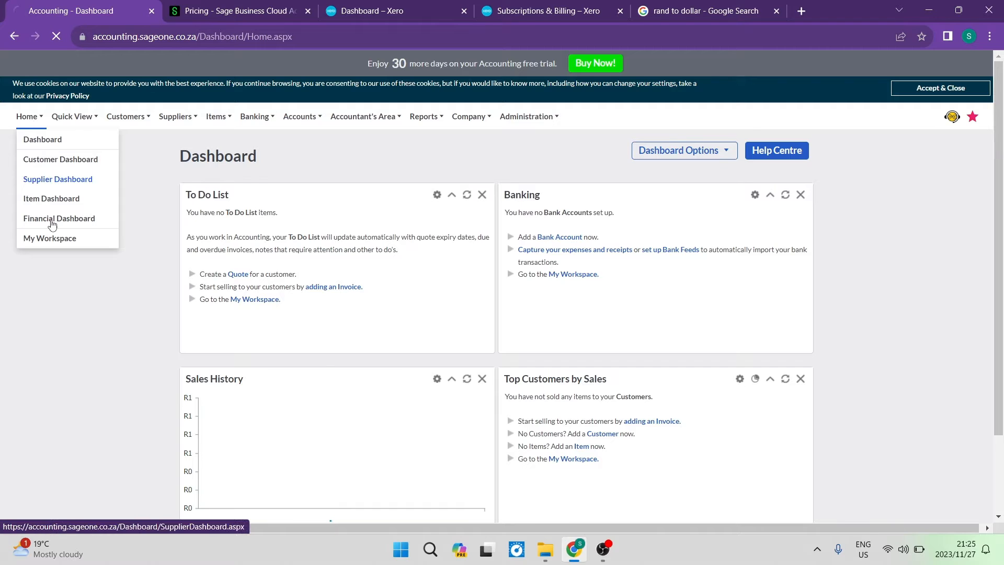
{"action": "left_click", "coordinate": [49, 237]}
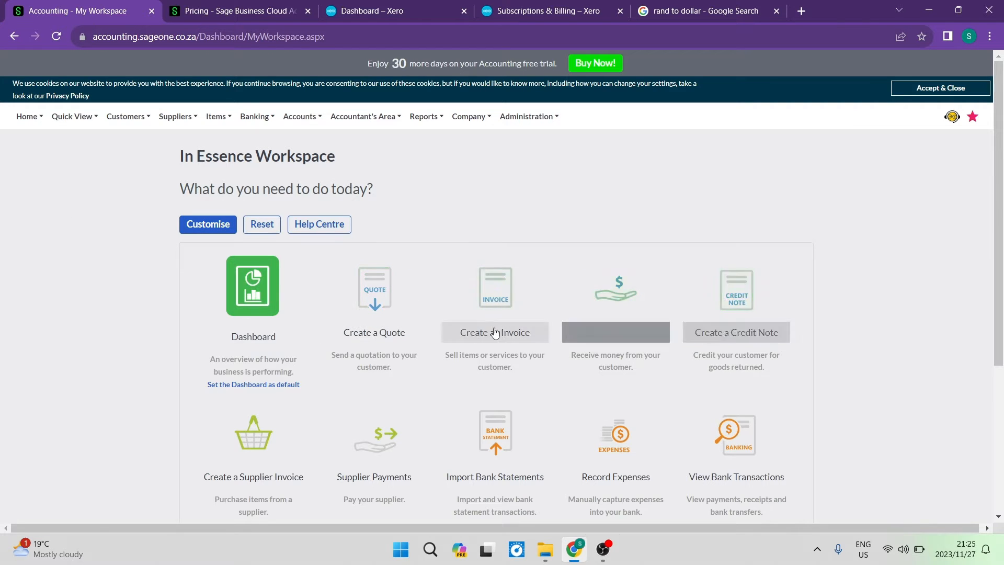
{"action": "mouse_move", "coordinate": [494, 295]}
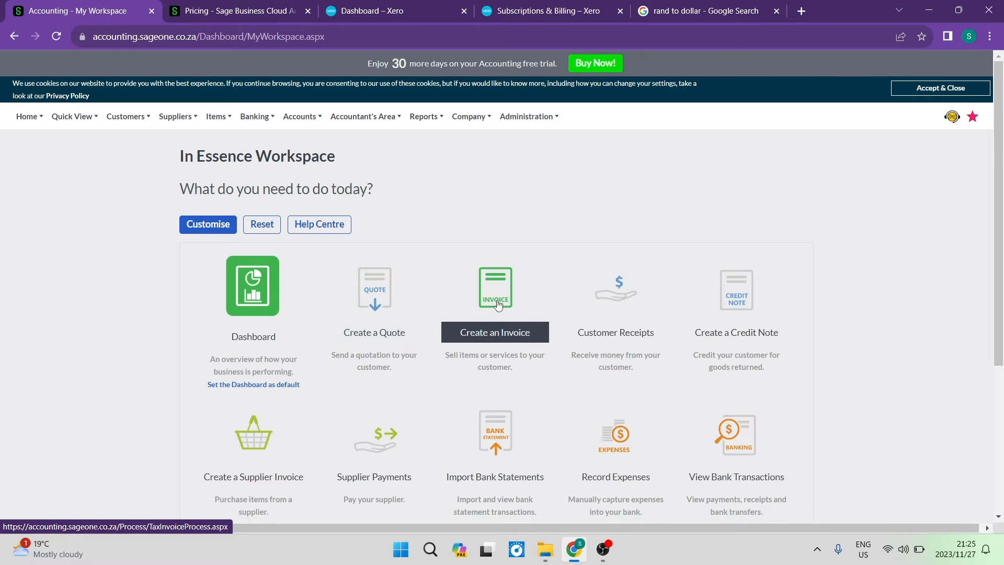
{"action": "left_click", "coordinate": [375, 295]}
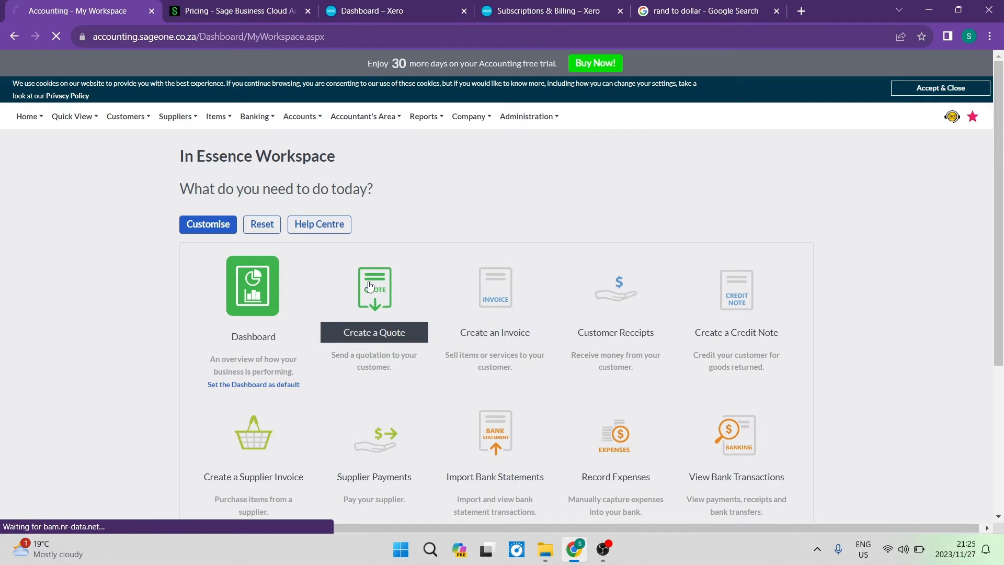
Step: Bring up blank quote QUO0000001 and check its Layout and Sales Rep dropdowns, leaving them unchanged
{"action": "left_click", "coordinate": [374, 285]}
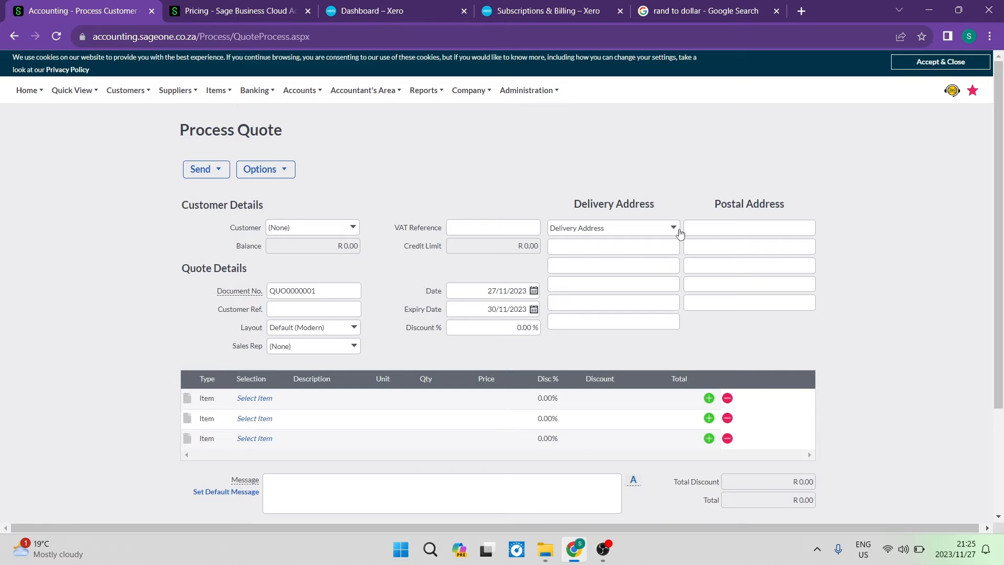
{"action": "mouse_move", "coordinate": [736, 199]}
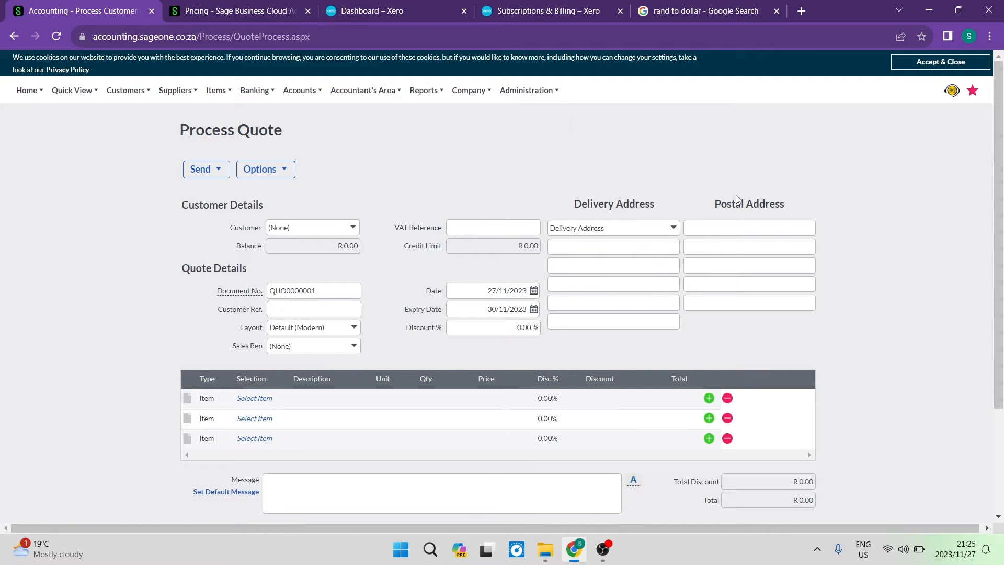
{"action": "scroll", "scroll_direction": "down", "scroll_amount": 3}
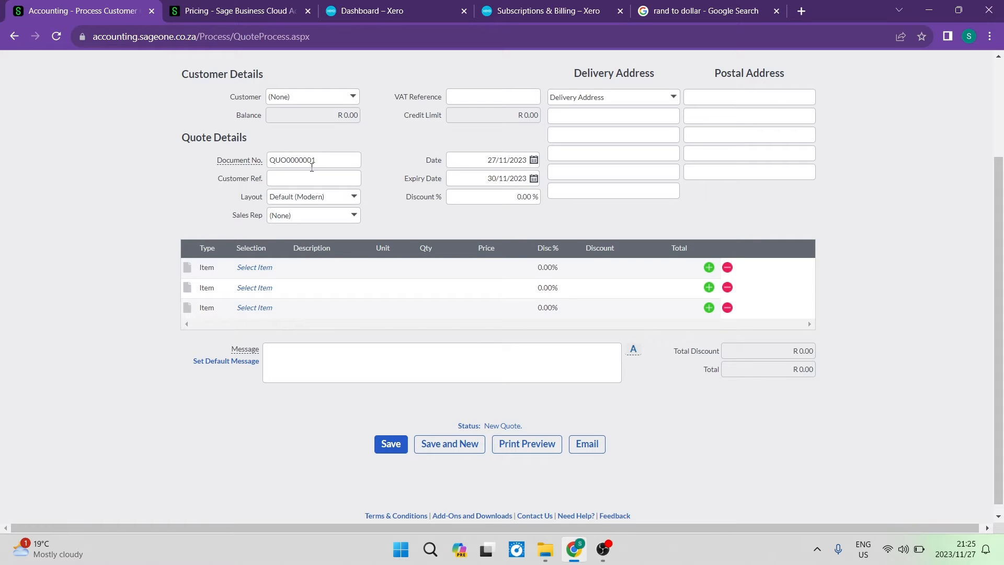
{"action": "mouse_move", "coordinate": [338, 199]}
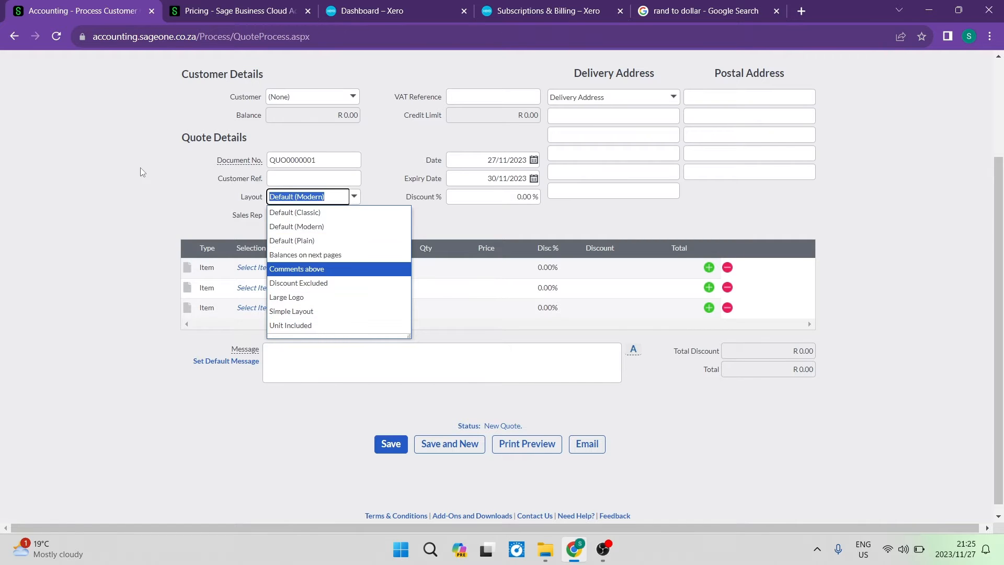
{"action": "left_click", "coordinate": [352, 214]}
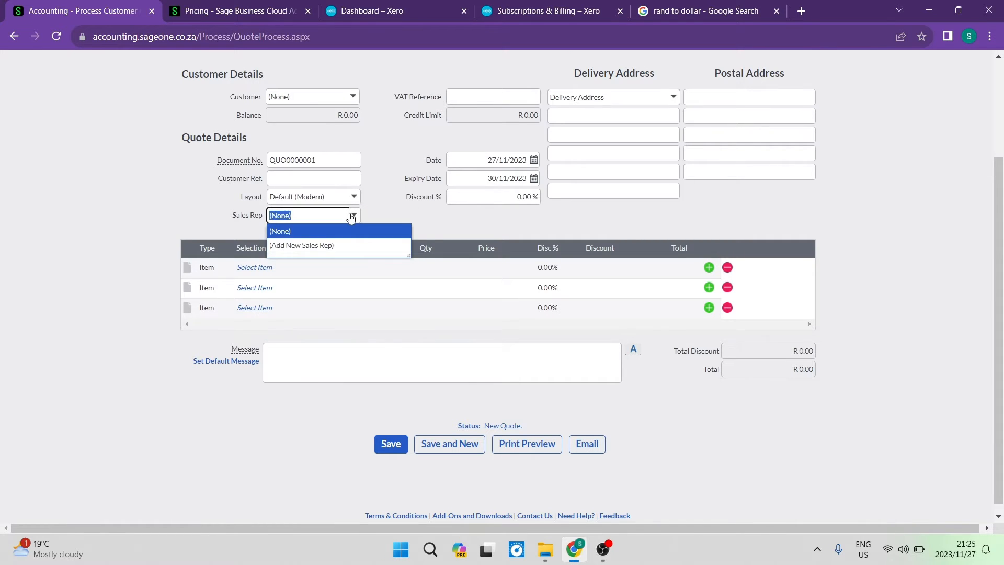
{"action": "left_click", "coordinate": [281, 231]}
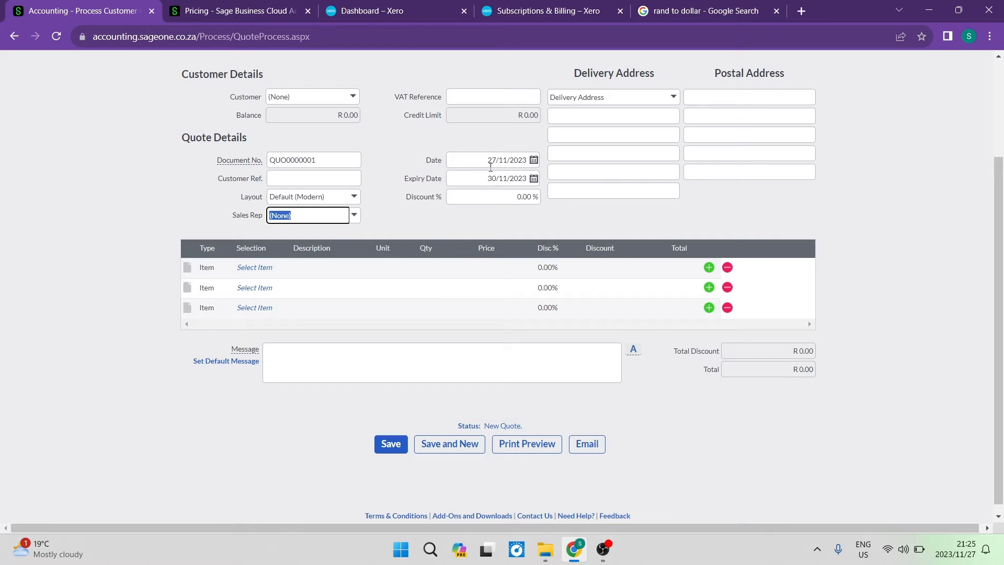
{"action": "mouse_move", "coordinate": [261, 275]}
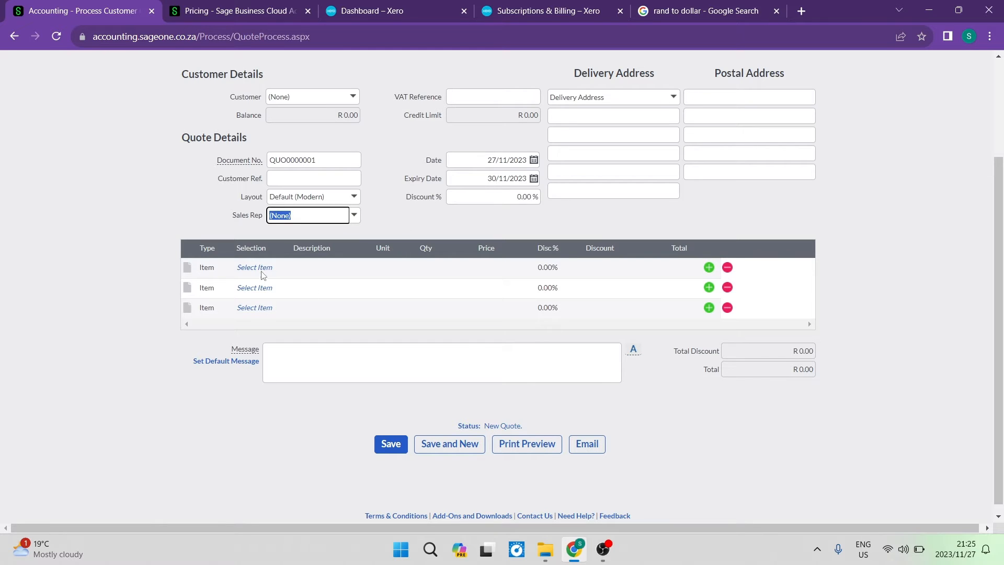
{"action": "left_click", "coordinate": [281, 266]}
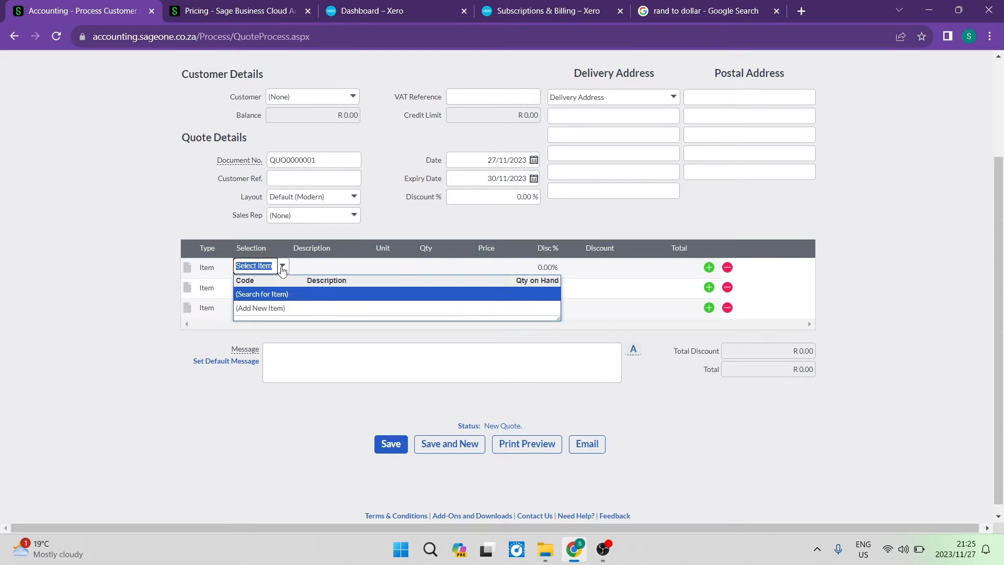
{"action": "mouse_move", "coordinate": [278, 307]}
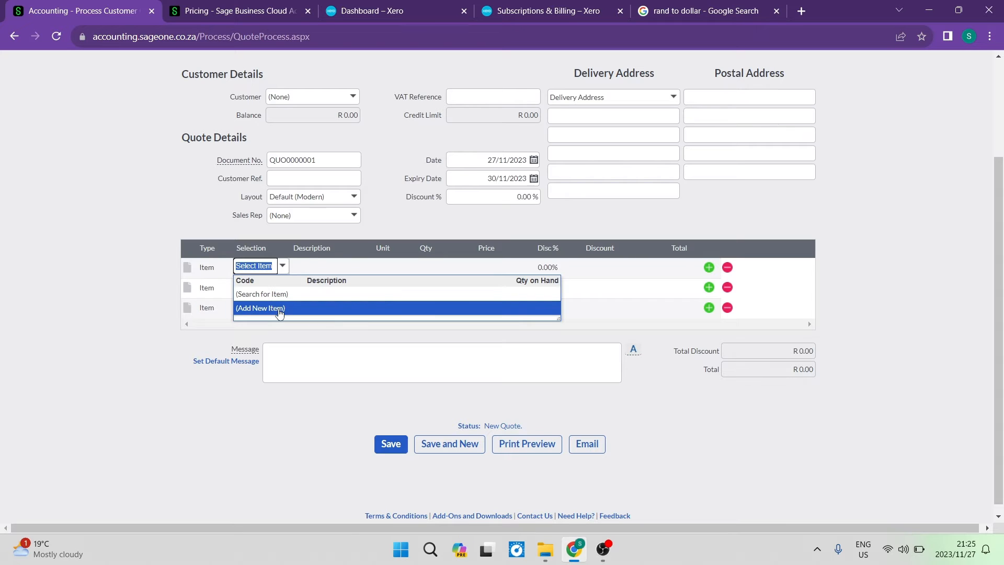
{"action": "left_click", "coordinate": [259, 307]}
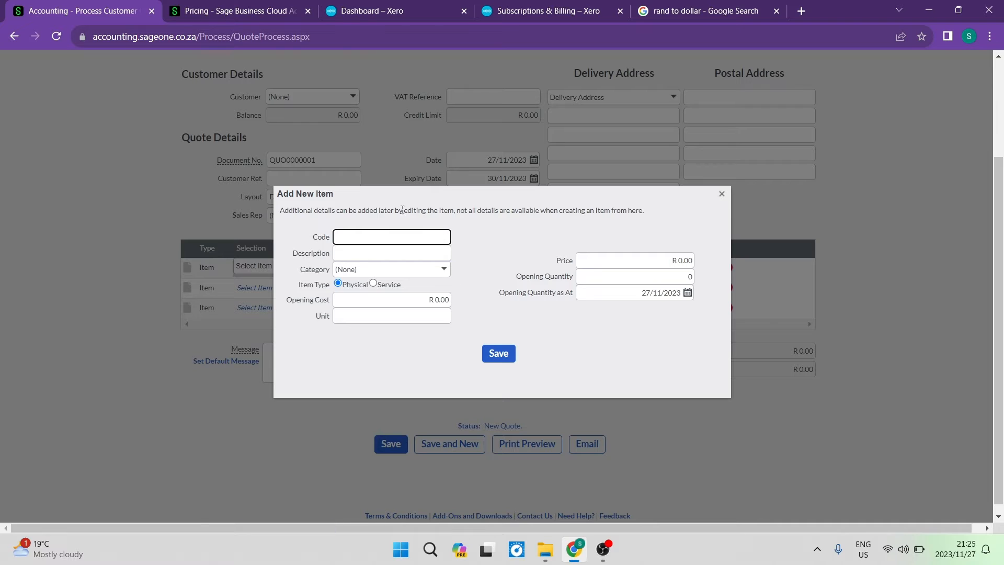
{"action": "left_click", "coordinate": [721, 194]}
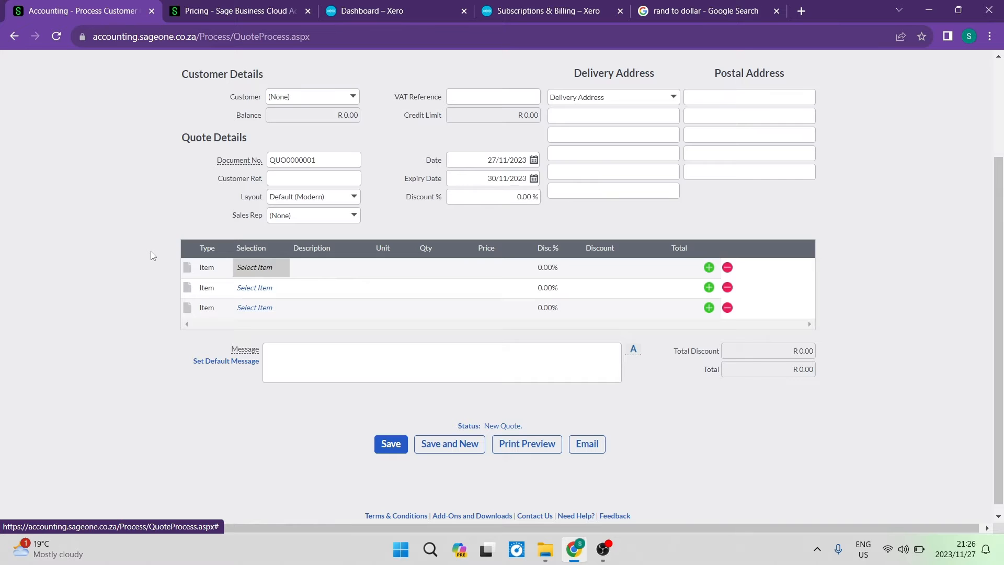
{"action": "mouse_move", "coordinate": [184, 278]}
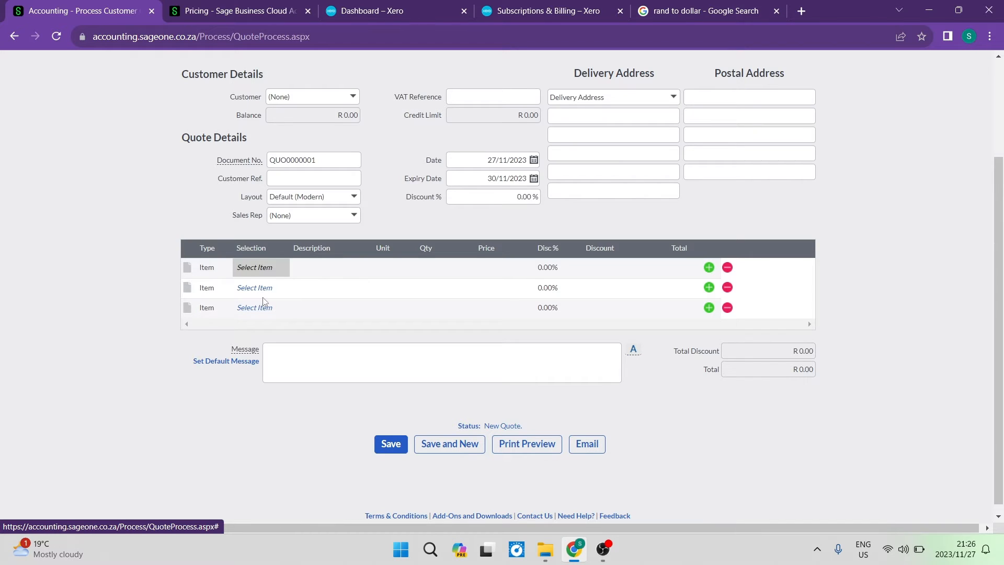
{"action": "mouse_move", "coordinate": [163, 139]}
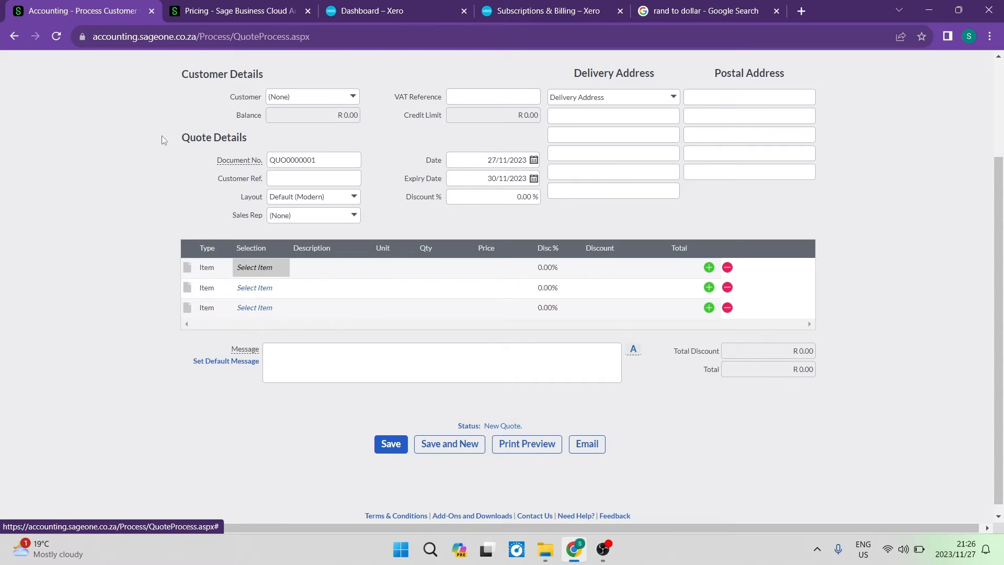
{"action": "mouse_move", "coordinate": [501, 308]}
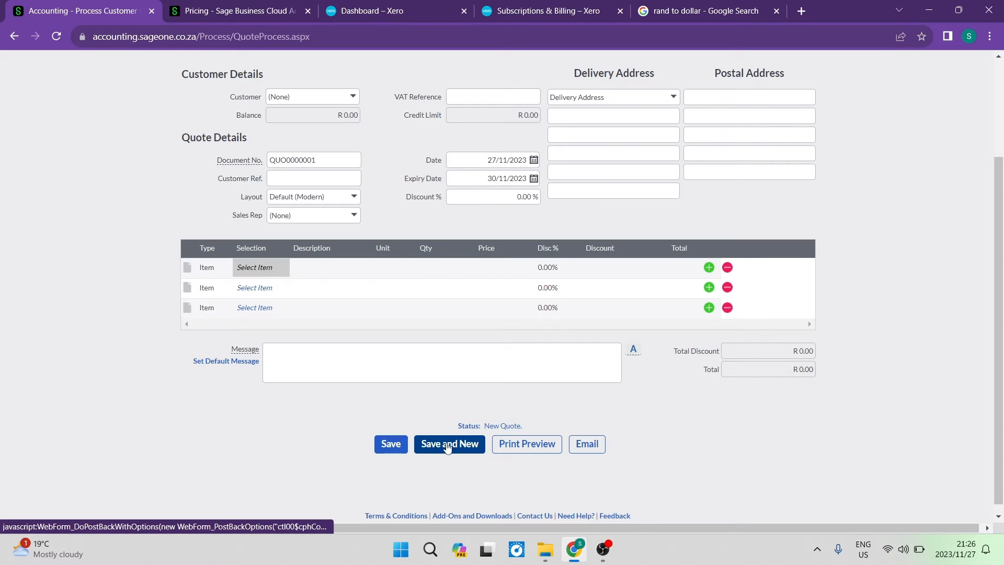
{"action": "mouse_move", "coordinate": [469, 457]}
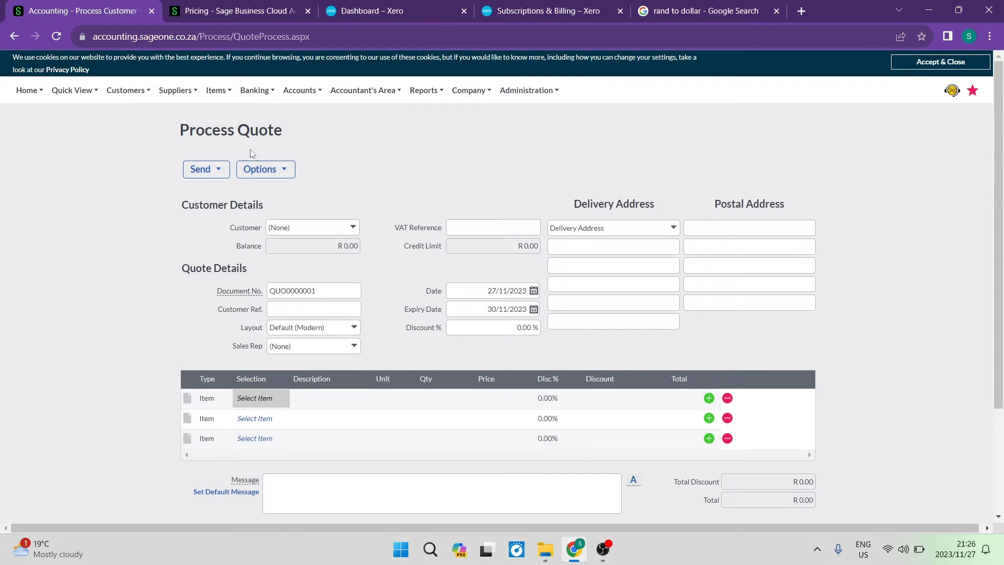
{"action": "scroll", "scroll_direction": "down", "scroll_amount": 3}
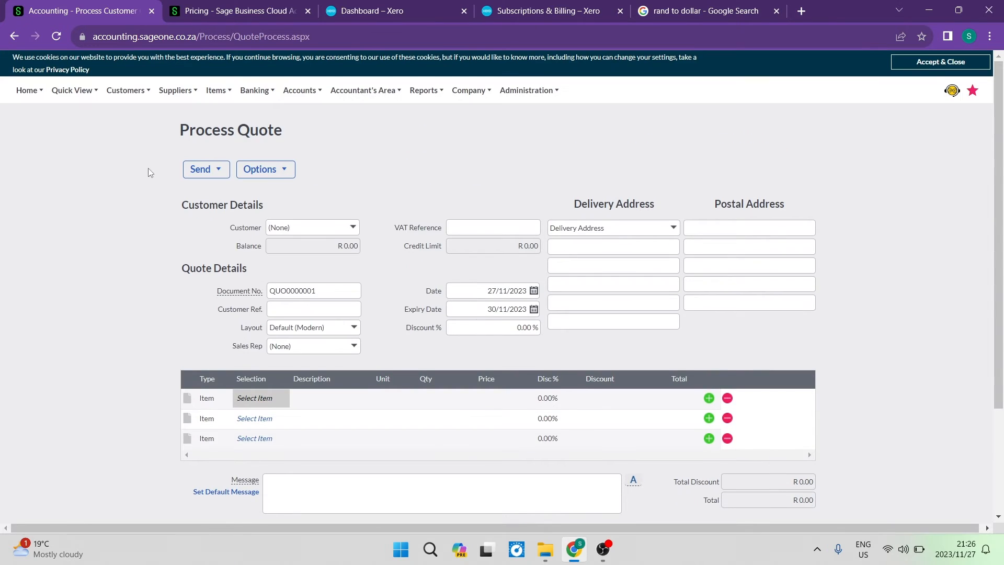
Step: From the Xero dashboard's Create new menu, start blank quote QU-0001
{"action": "left_click", "coordinate": [390, 11]}
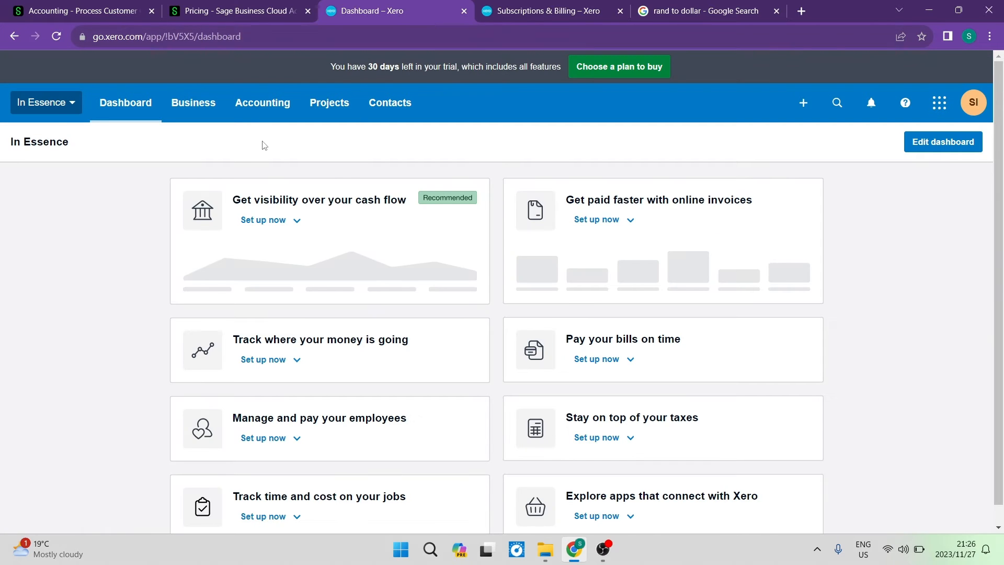
{"action": "mouse_move", "coordinate": [803, 102]}
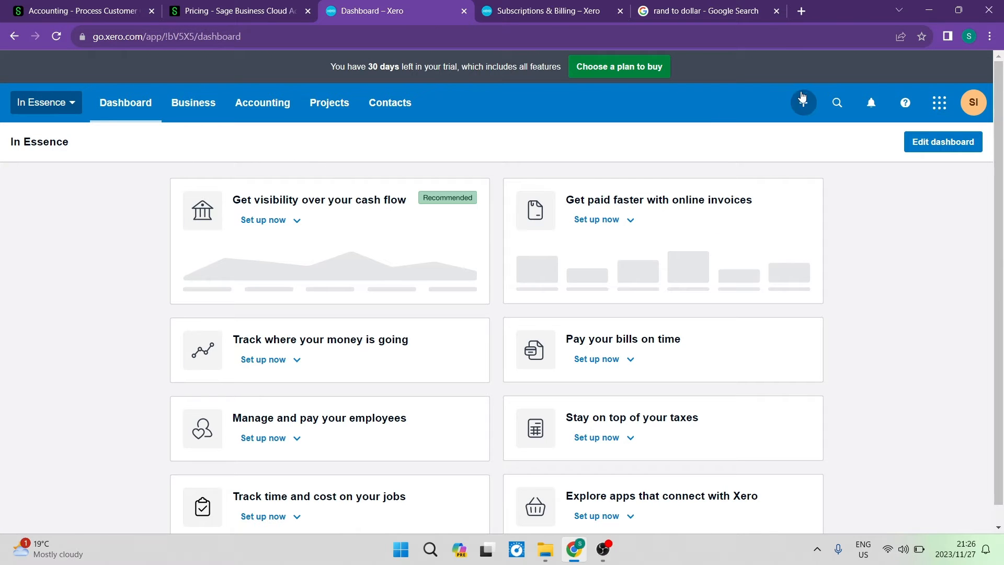
{"action": "left_click", "coordinate": [802, 102]}
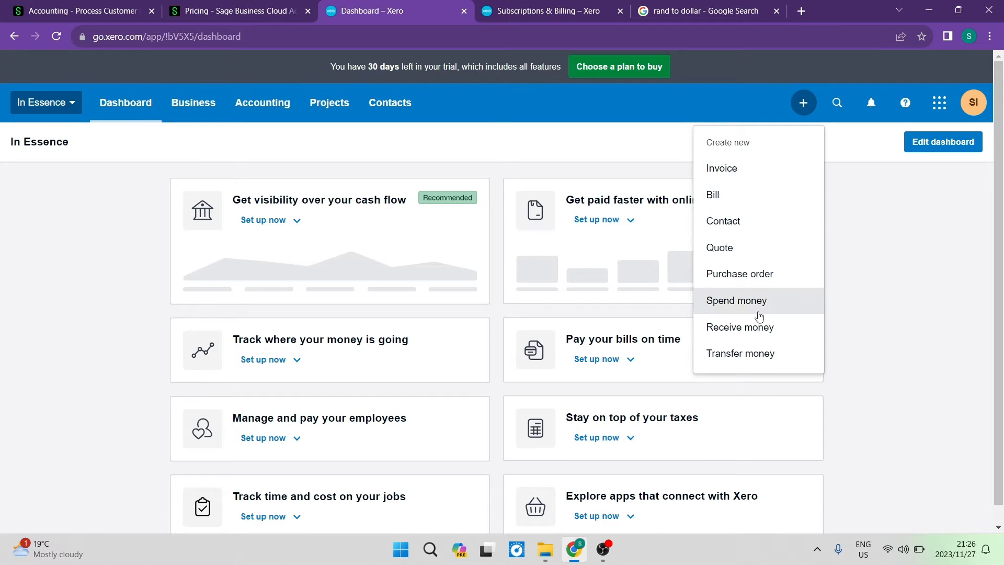
{"action": "mouse_move", "coordinate": [760, 248]}
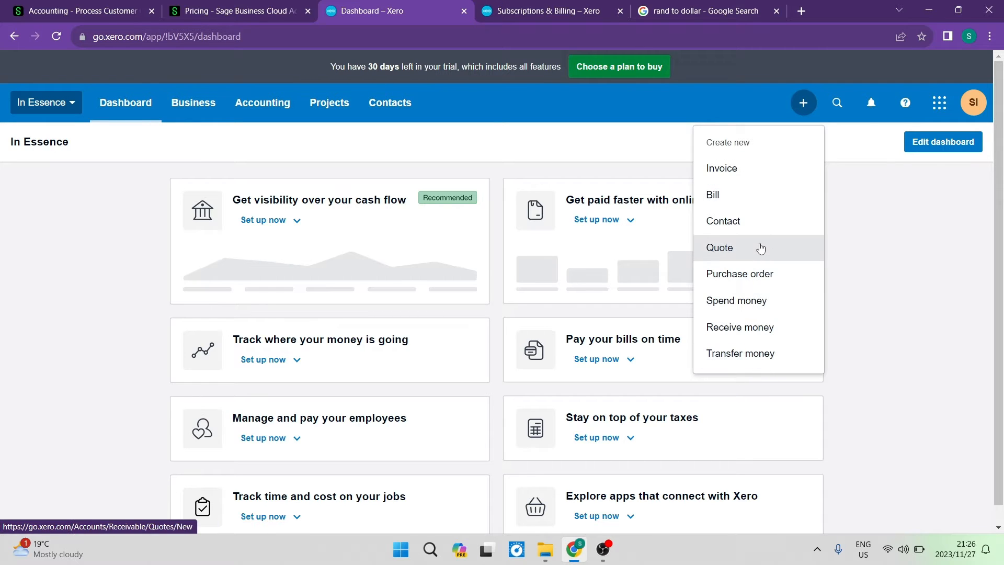
{"action": "left_click", "coordinate": [719, 248]}
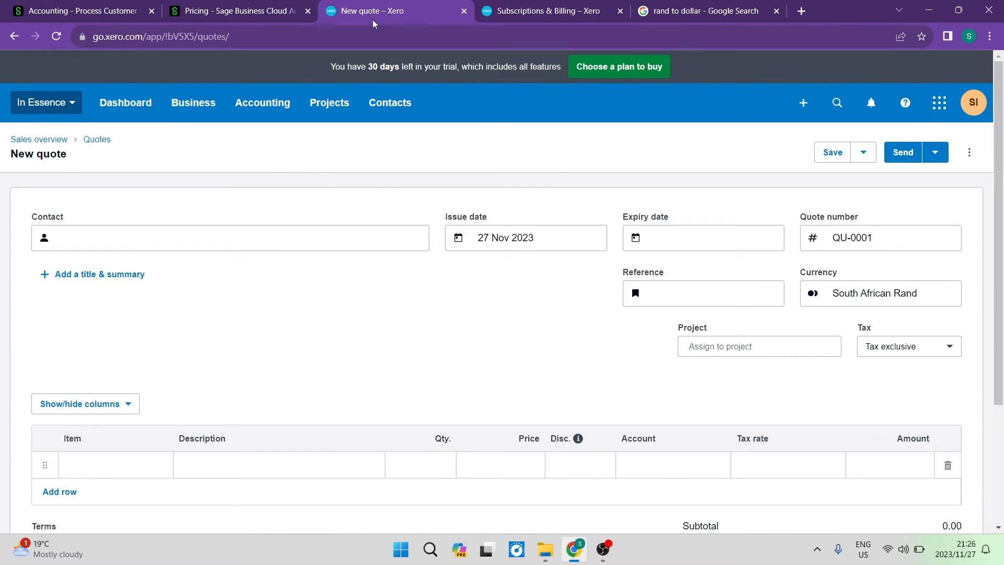
{"action": "mouse_move", "coordinate": [524, 280]}
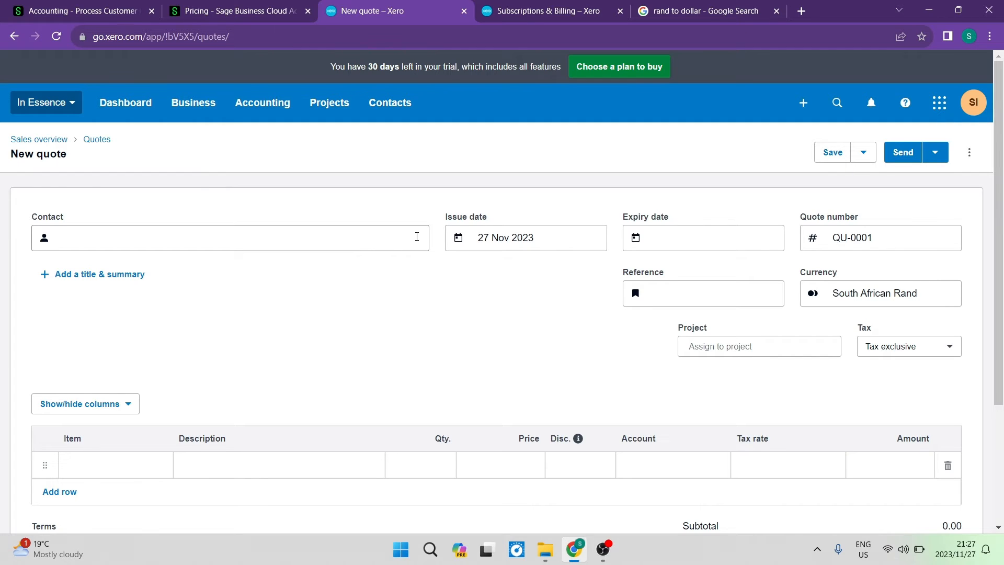
Step: Try the Contact, Description and Qty fields of Xero's quote QU-0001 without entering anything
{"action": "left_click", "coordinate": [230, 237]}
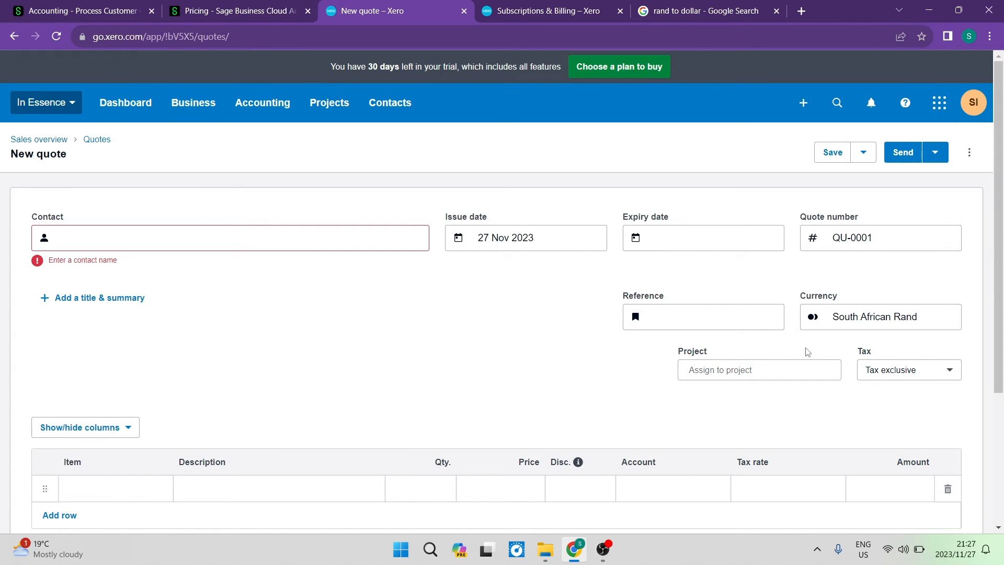
{"action": "scroll", "scroll_direction": "down", "scroll_amount": 3}
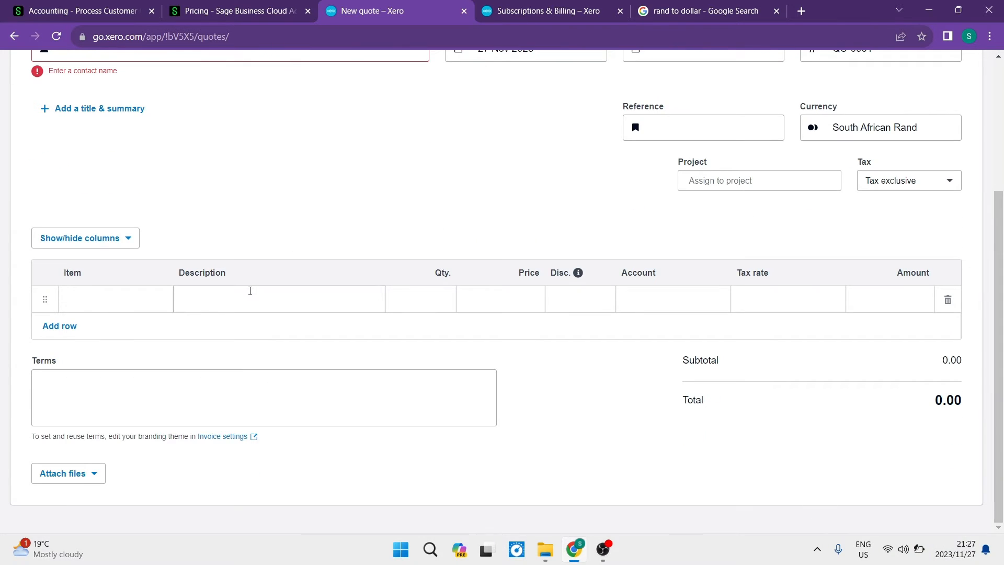
{"action": "left_click", "coordinate": [278, 298]}
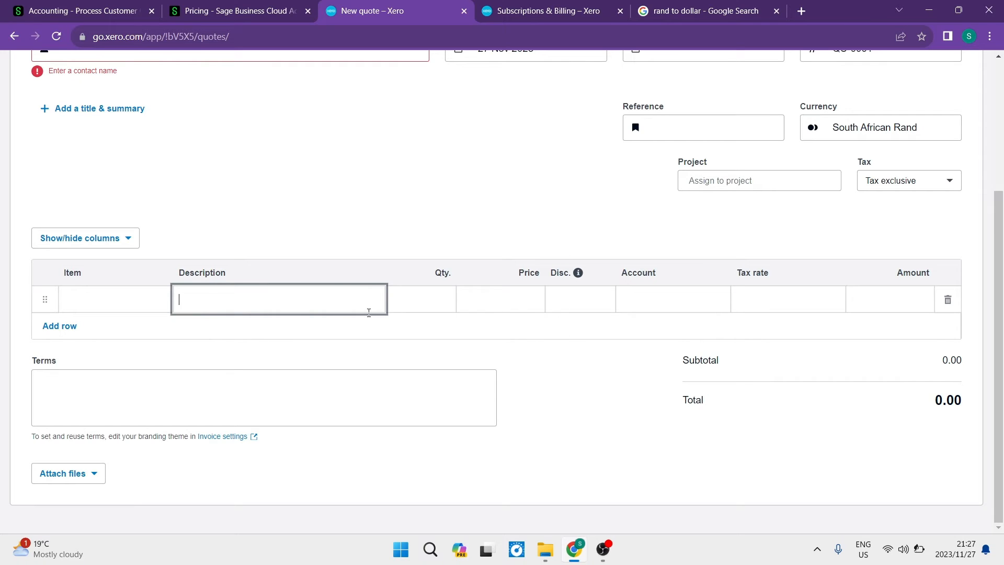
{"action": "left_click", "coordinate": [420, 299]}
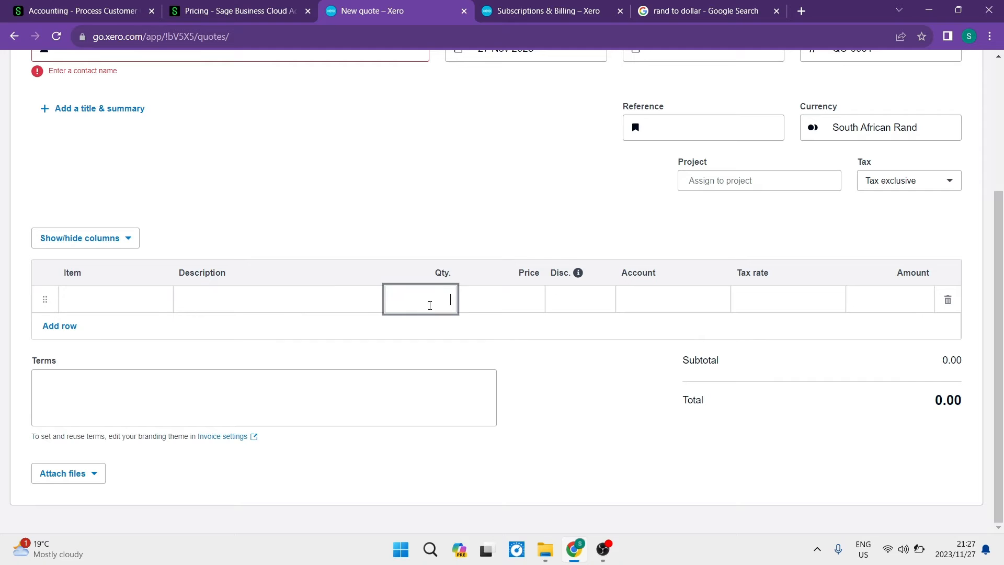
{"action": "left_click", "coordinate": [500, 299]}
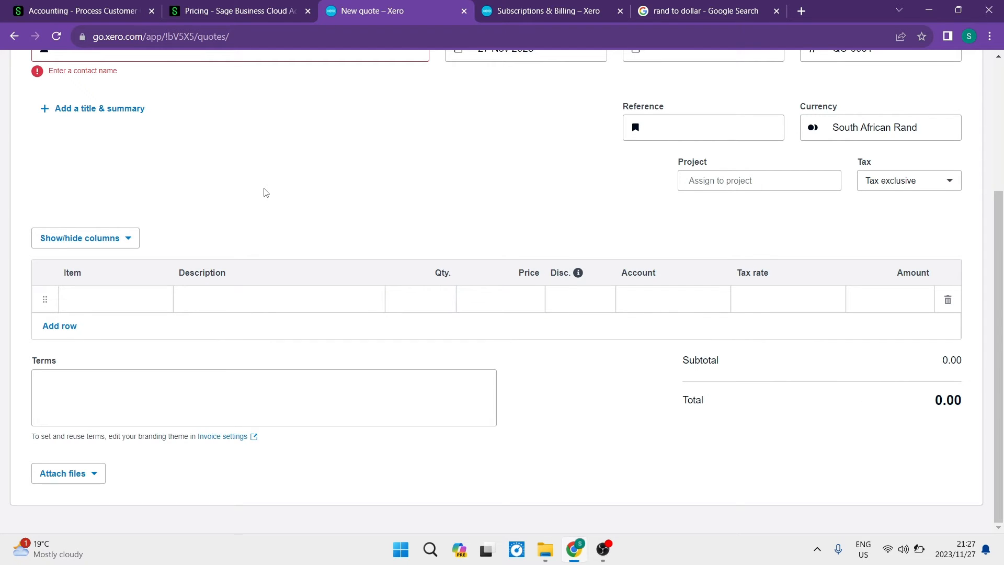
{"action": "mouse_move", "coordinate": [292, 213]}
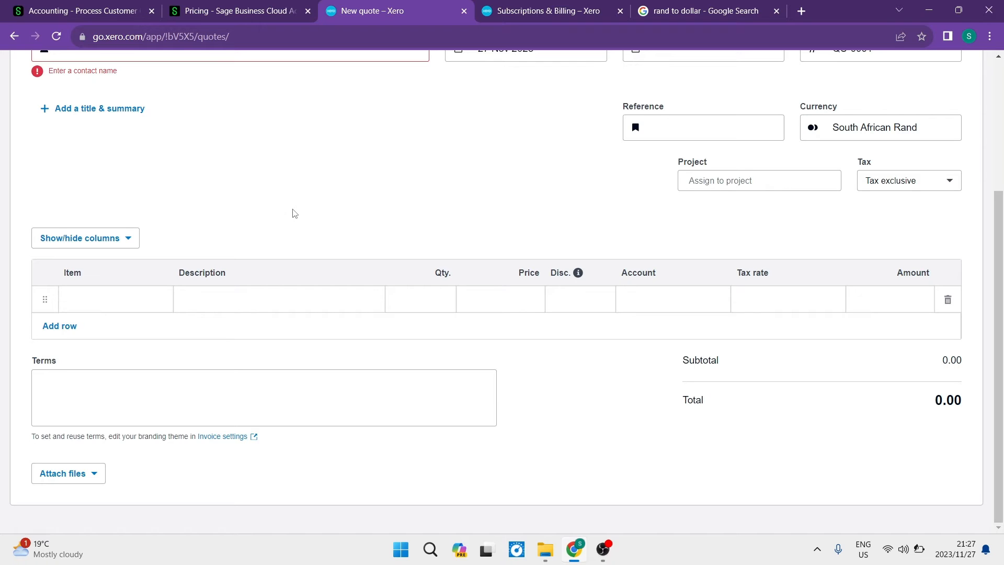
{"action": "mouse_move", "coordinate": [287, 176]}
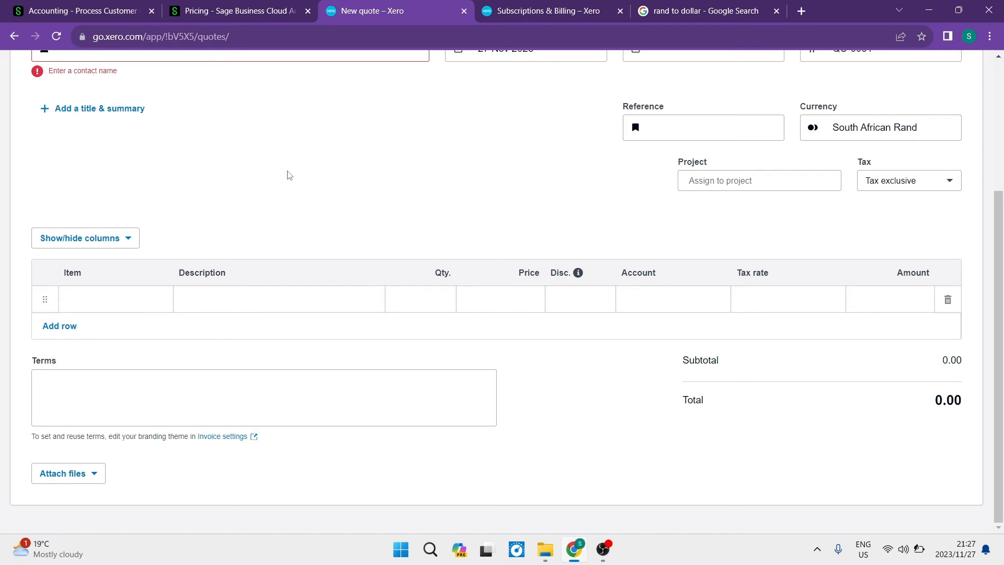
{"action": "mouse_move", "coordinate": [264, 174]}
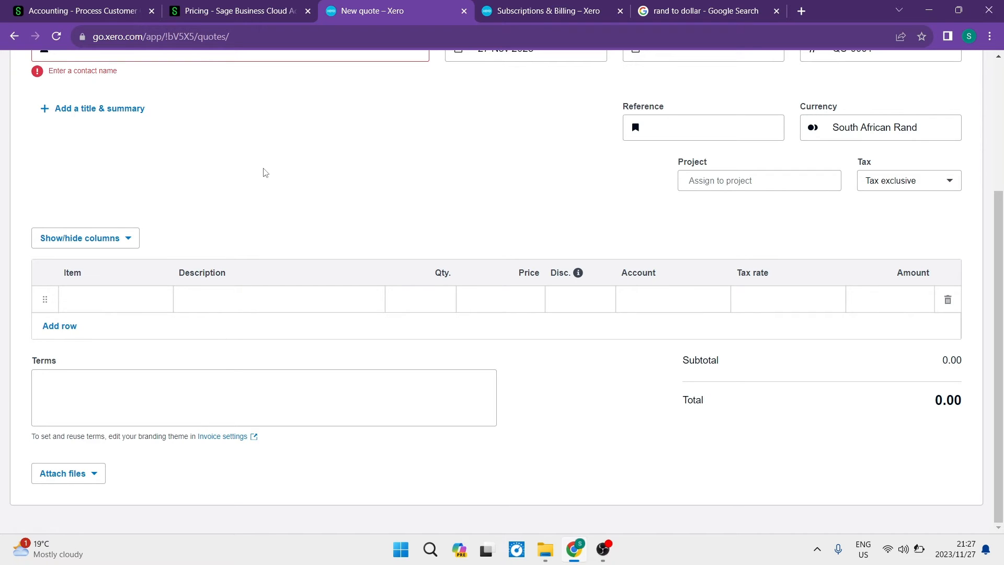
Step: Return to the Sage quote QUO0000001 form for comparison
{"action": "scroll", "scroll_direction": "up", "scroll_amount": 3}
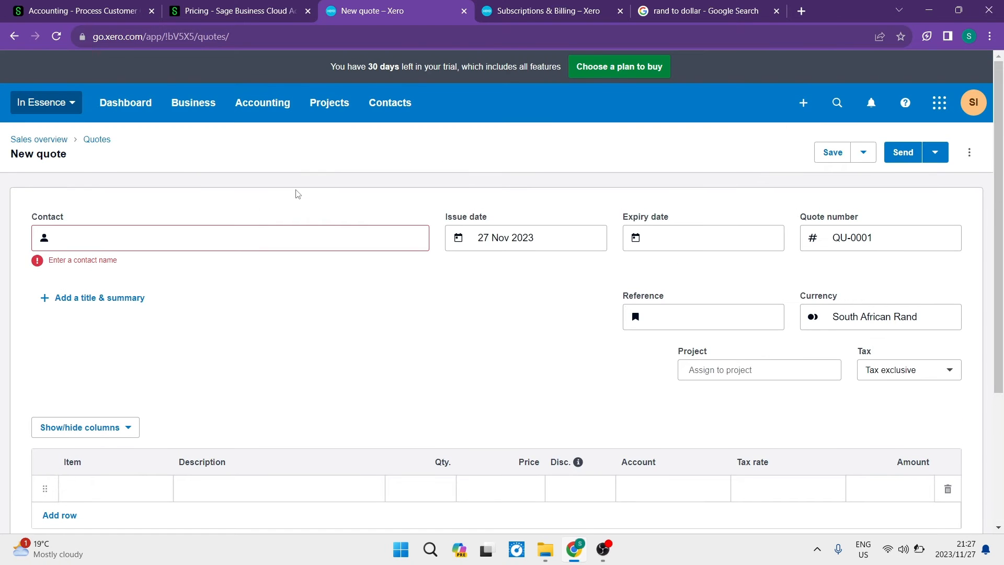
{"action": "scroll", "scroll_direction": "down", "scroll_amount": 3}
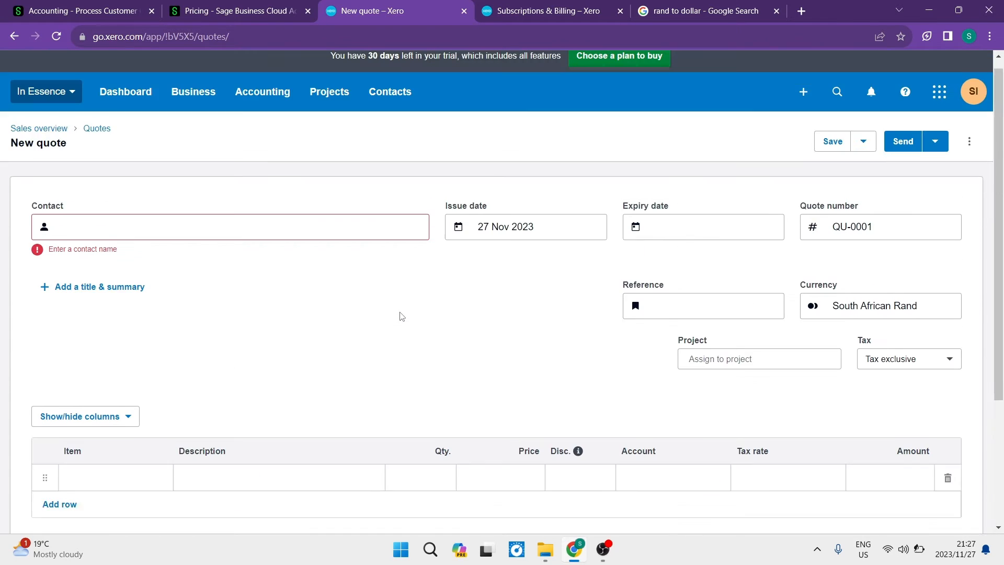
{"action": "left_click", "coordinate": [81, 10]}
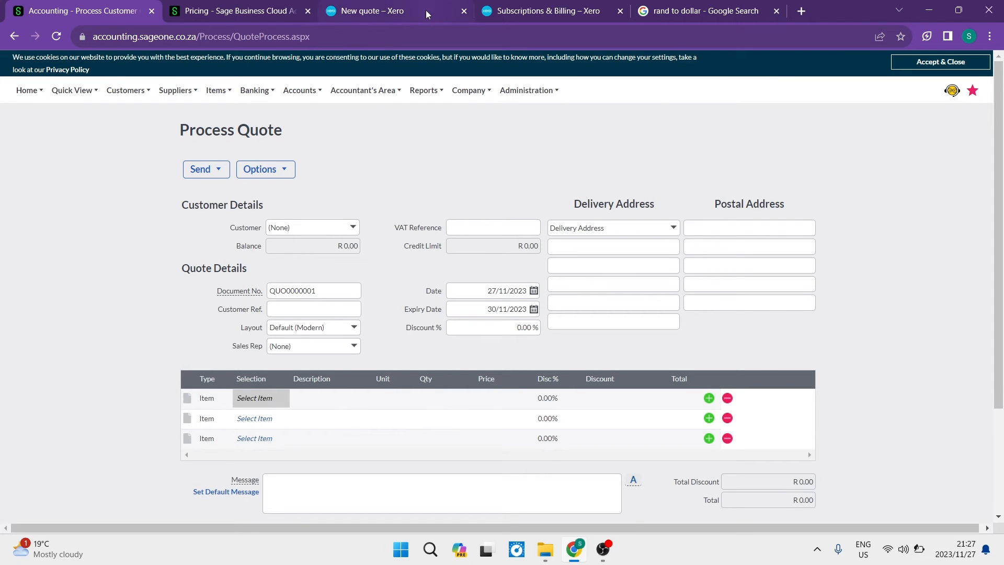
{"action": "left_click", "coordinate": [365, 11]}
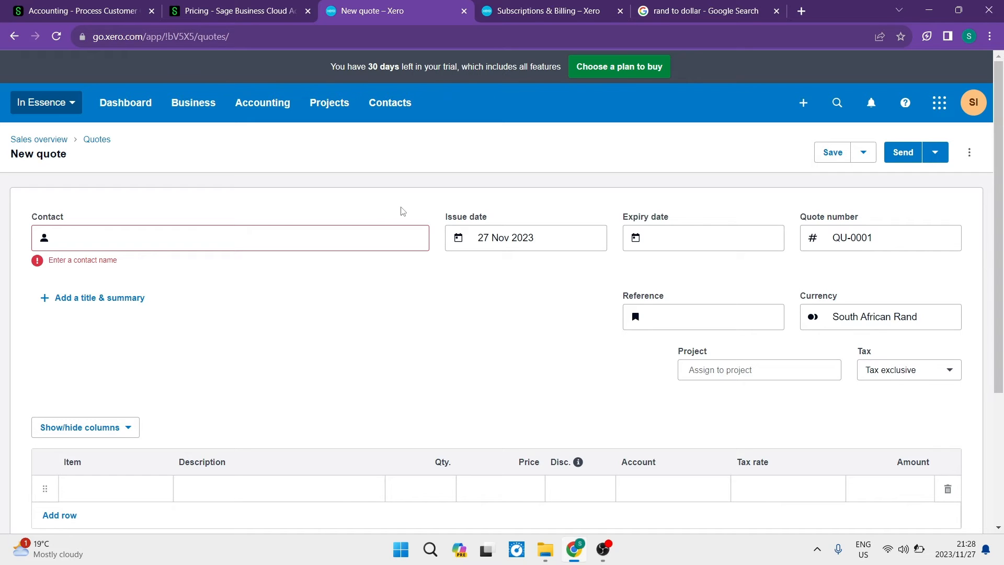
{"action": "mouse_move", "coordinate": [608, 302]}
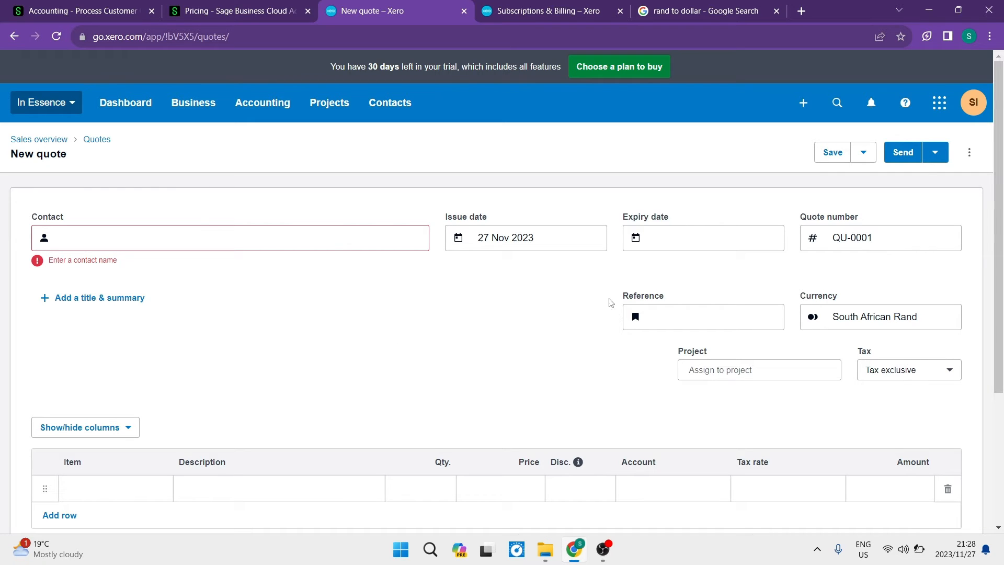
{"action": "left_click", "coordinate": [81, 11]}
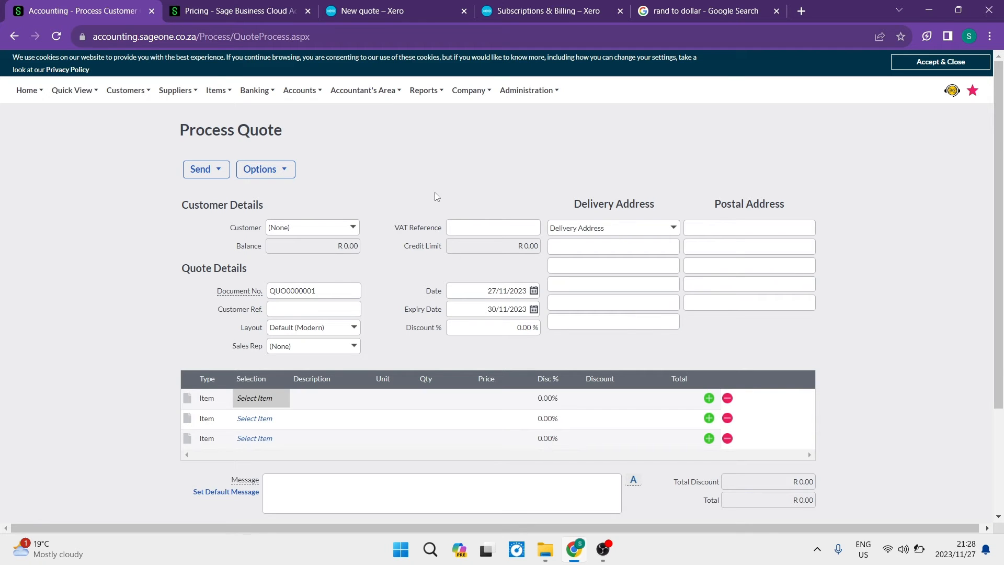
Step: Glance over the Process Quote form and Quick View, then move to Sage's accounting pricing page
{"action": "left_click", "coordinate": [71, 90]}
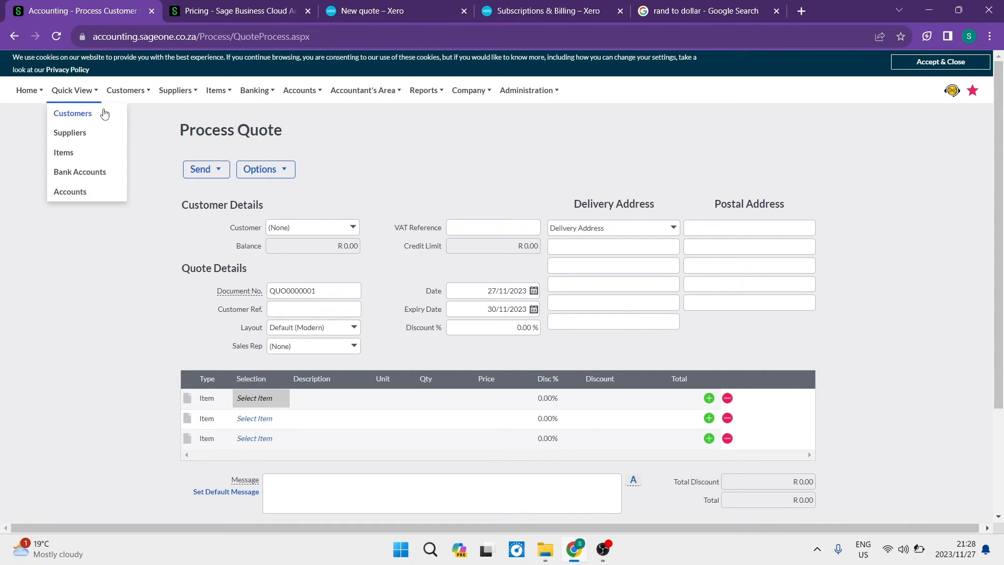
{"action": "left_click", "coordinate": [110, 235]}
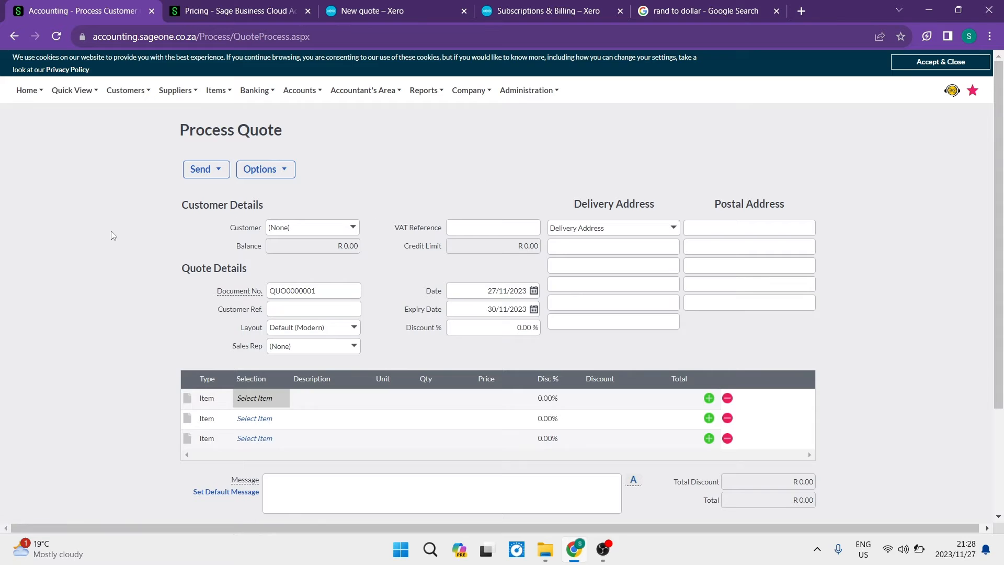
{"action": "mouse_move", "coordinate": [509, 195]}
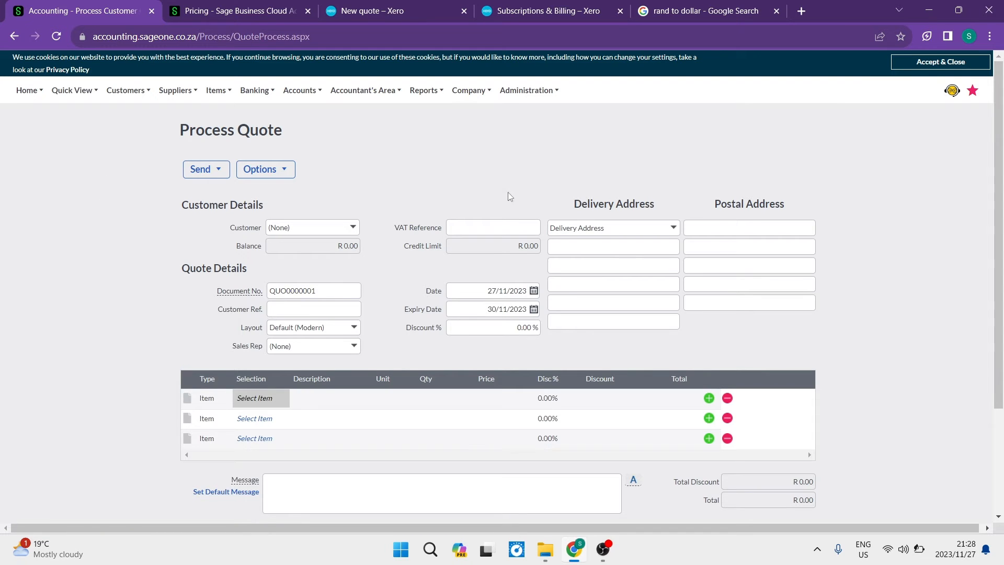
{"action": "mouse_move", "coordinate": [160, 163]}
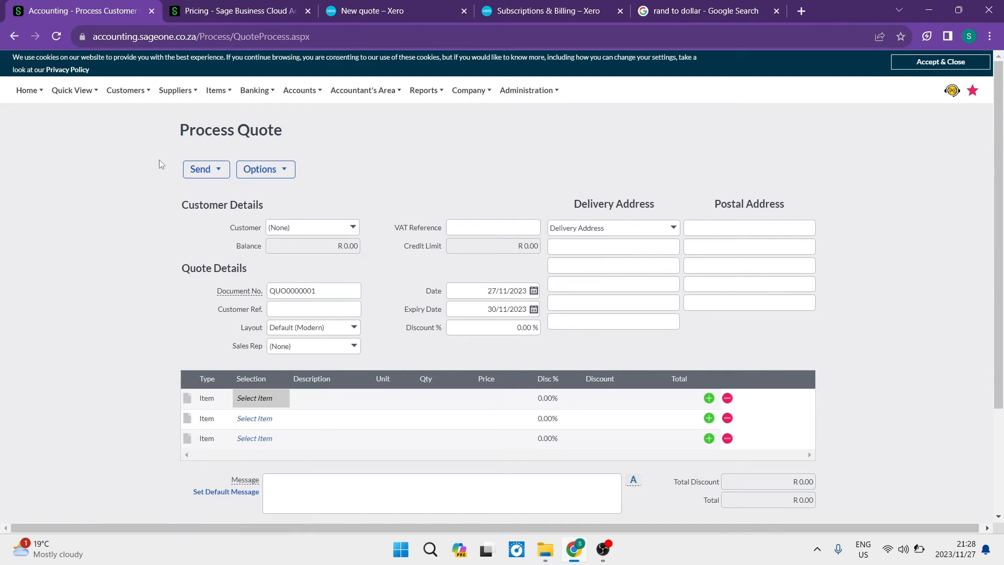
{"action": "mouse_move", "coordinate": [259, 150]}
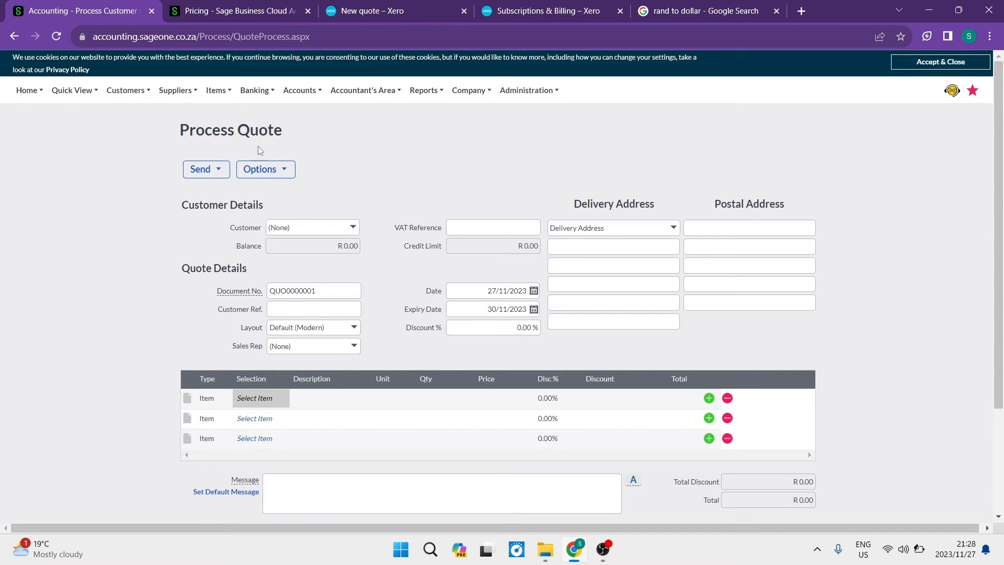
{"action": "mouse_move", "coordinate": [113, 183]}
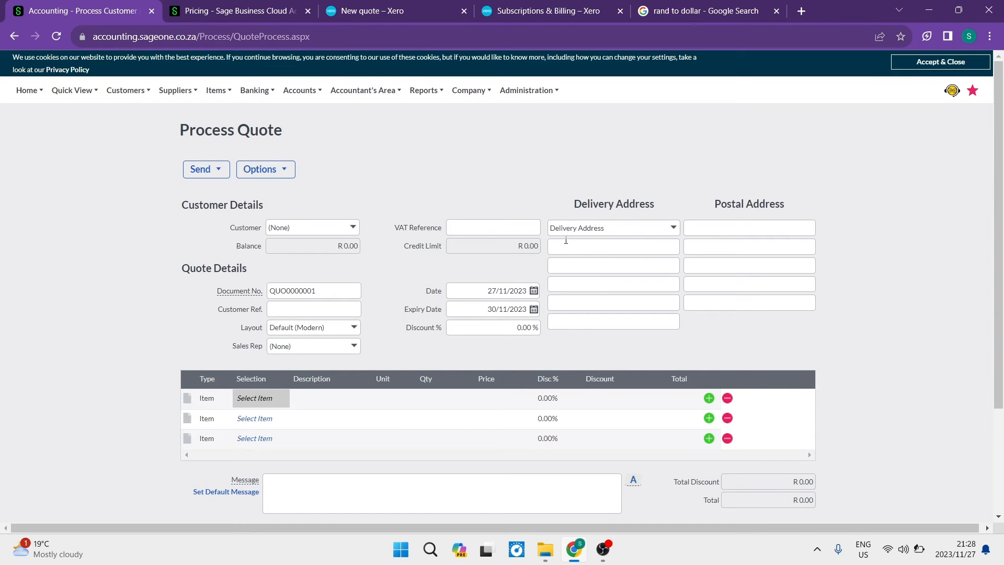
{"action": "mouse_move", "coordinate": [154, 165]}
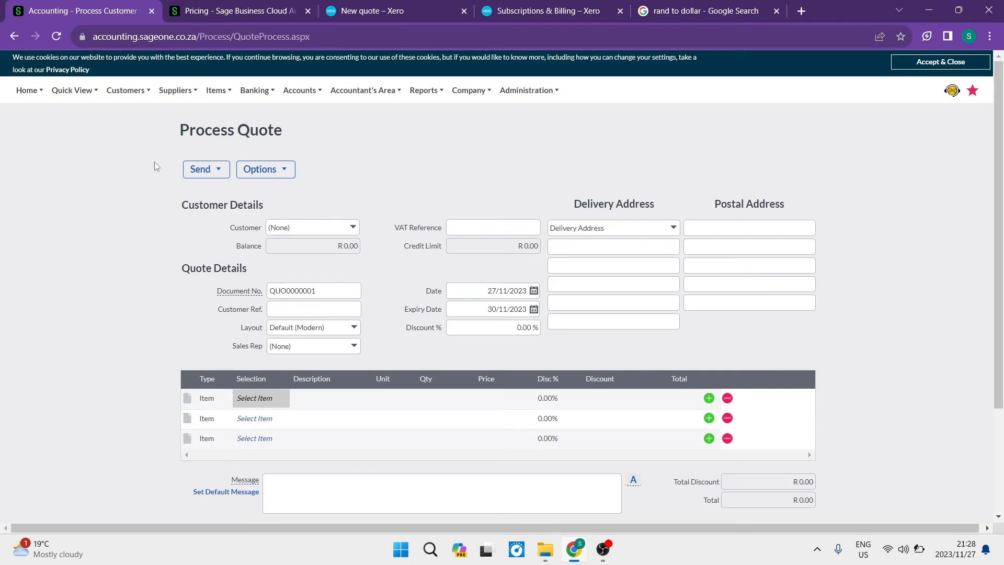
{"action": "mouse_move", "coordinate": [72, 166]}
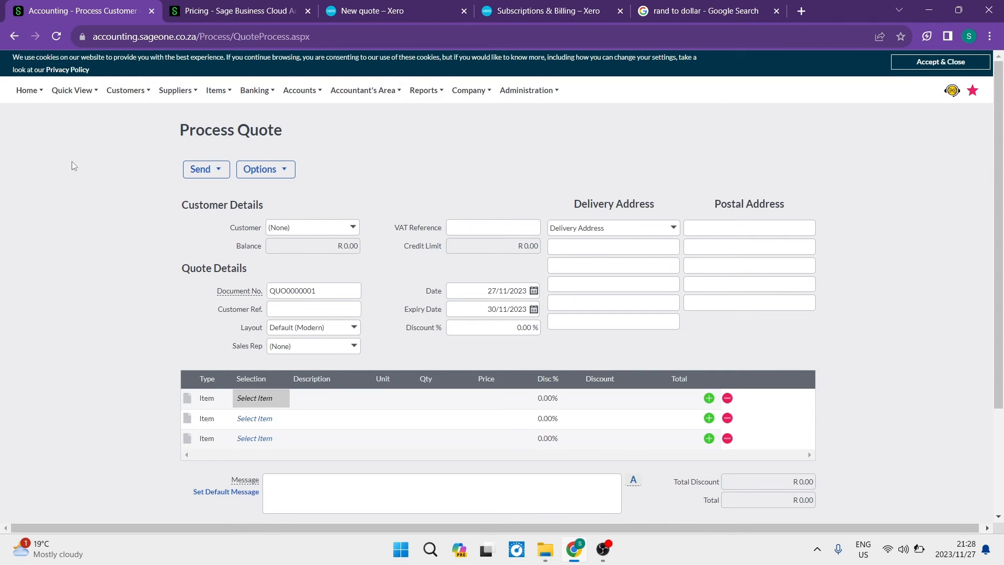
{"action": "left_click", "coordinate": [397, 10]}
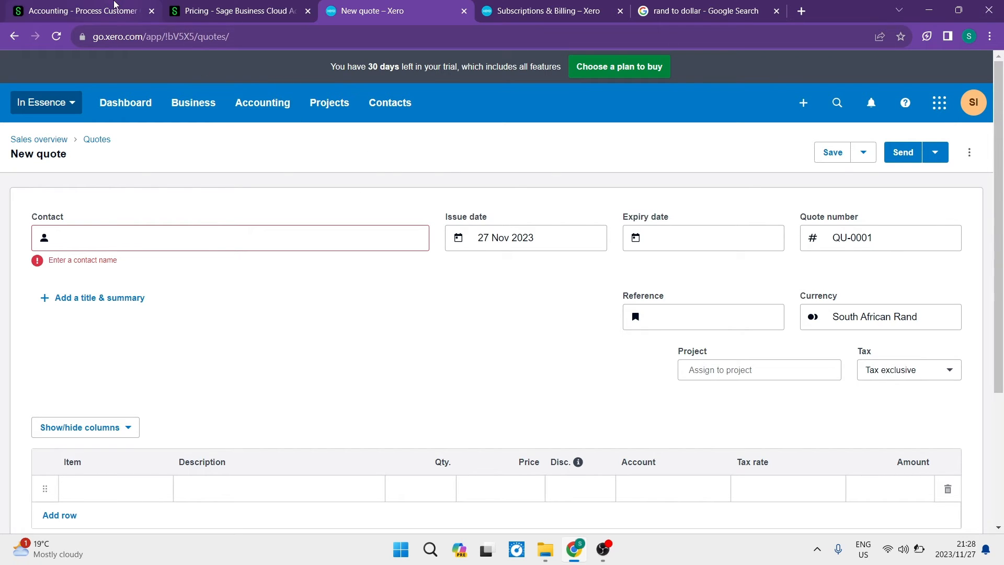
{"action": "left_click", "coordinate": [80, 10]}
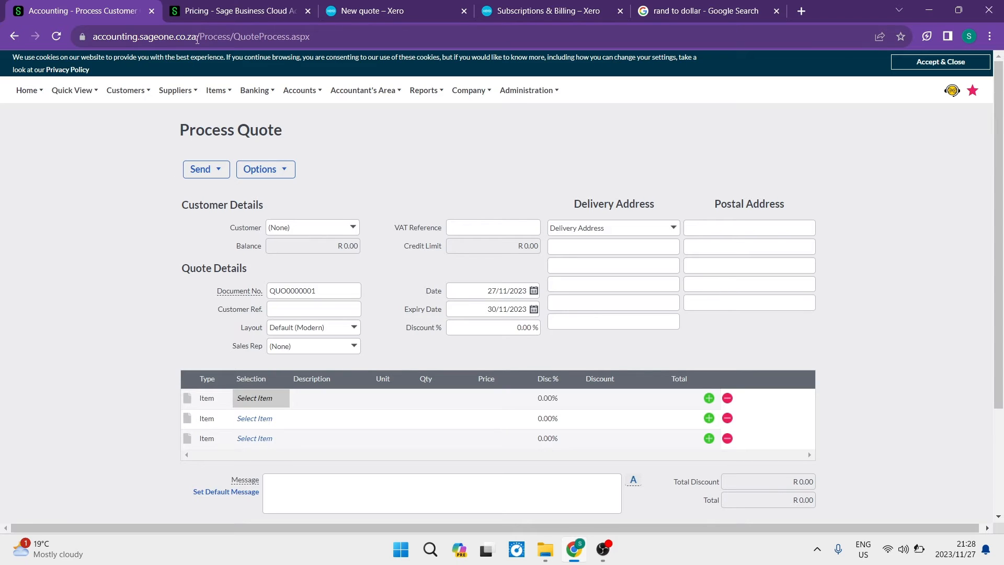
{"action": "left_click", "coordinate": [235, 11]}
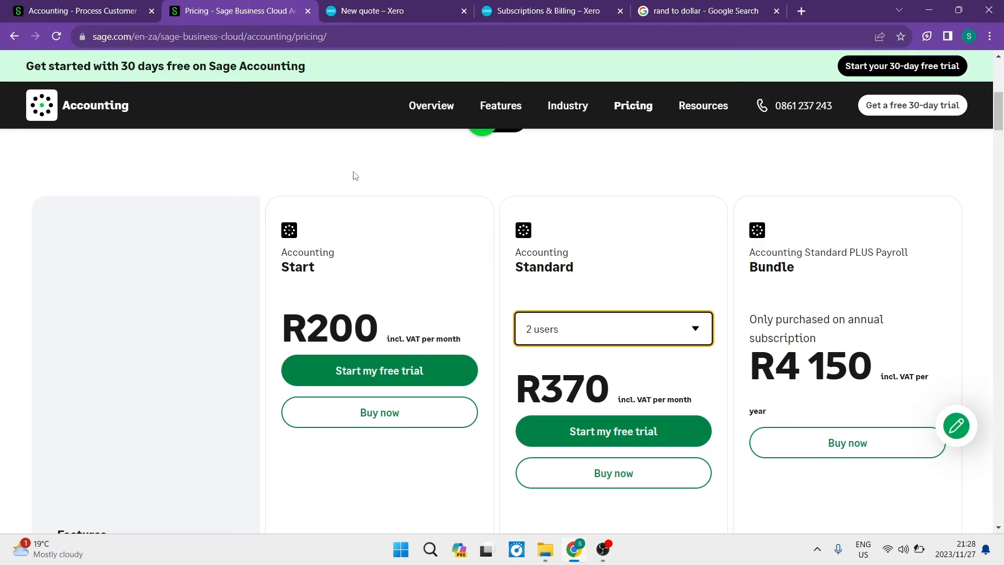
{"action": "scroll", "scroll_direction": "down", "scroll_amount": 3}
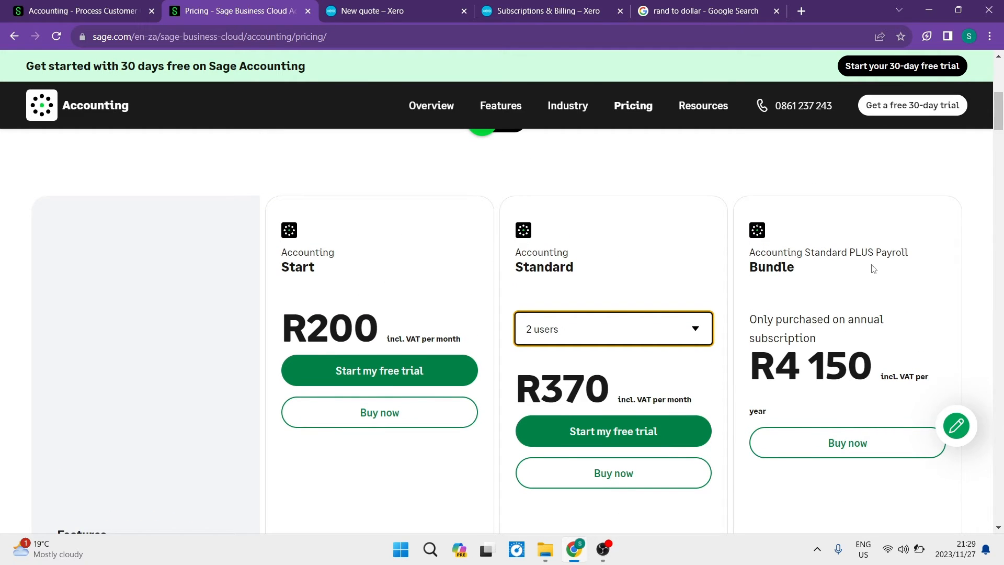
{"action": "mouse_move", "coordinate": [495, 273]}
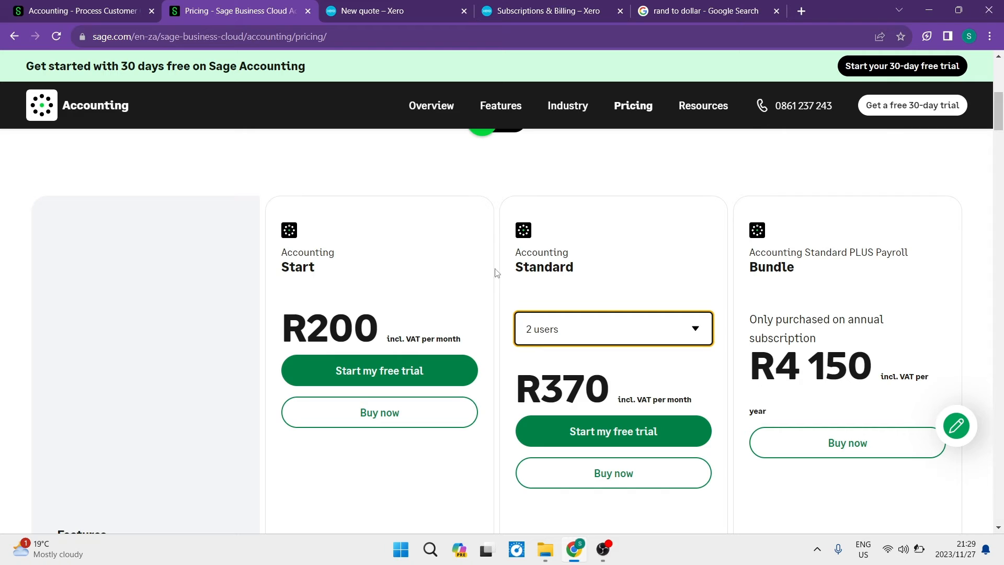
{"action": "double_click", "coordinate": [297, 267]}
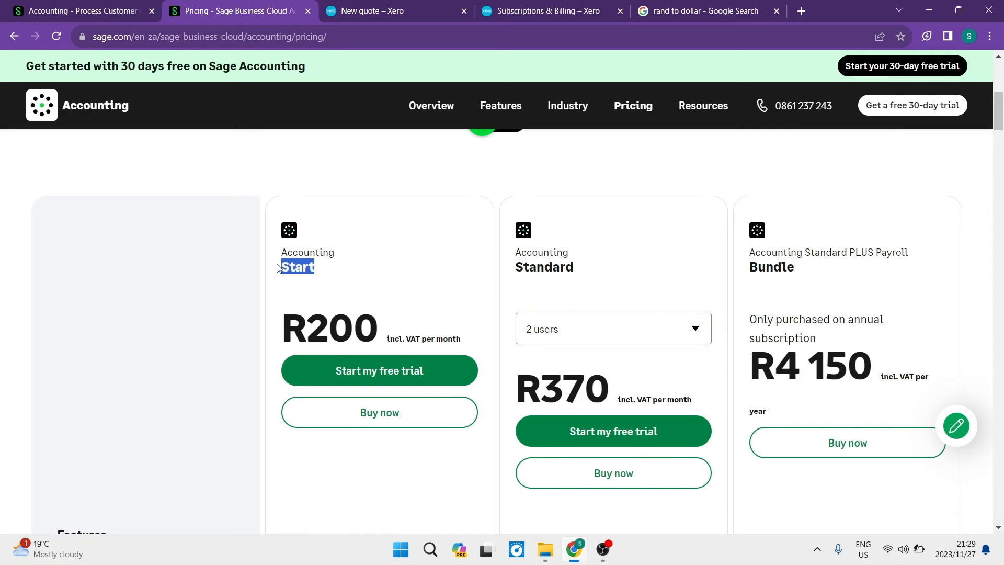
{"action": "scroll", "scroll_direction": "down", "scroll_amount": 3}
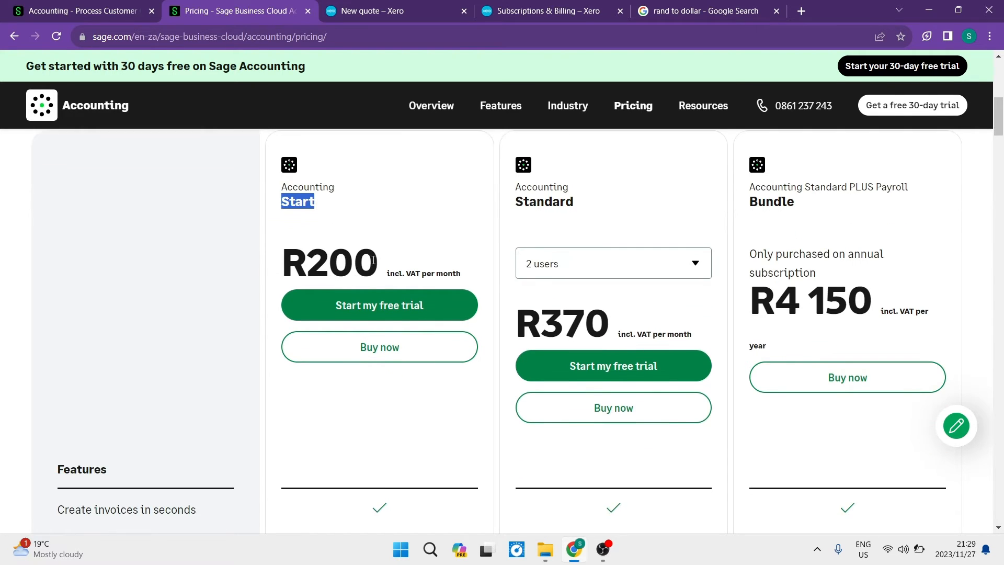
{"action": "double_click", "coordinate": [343, 261]}
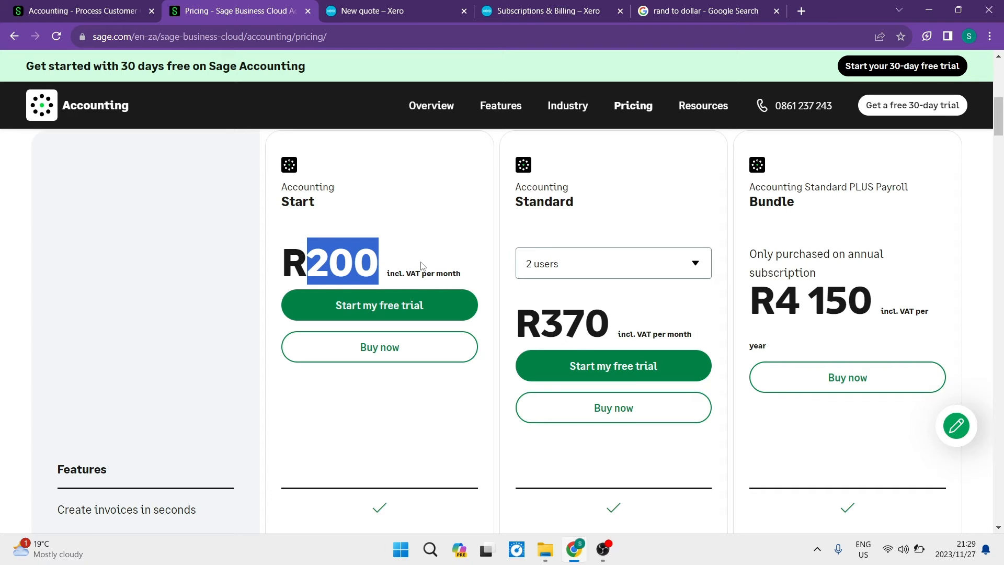
Step: Convert R200 to US dollars in Google's converter, highlighting the 10,71 USD result
{"action": "left_click", "coordinate": [700, 11]}
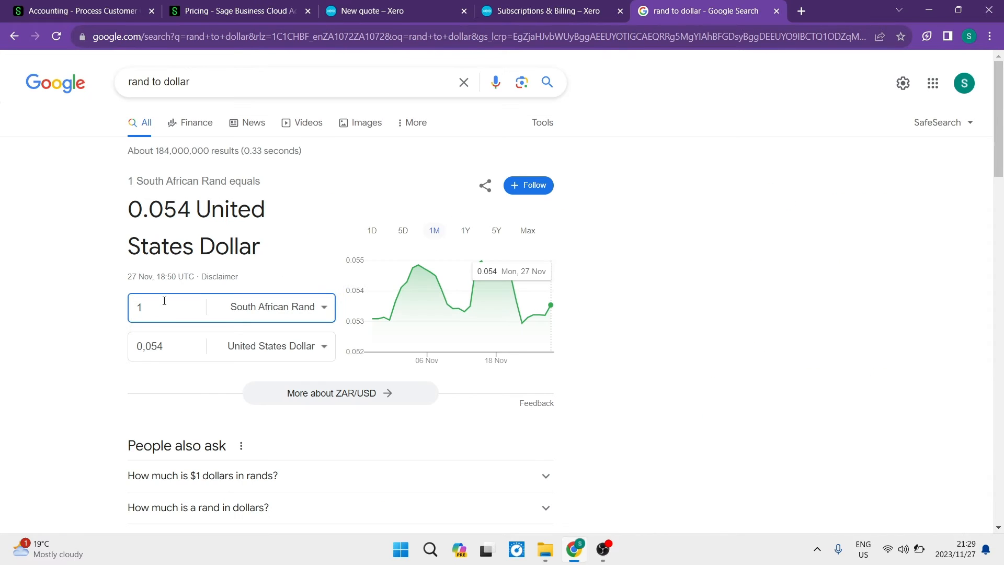
{"action": "type", "text": "2"}
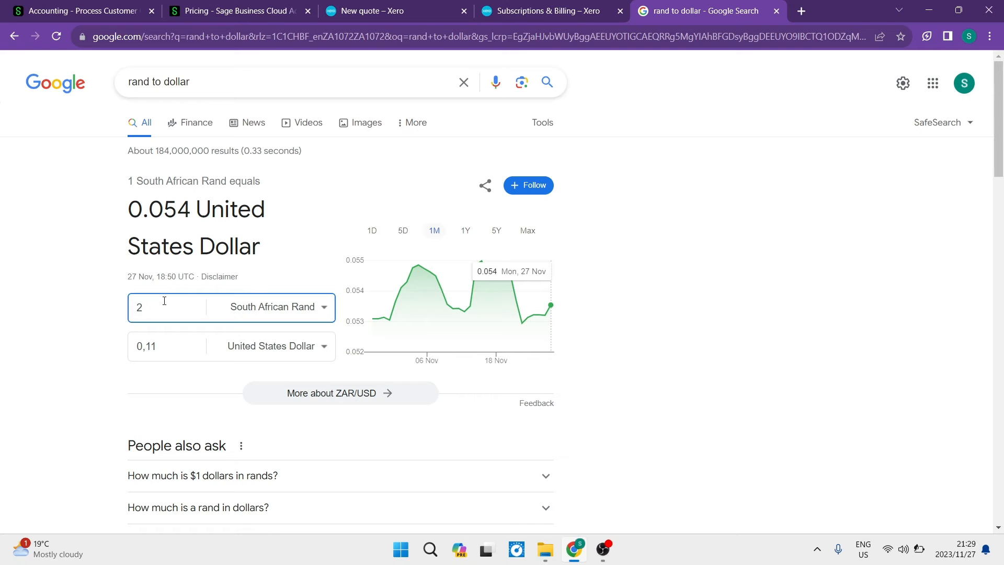
{"action": "type", "text": "00"}
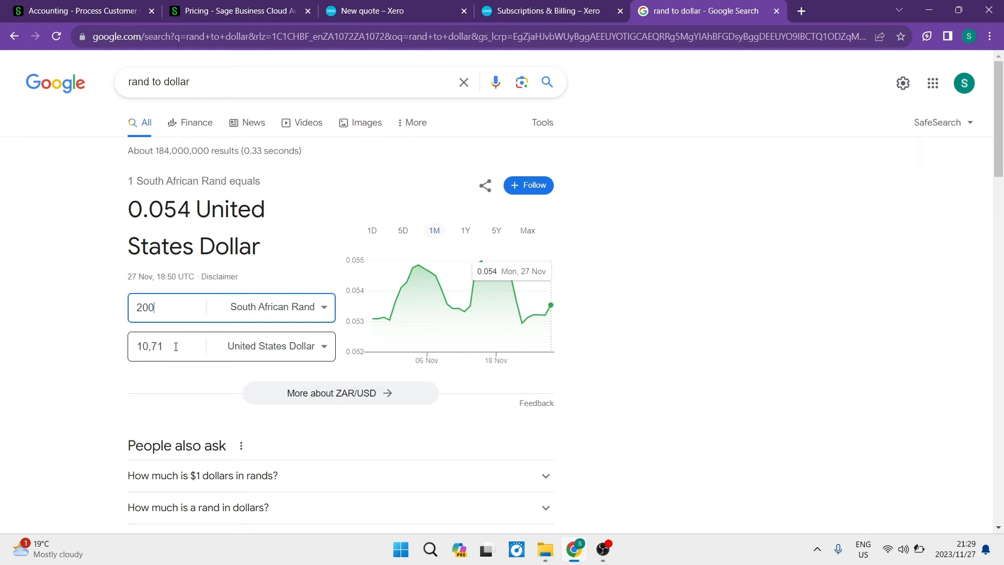
{"action": "double_click", "coordinate": [149, 346]}
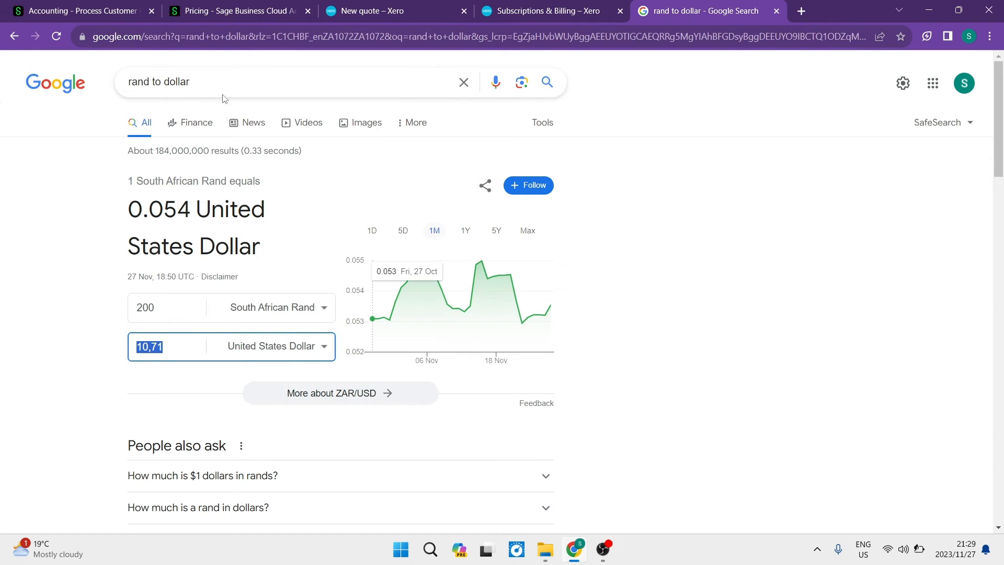
Step: Review Sage's Features and Advanced features comparison table across the Start, Standard and Bundle plans
{"action": "left_click", "coordinate": [230, 11]}
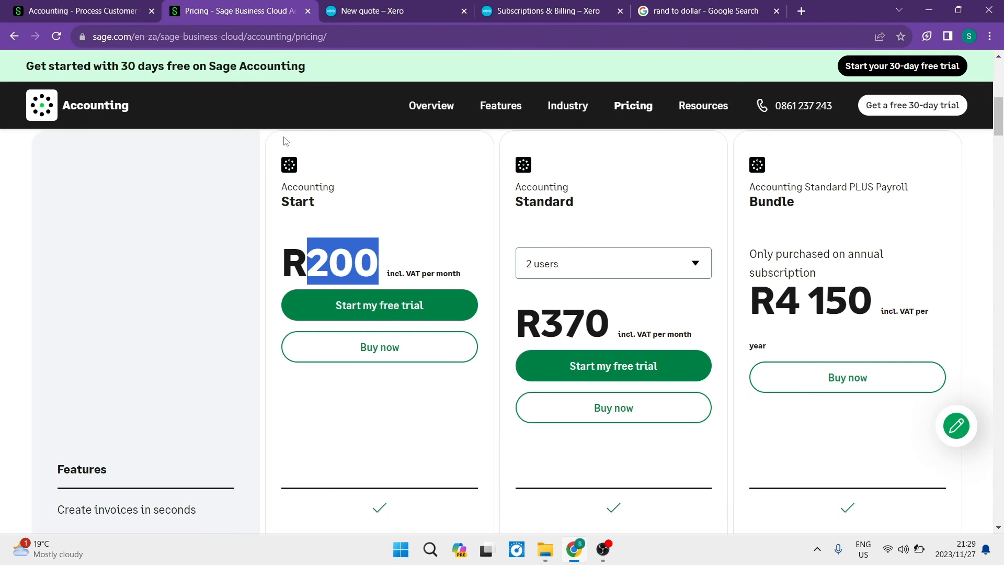
{"action": "scroll", "scroll_direction": "down", "scroll_amount": 3}
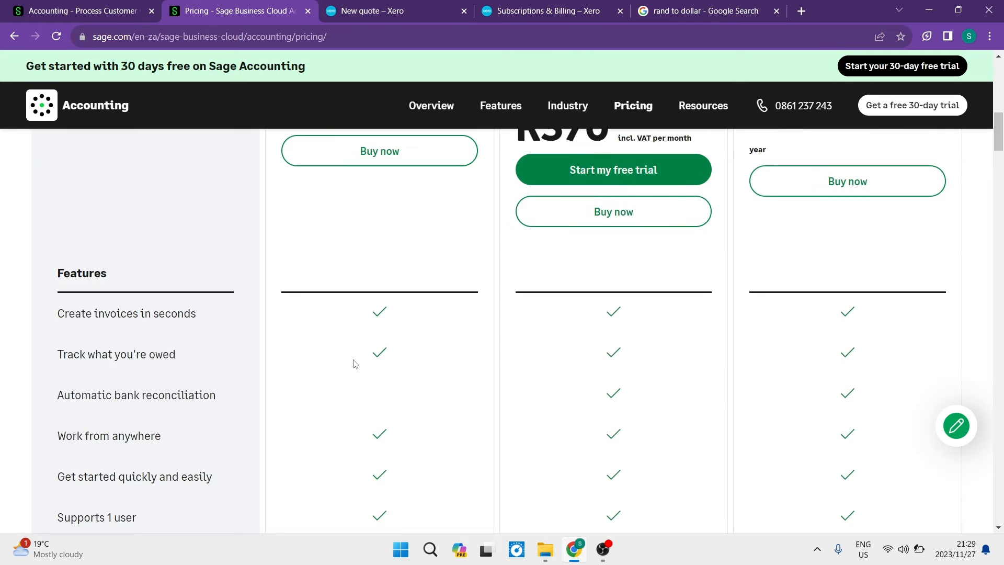
{"action": "scroll", "scroll_direction": "down", "scroll_amount": 3}
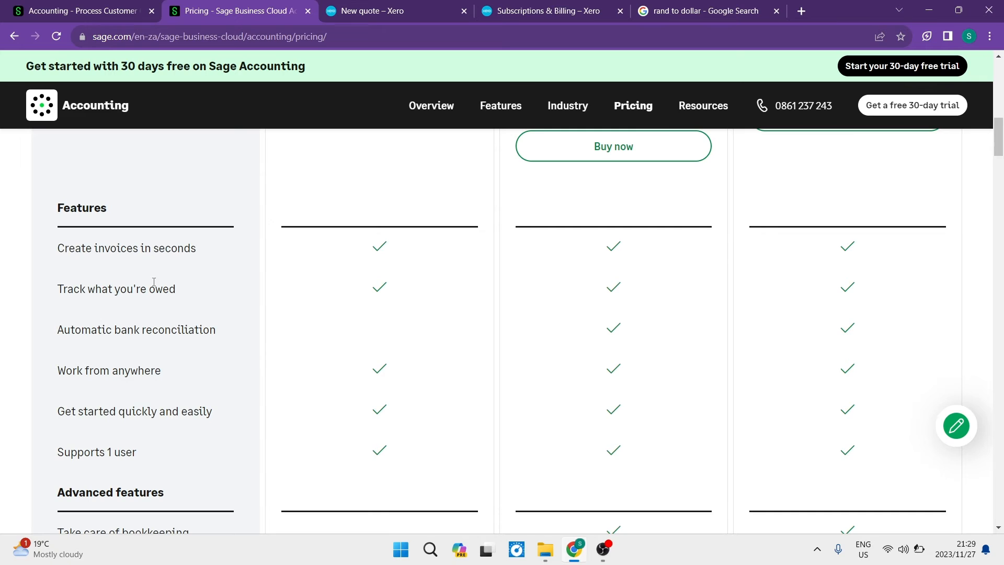
{"action": "mouse_move", "coordinate": [207, 286]}
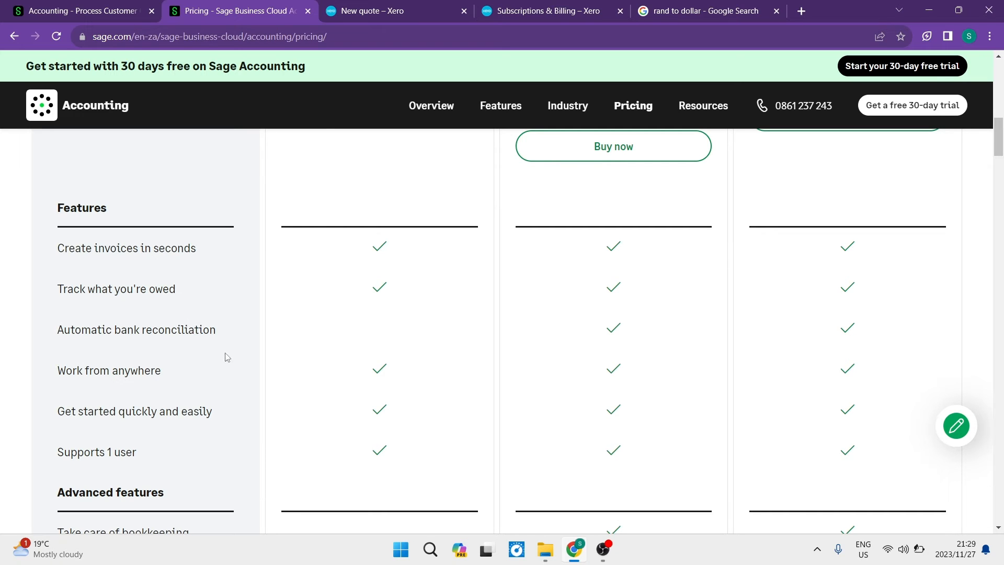
{"action": "mouse_move", "coordinate": [189, 376]}
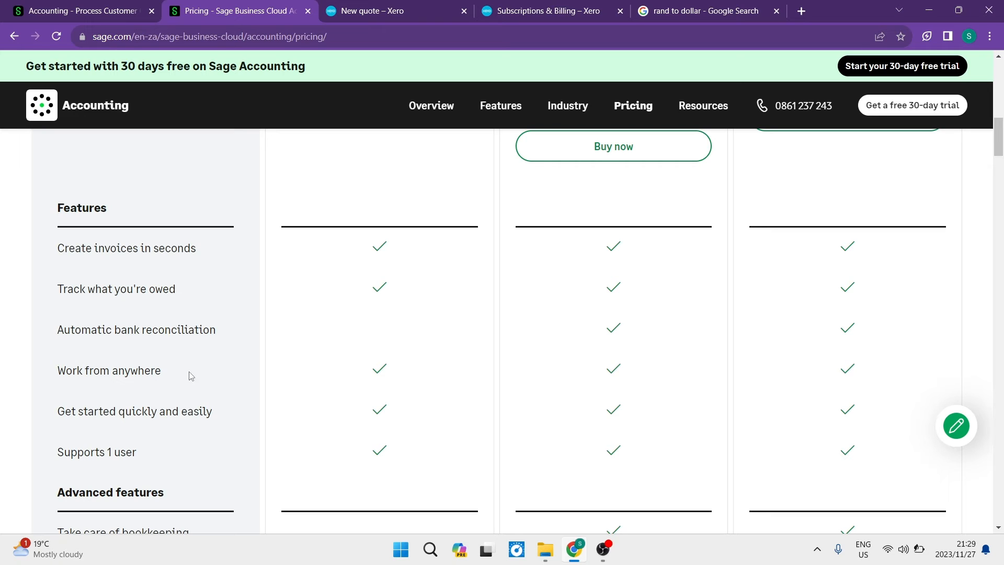
{"action": "mouse_move", "coordinate": [219, 421]}
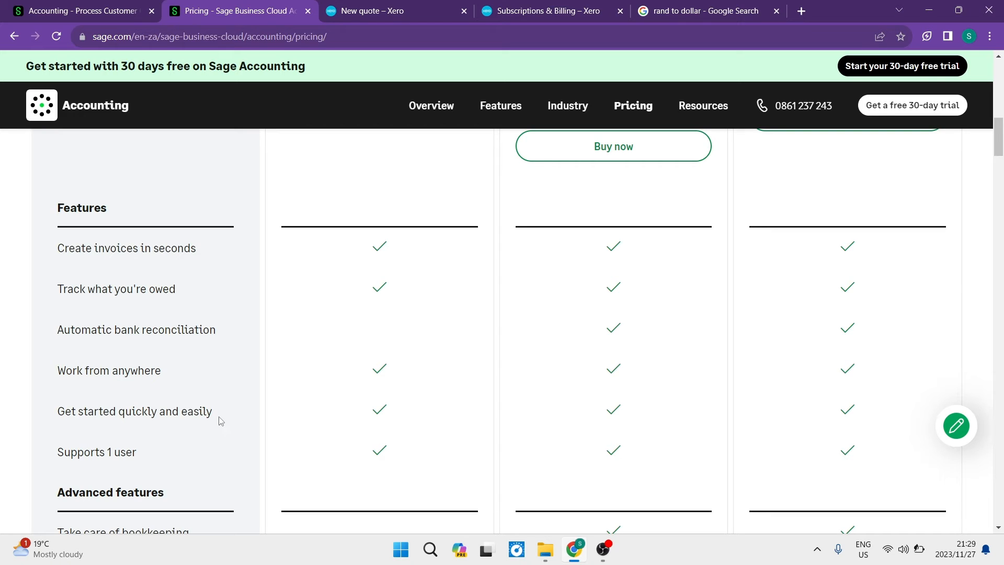
{"action": "mouse_move", "coordinate": [184, 458]}
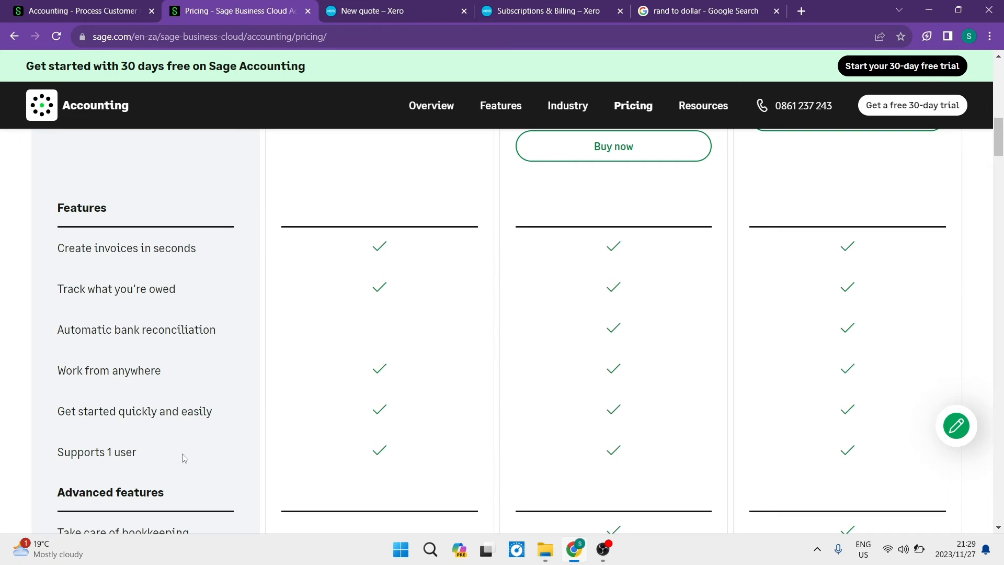
{"action": "scroll", "scroll_direction": "down", "scroll_amount": 3}
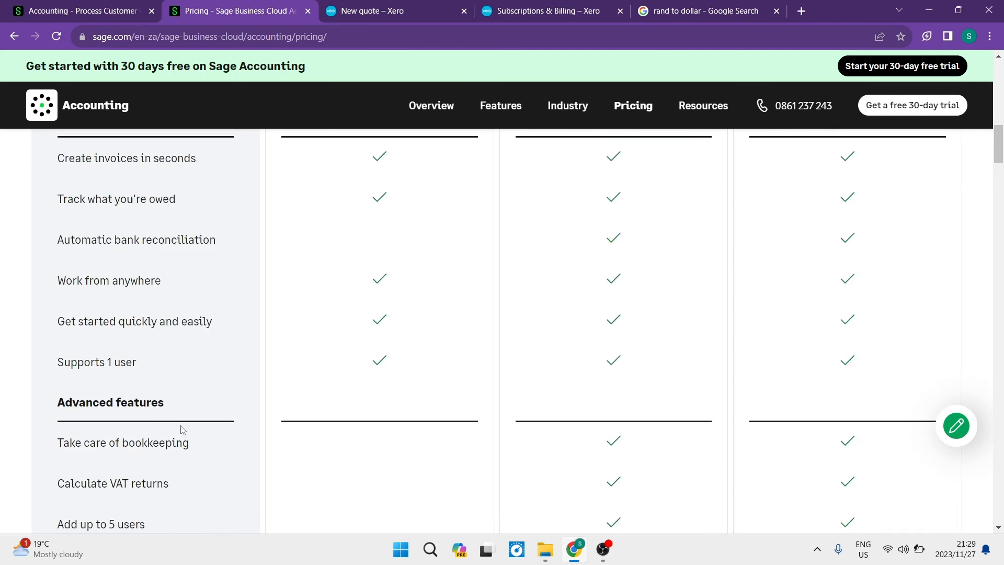
{"action": "scroll", "scroll_direction": "up", "scroll_amount": 3}
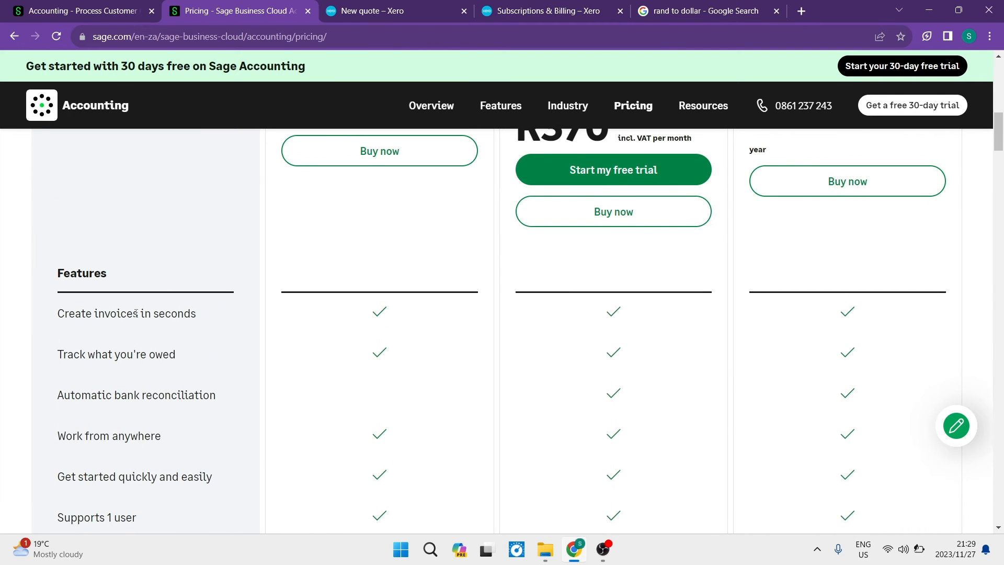
{"action": "scroll", "scroll_direction": "down", "scroll_amount": 3}
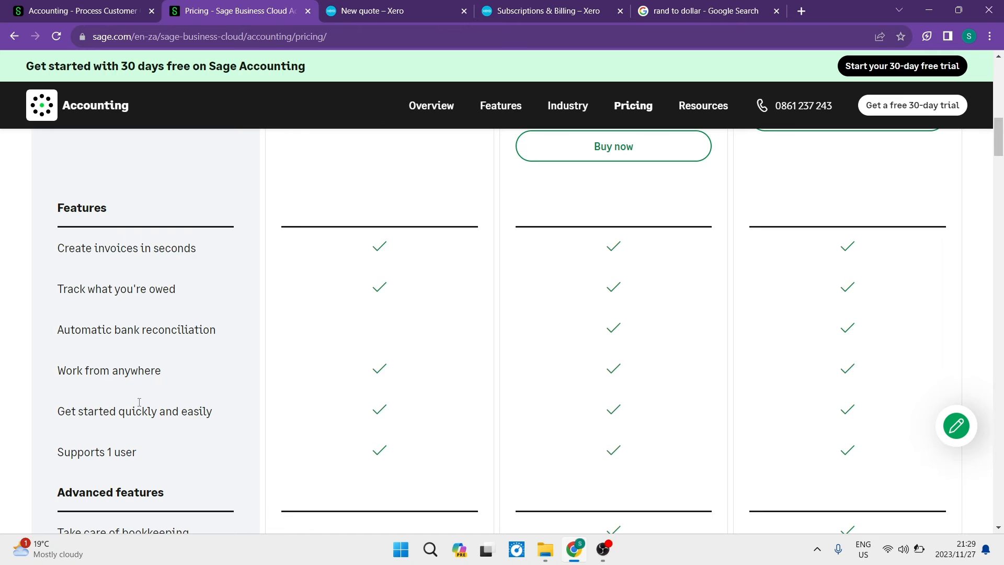
{"action": "mouse_move", "coordinate": [139, 320]}
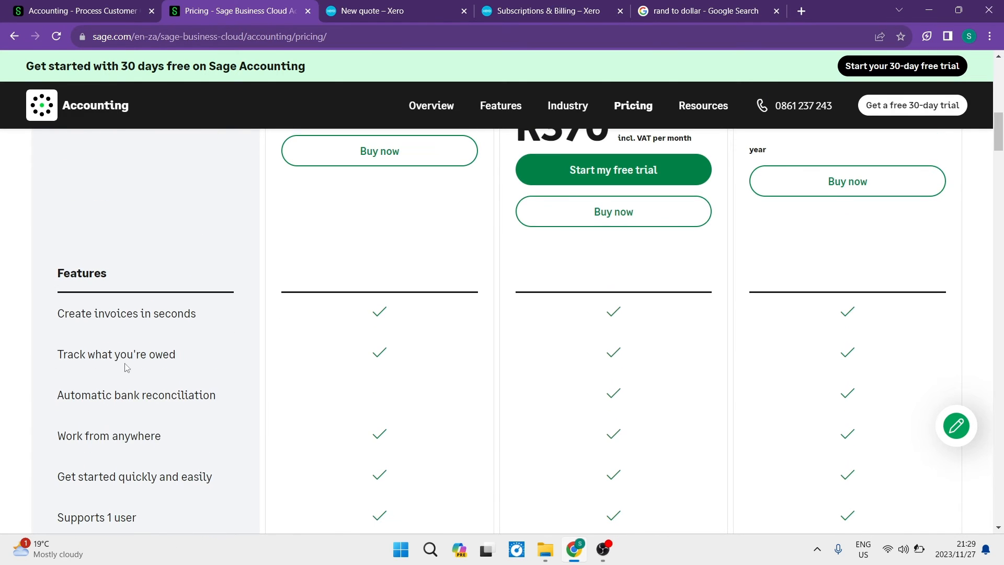
{"action": "scroll", "scroll_direction": "down", "scroll_amount": 3}
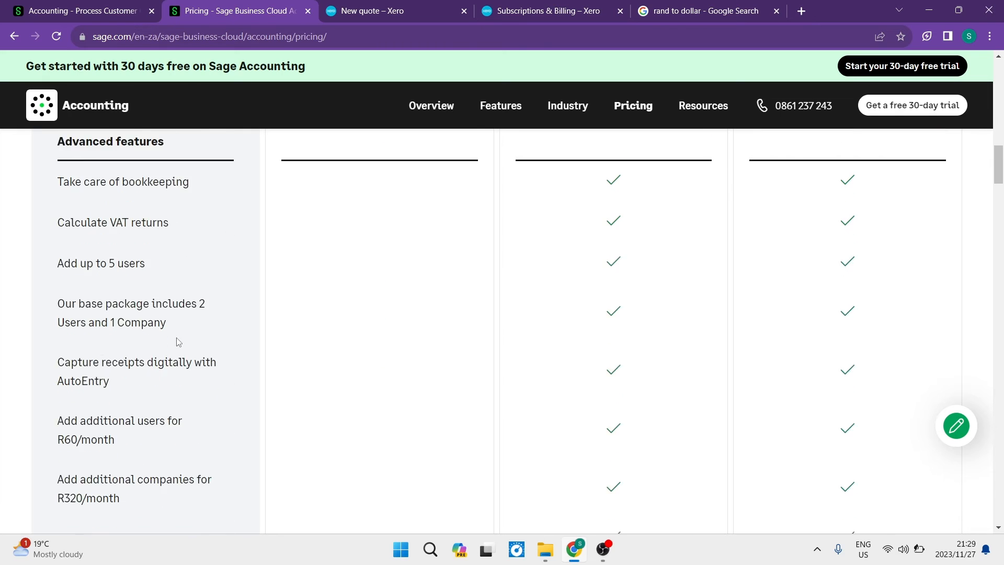
{"action": "scroll", "scroll_direction": "down", "scroll_amount": 3}
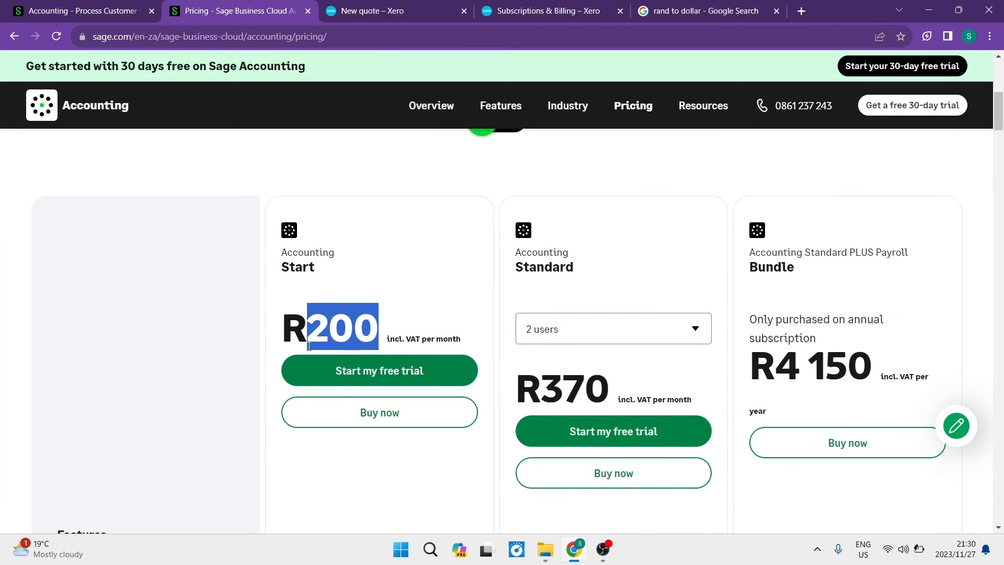
{"action": "scroll", "scroll_direction": "down", "scroll_amount": 3}
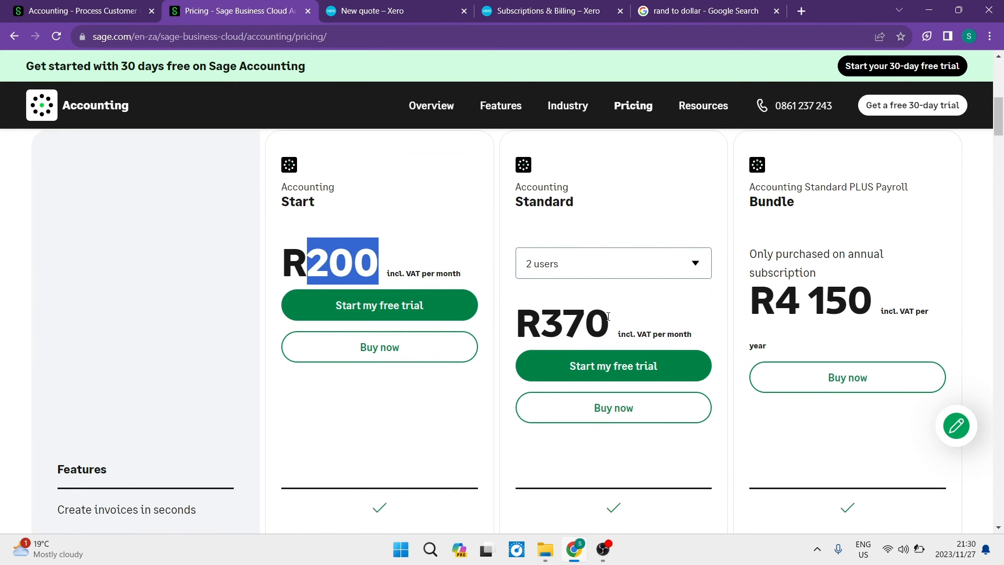
Step: Convert R370 to about 19,81 US dollars, then return to the Sage pricing page
{"action": "left_click", "coordinate": [700, 10]}
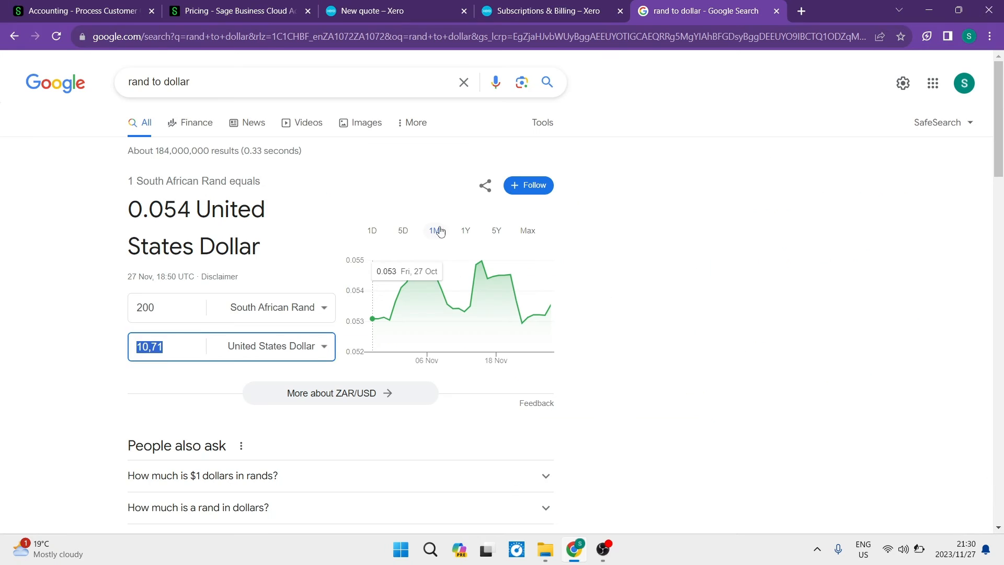
{"action": "left_click", "coordinate": [173, 307]}
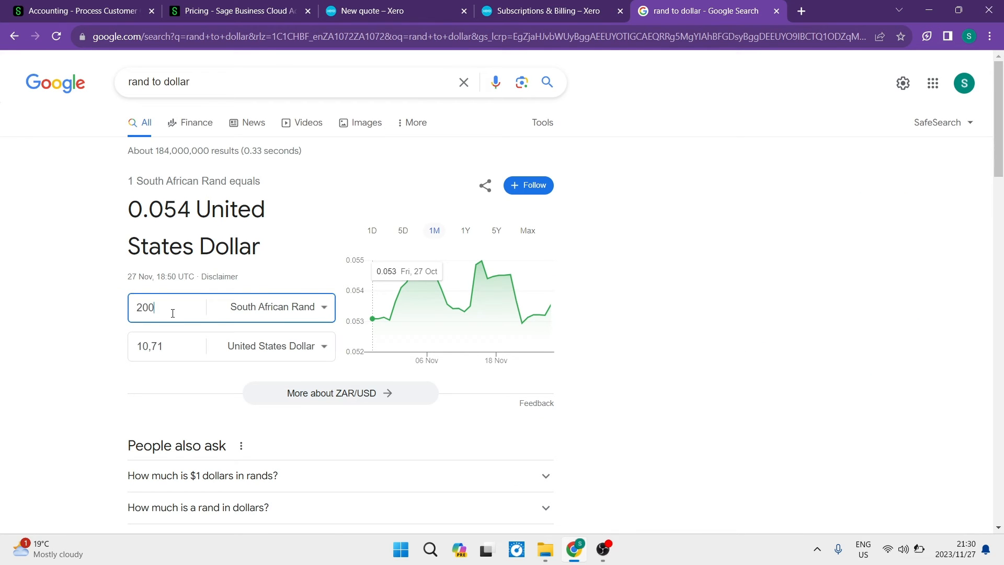
{"action": "type", "text": "370"}
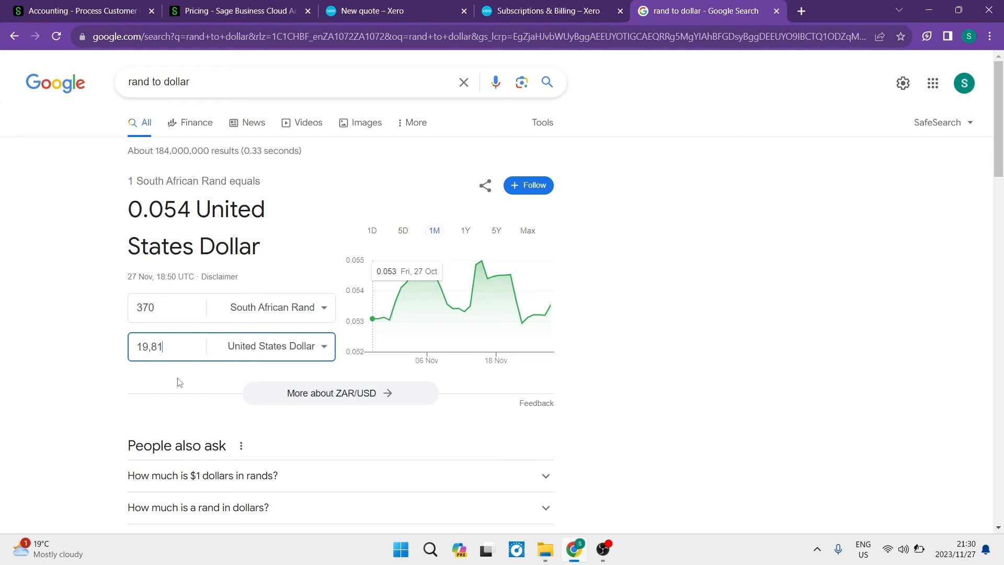
{"action": "left_click", "coordinate": [236, 10]}
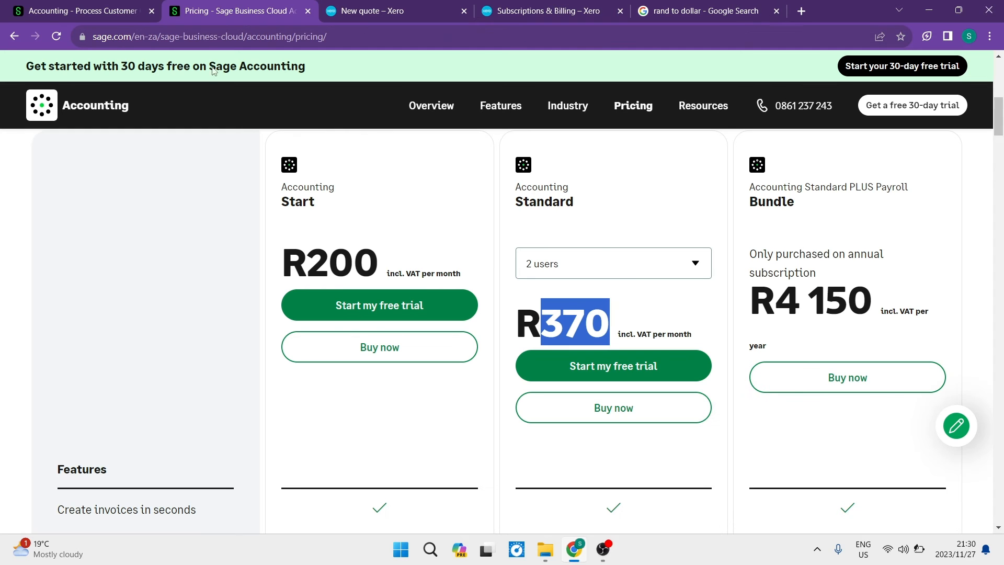
Step: Set the Standard plan to 3 users, raising its price to R435 per month
{"action": "scroll", "scroll_direction": "down", "scroll_amount": 3}
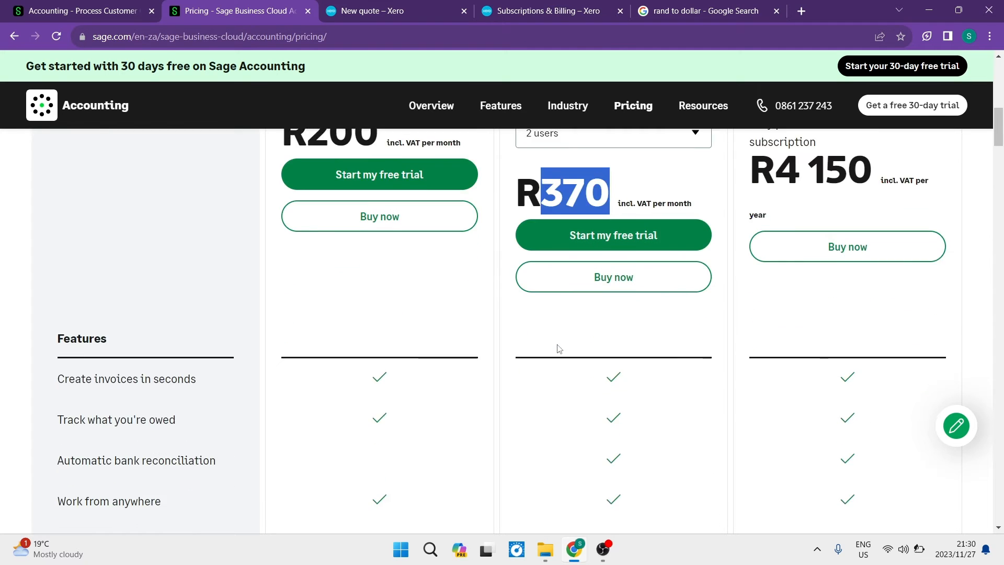
{"action": "scroll", "scroll_direction": "down", "scroll_amount": 3}
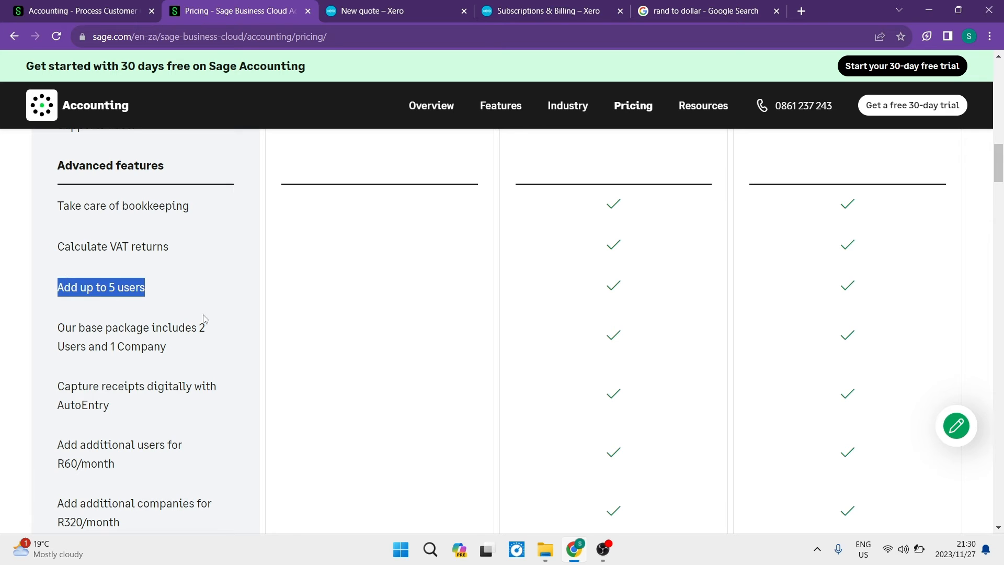
{"action": "scroll", "scroll_direction": "down", "scroll_amount": 3}
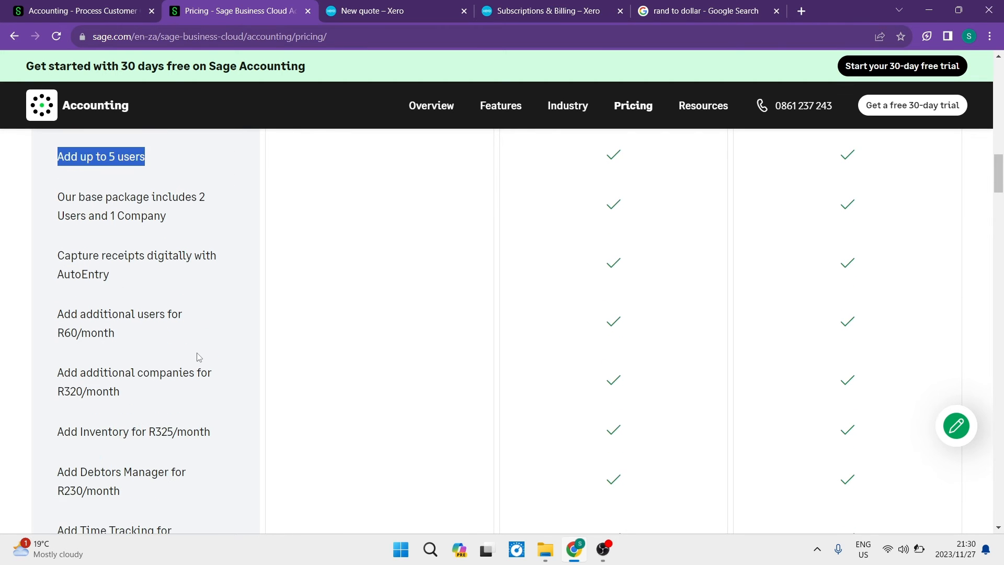
{"action": "scroll", "scroll_direction": "down", "scroll_amount": 3}
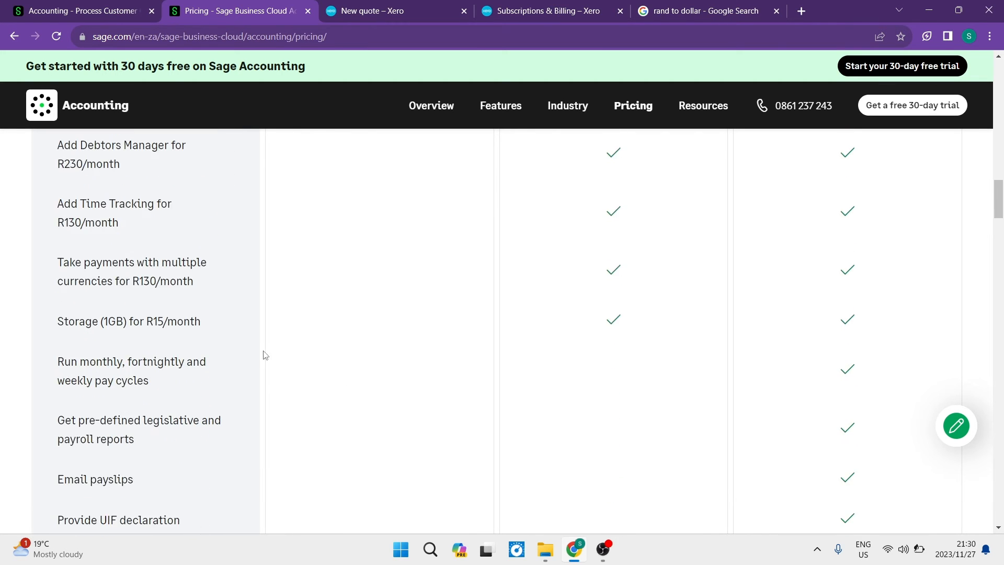
{"action": "scroll", "scroll_direction": "up", "scroll_amount": 3}
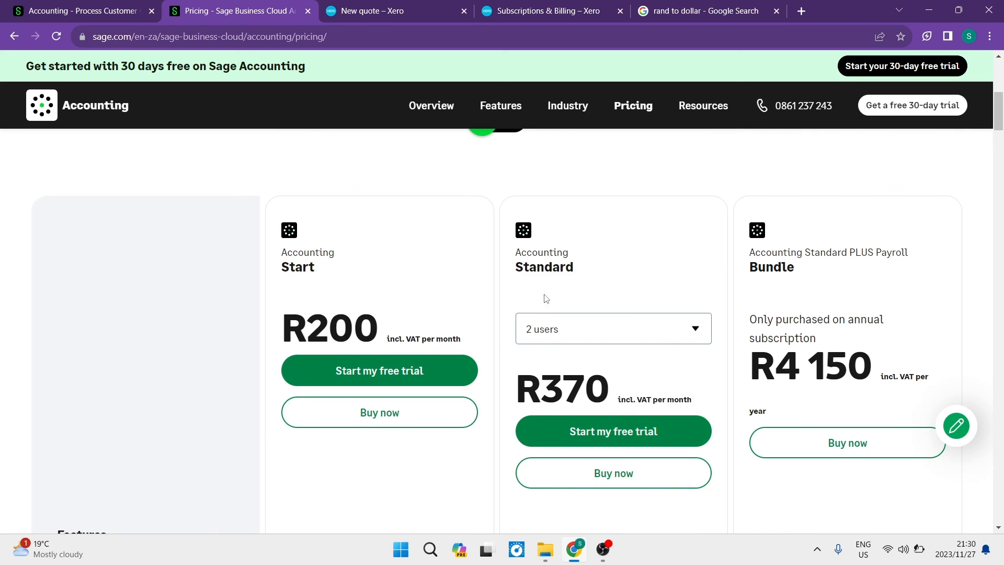
{"action": "mouse_move", "coordinate": [549, 265]}
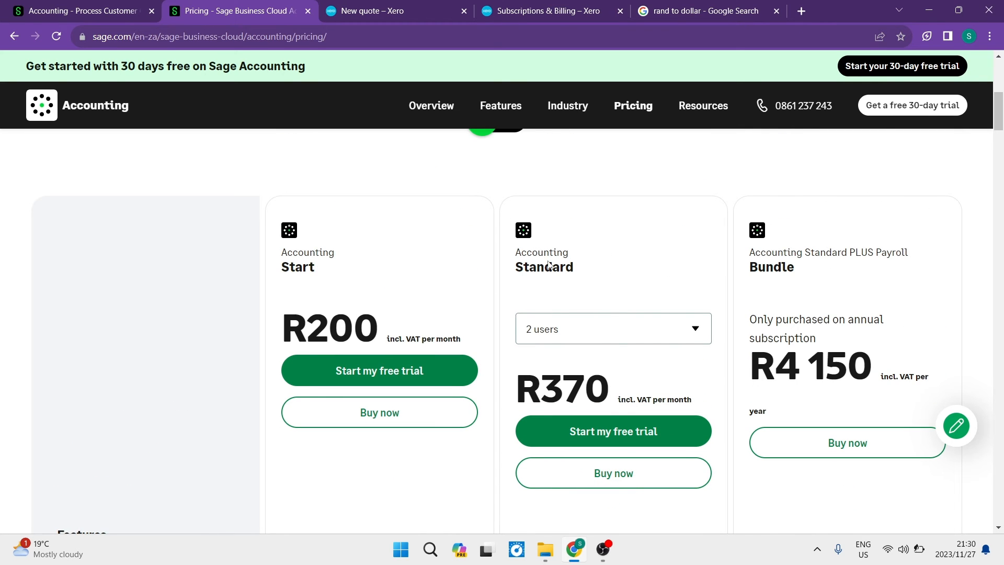
{"action": "left_click", "coordinate": [611, 329]}
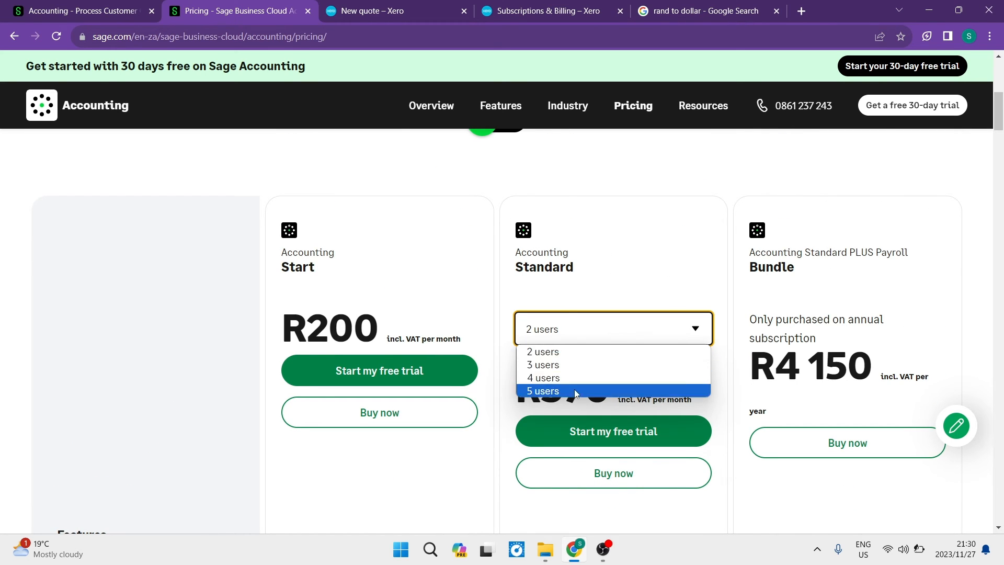
{"action": "left_click", "coordinate": [543, 364]}
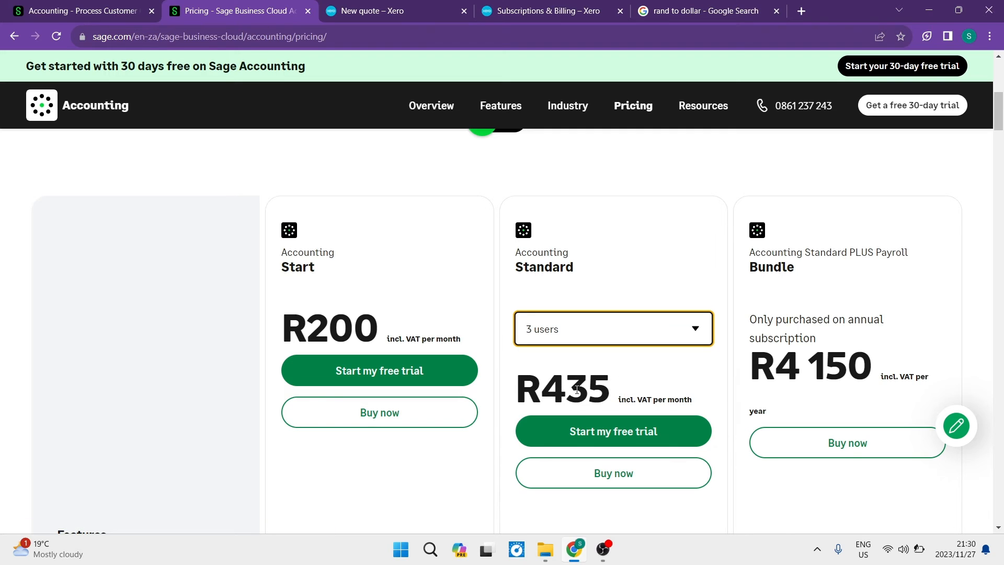
{"action": "mouse_move", "coordinate": [794, 229]}
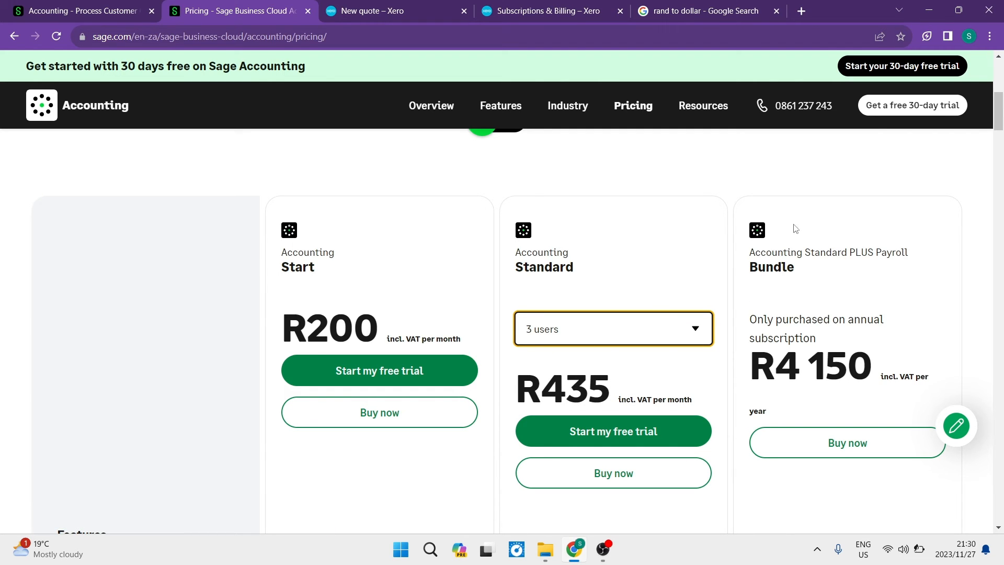
{"action": "mouse_move", "coordinate": [302, 264]}
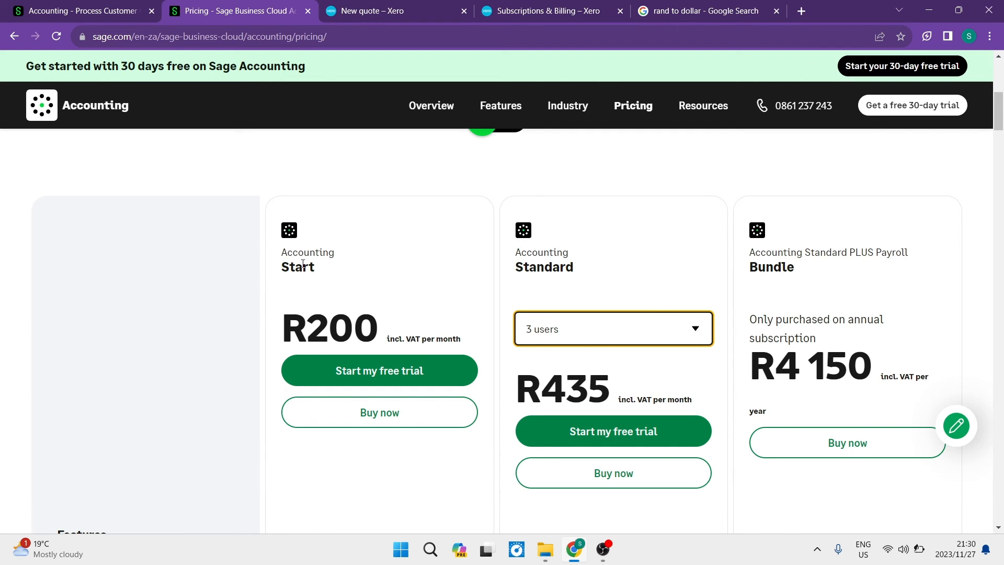
Step: Highlight the Standard plan name and go back to Google's rand-to-dollar converter
{"action": "double_click", "coordinate": [544, 267]}
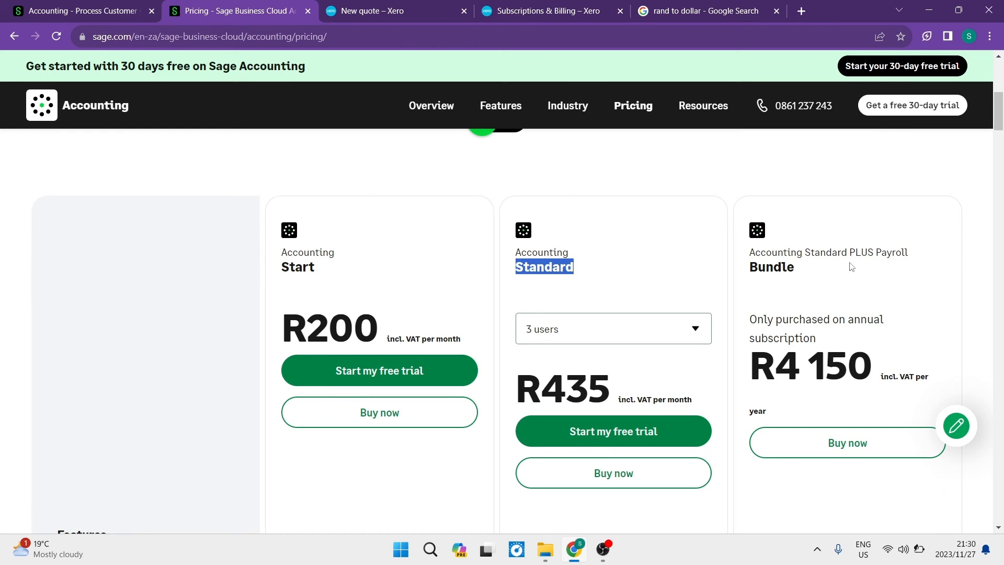
{"action": "mouse_move", "coordinate": [902, 292]}
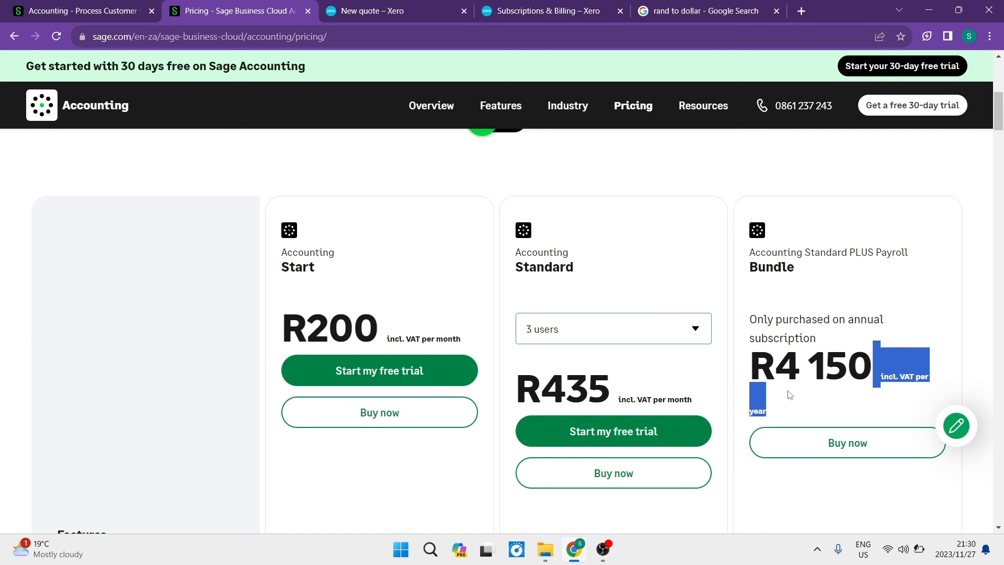
{"action": "left_click", "coordinate": [700, 11]}
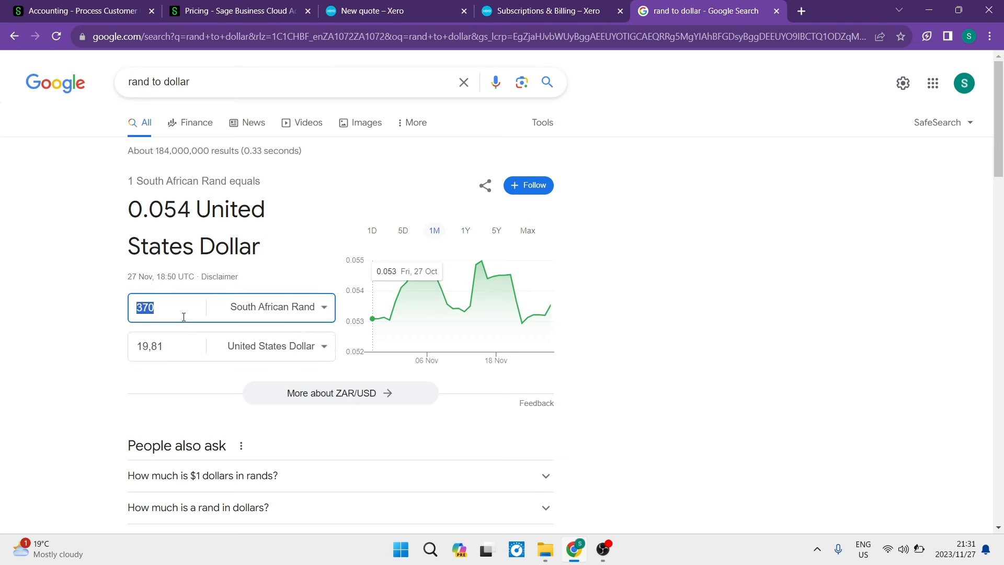
Step: Convert R4 150 to about 222.20 US dollars in Google's converter and return to Sage pricing
{"action": "type", "text": "4150"}
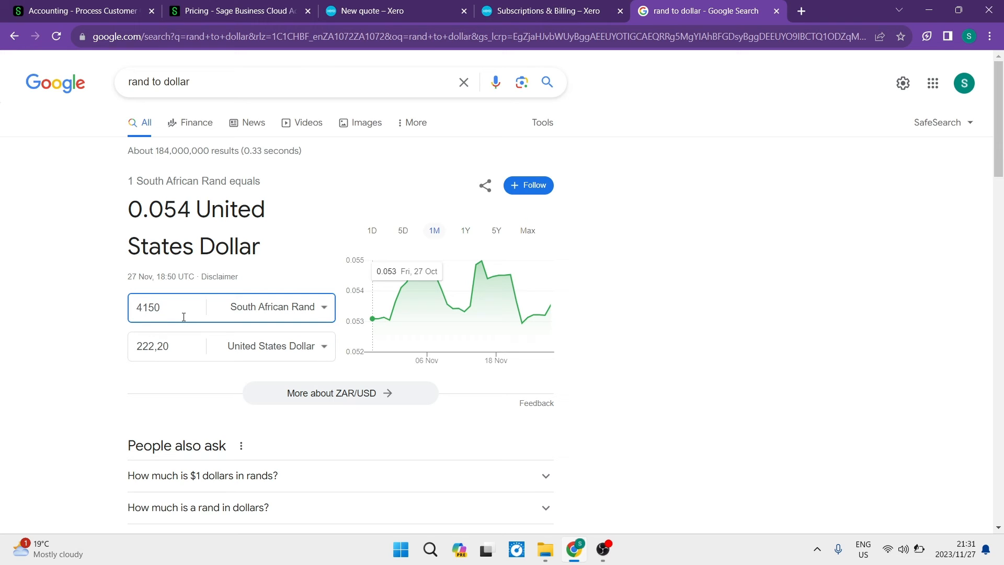
{"action": "left_click", "coordinate": [176, 346]}
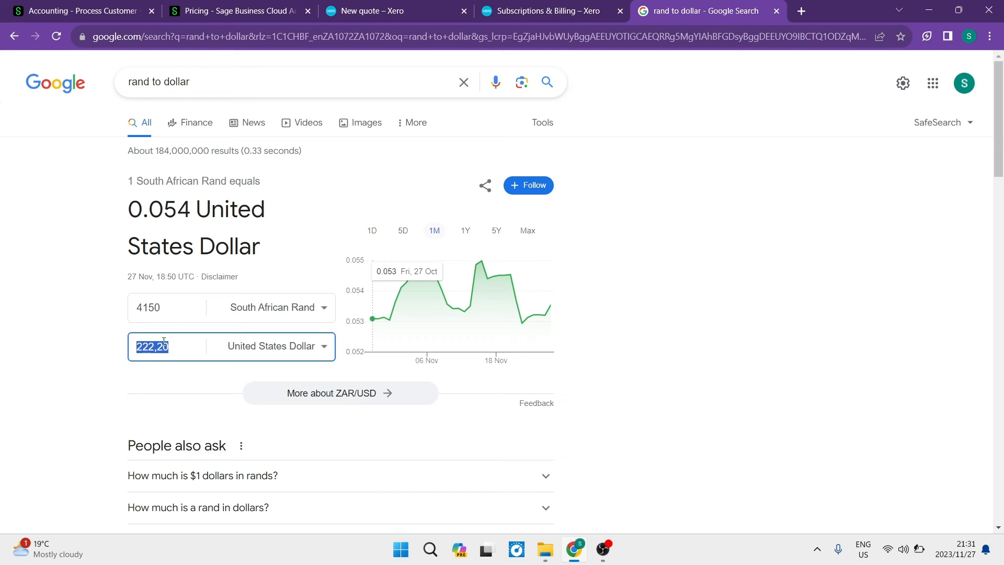
{"action": "left_click", "coordinate": [235, 10]}
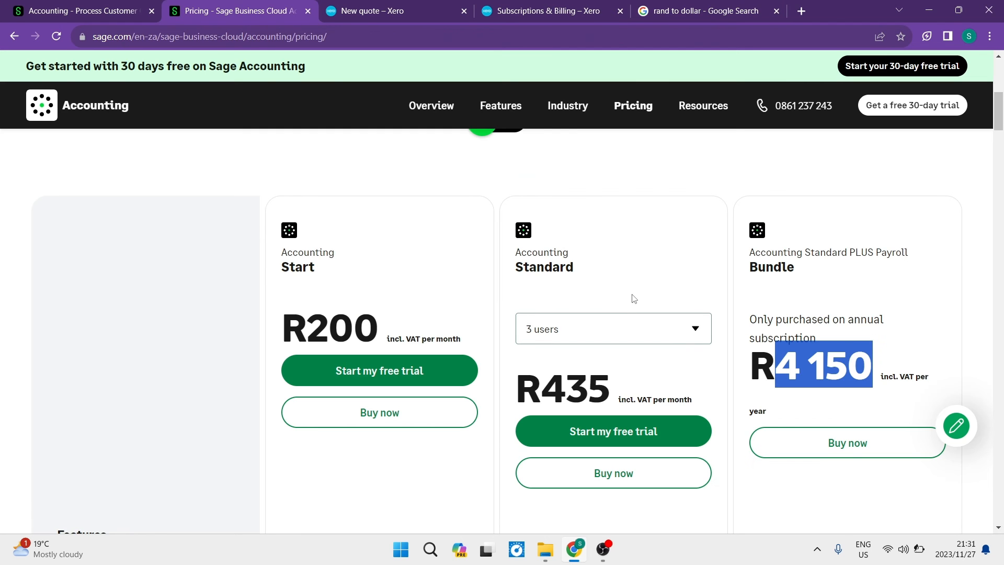
Step: Scroll through Sage's plan feature comparison, then switch to Xero's Subscriptions & Billing plans
{"action": "scroll", "scroll_direction": "down", "scroll_amount": 3}
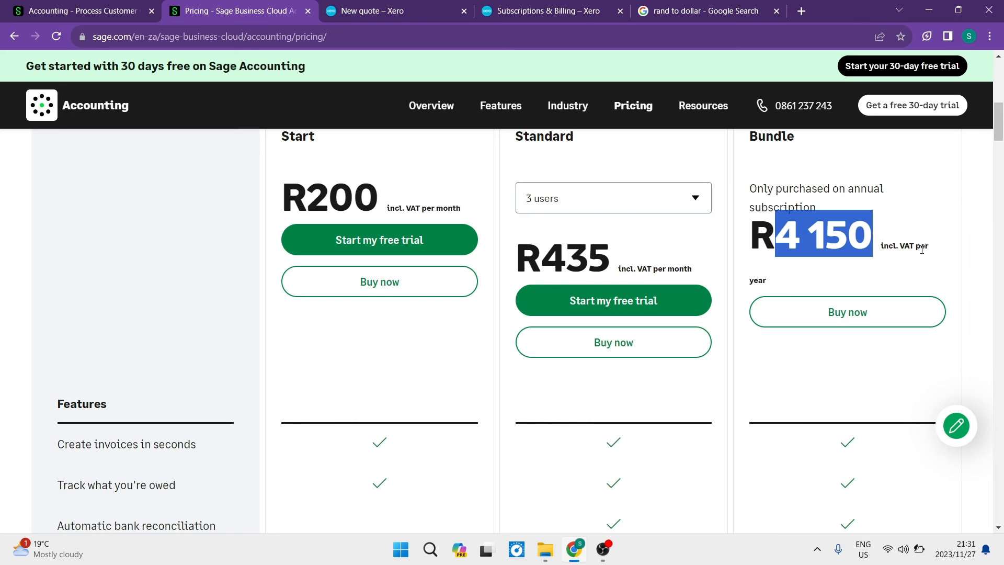
{"action": "scroll", "scroll_direction": "down", "scroll_amount": 3}
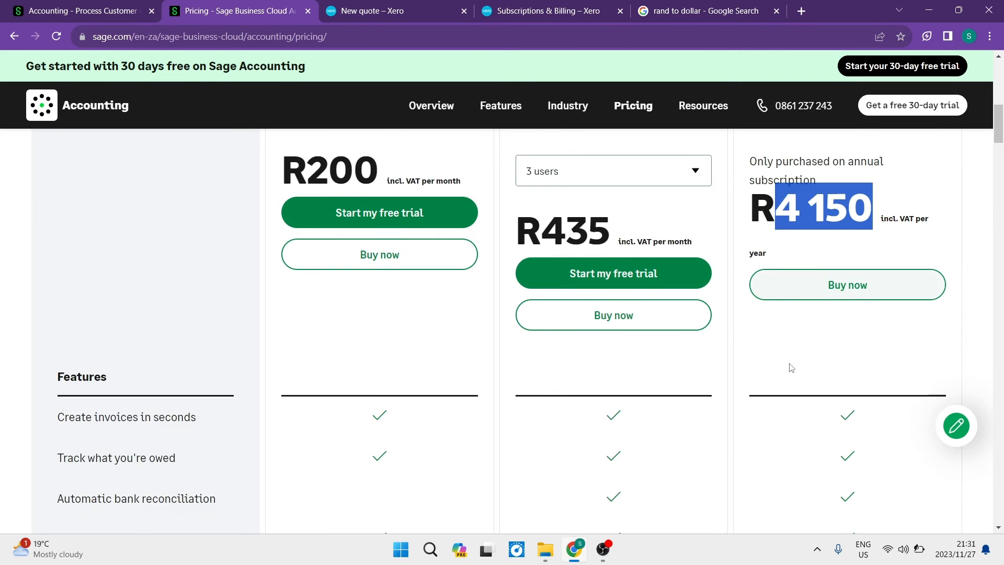
{"action": "scroll", "scroll_direction": "down", "scroll_amount": 3}
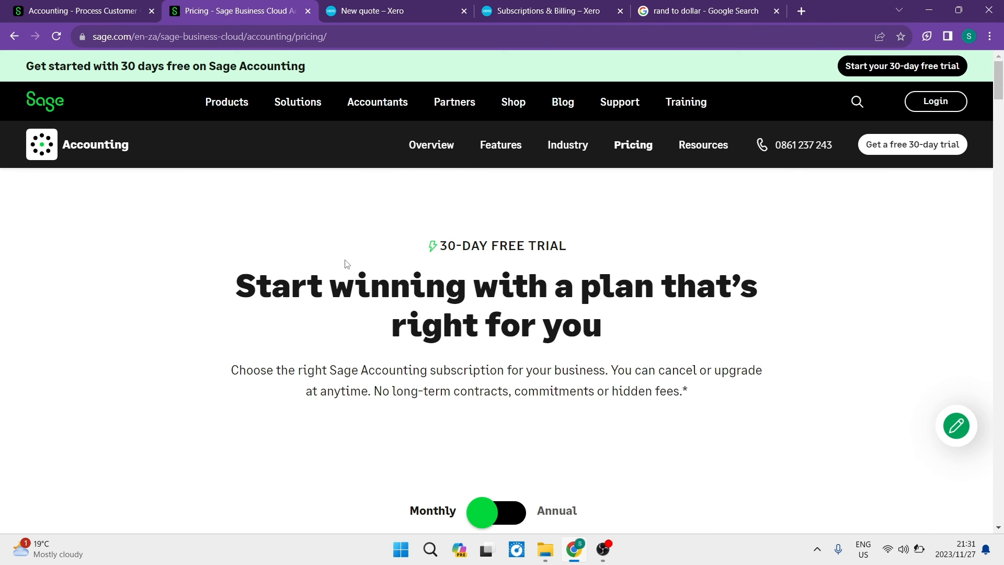
{"action": "scroll", "scroll_direction": "down", "scroll_amount": 3}
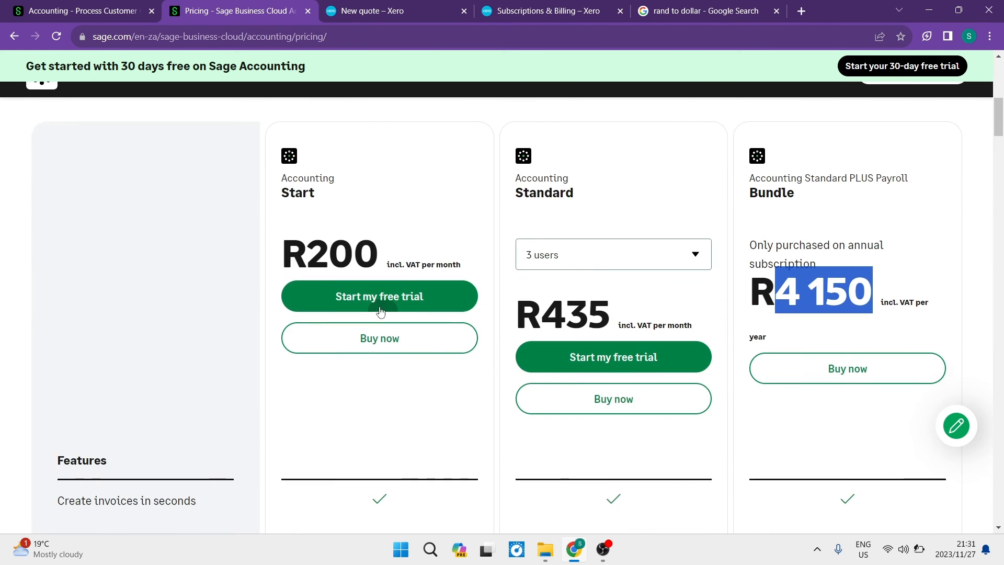
{"action": "scroll", "scroll_direction": "down", "scroll_amount": 3}
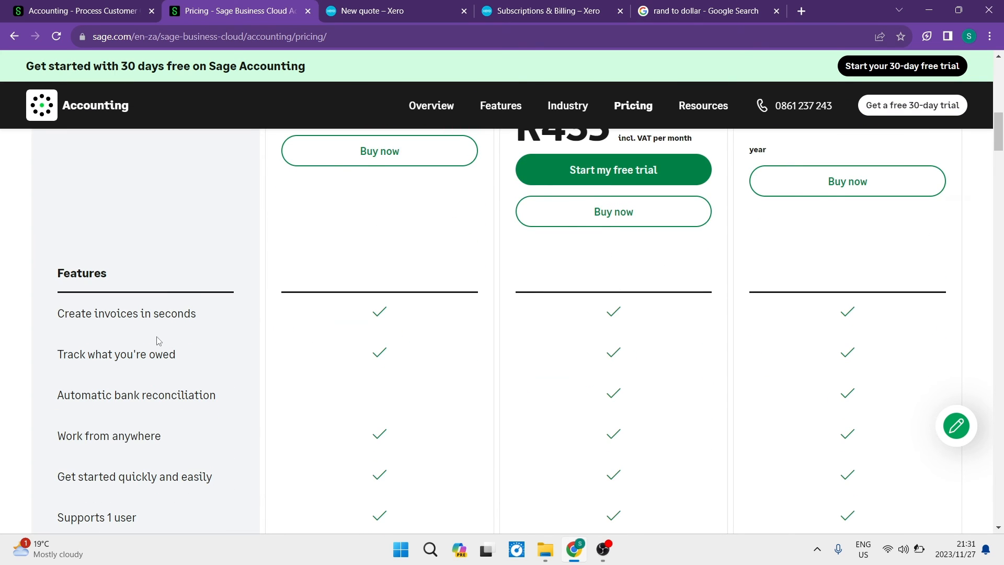
{"action": "scroll", "scroll_direction": "down", "scroll_amount": 3}
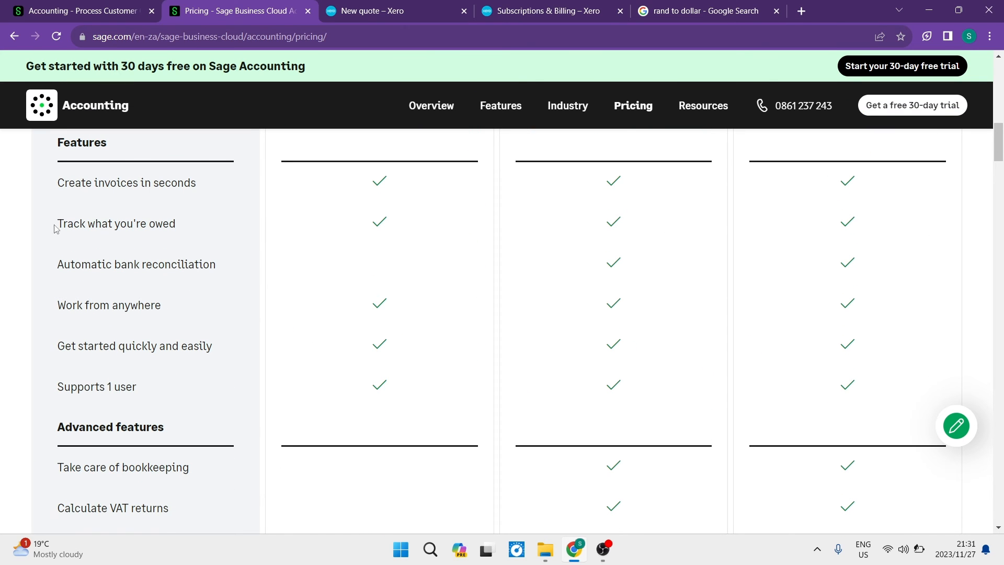
{"action": "mouse_move", "coordinate": [208, 238]}
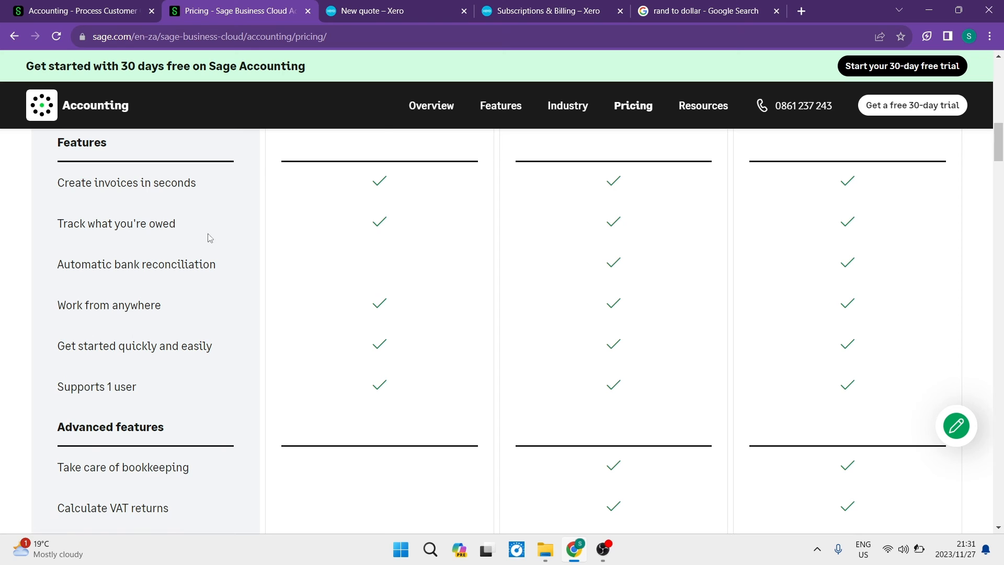
{"action": "left_click", "coordinate": [538, 11]}
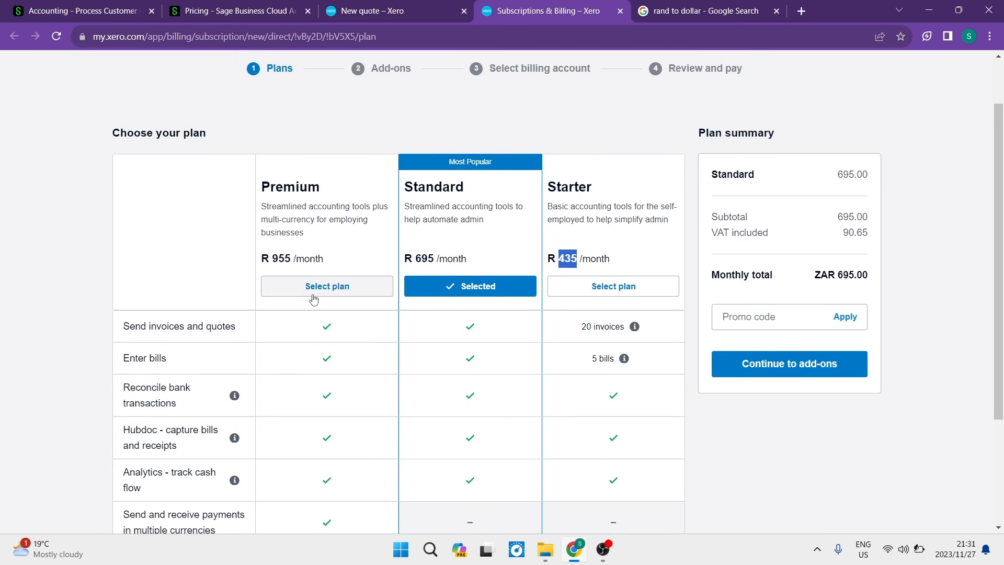
{"action": "mouse_move", "coordinate": [326, 285]}
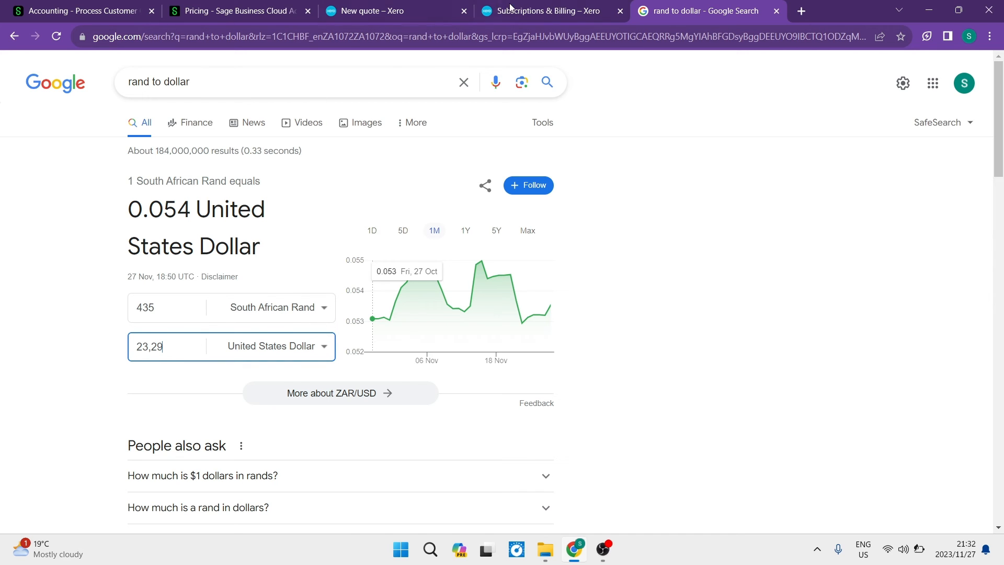
Step: Return to Xero's plan list after converting Starter's R435 to about 23.29 US dollars
{"action": "left_click", "coordinate": [544, 11]}
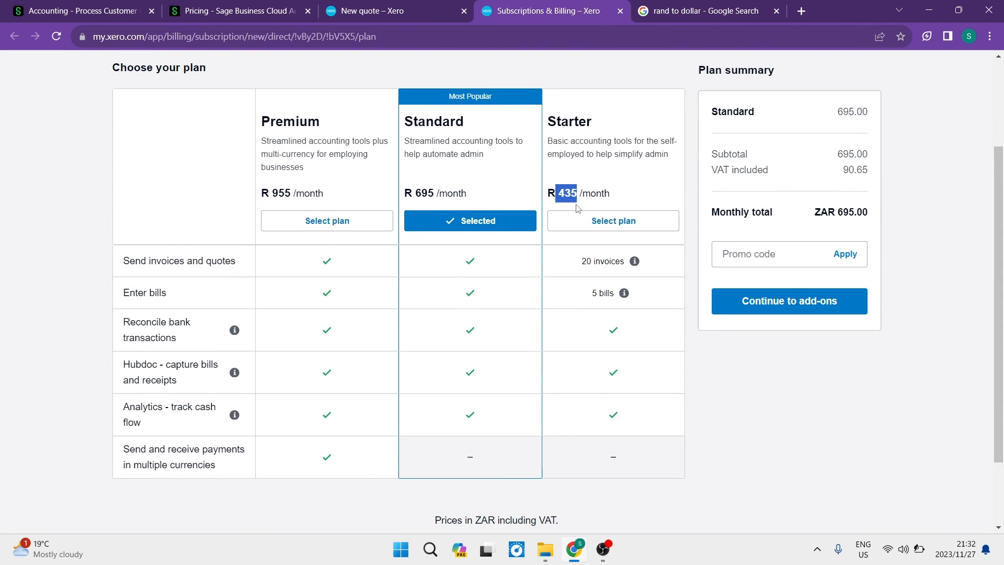
Step: Scroll through Xero's Premium, Standard and Starter plan feature table
{"action": "scroll", "scroll_direction": "down", "scroll_amount": 3}
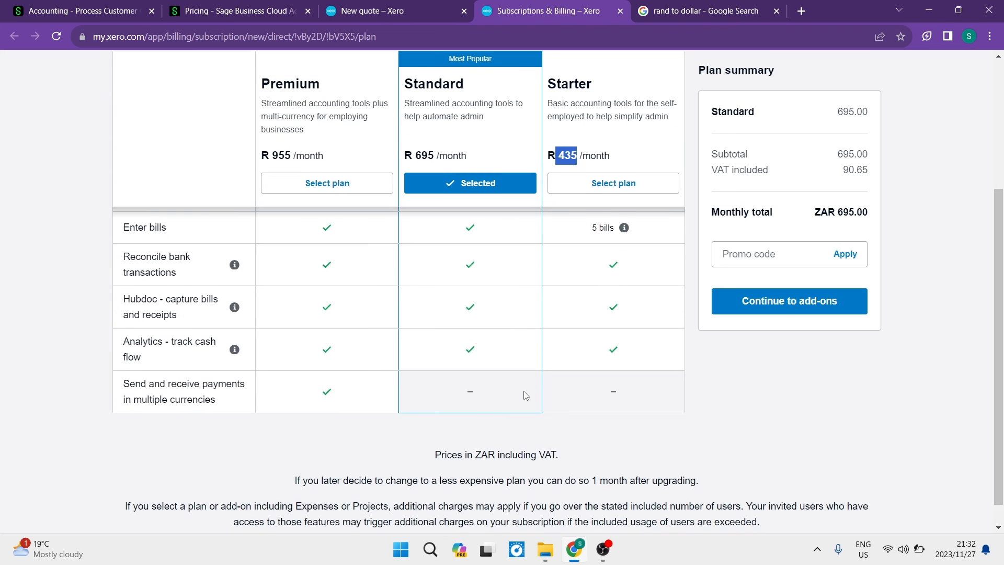
{"action": "scroll", "scroll_direction": "up", "scroll_amount": 3}
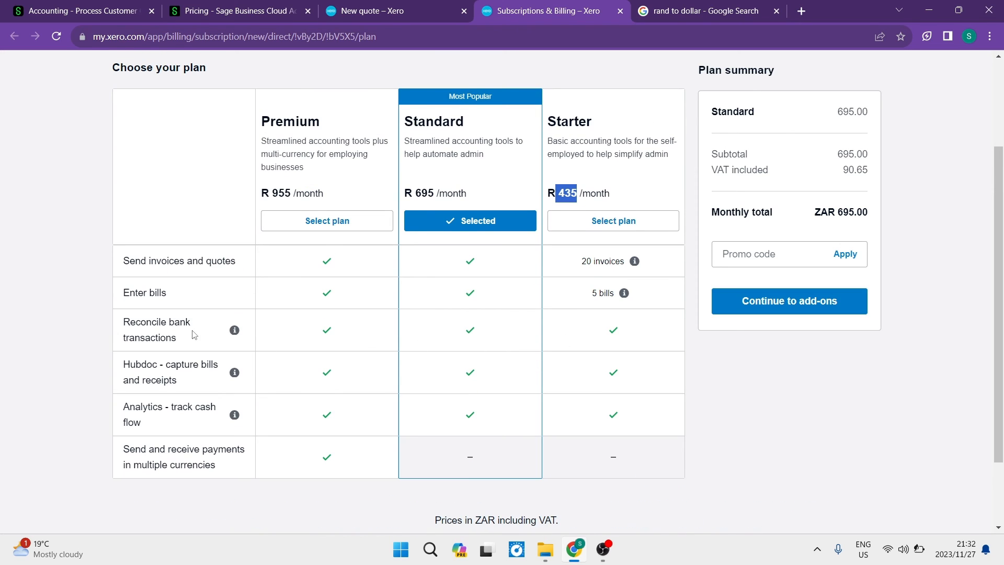
{"action": "mouse_move", "coordinate": [206, 378]}
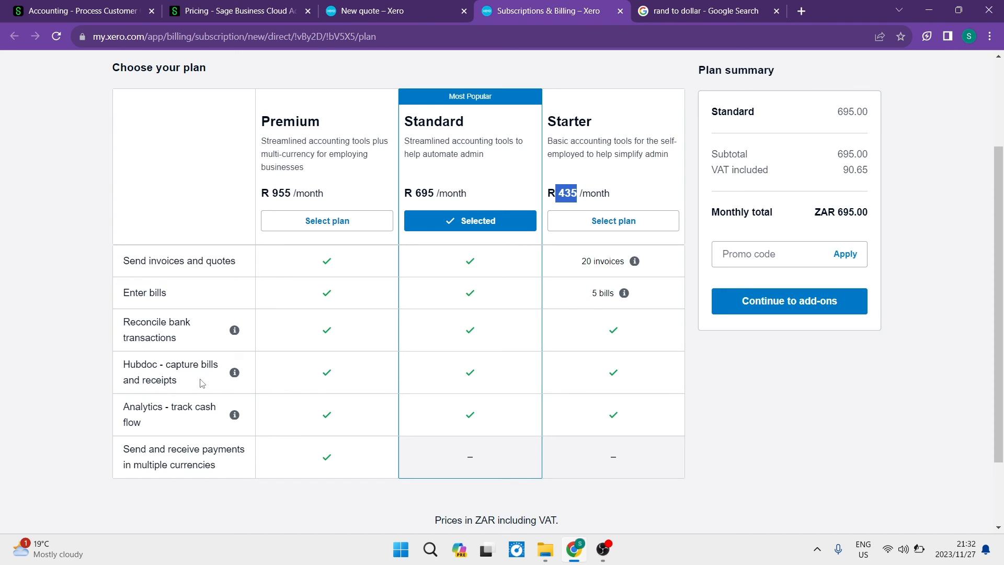
{"action": "mouse_move", "coordinate": [172, 435]}
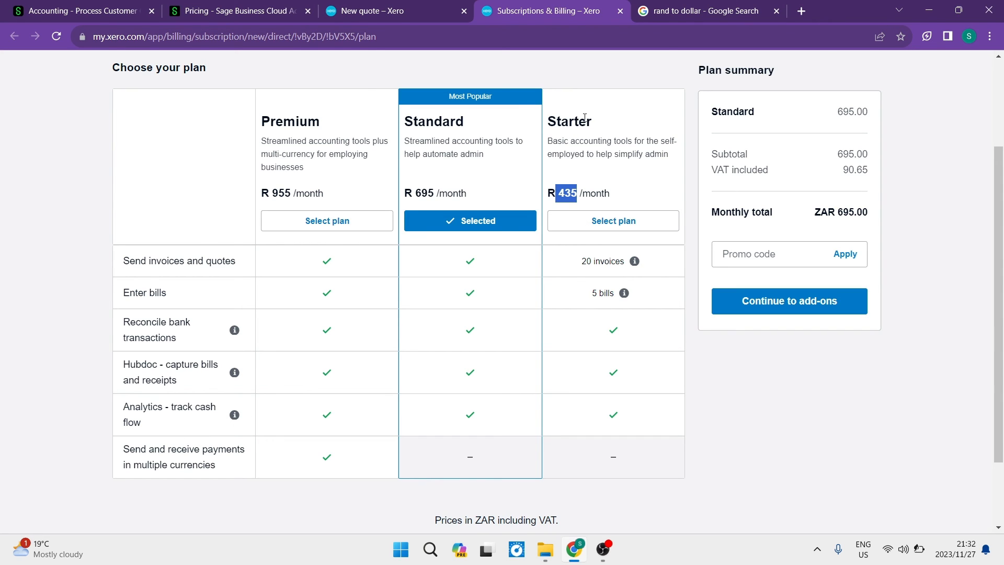
{"action": "mouse_move", "coordinate": [195, 421]}
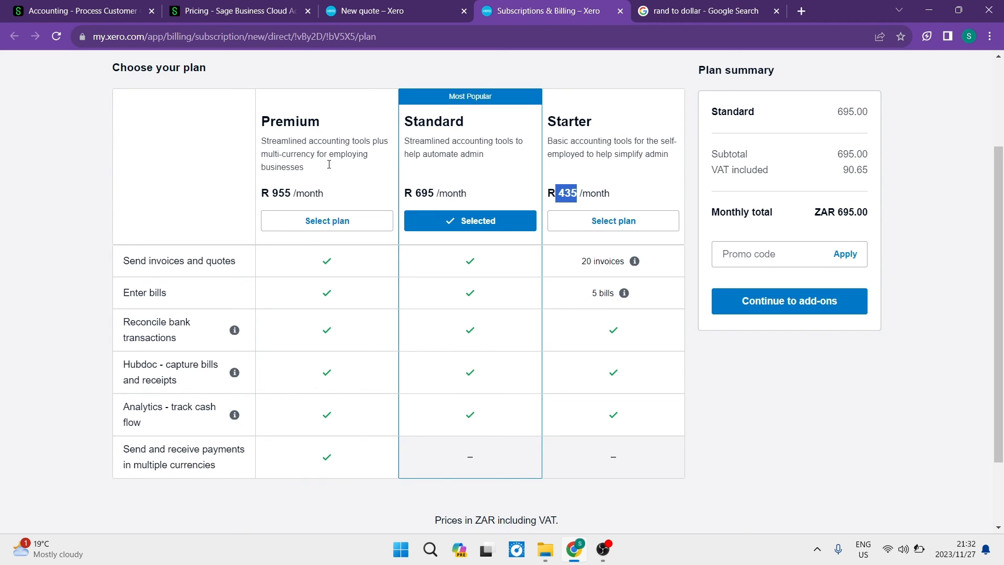
{"action": "mouse_move", "coordinate": [477, 301]}
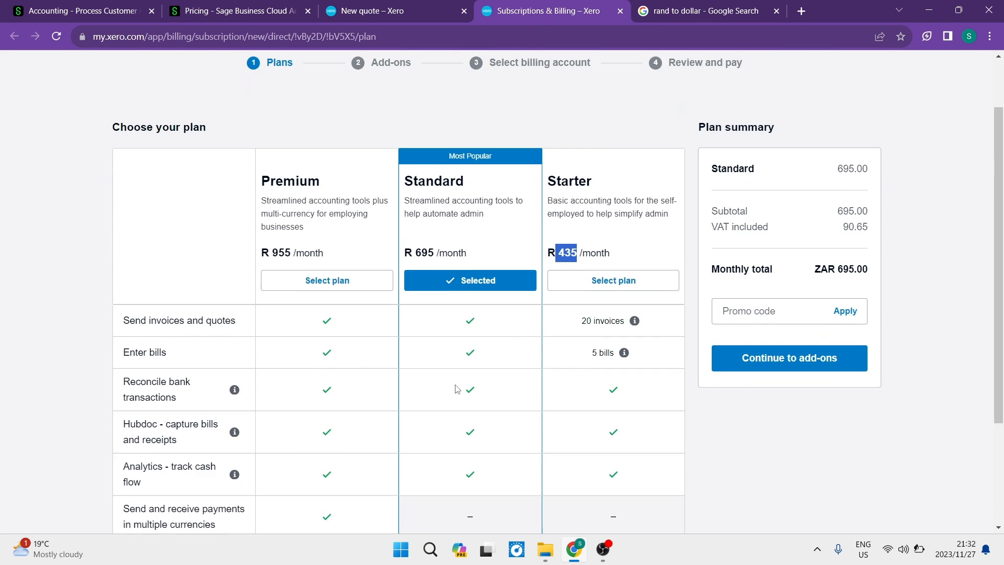
{"action": "scroll", "scroll_direction": "down", "scroll_amount": 3}
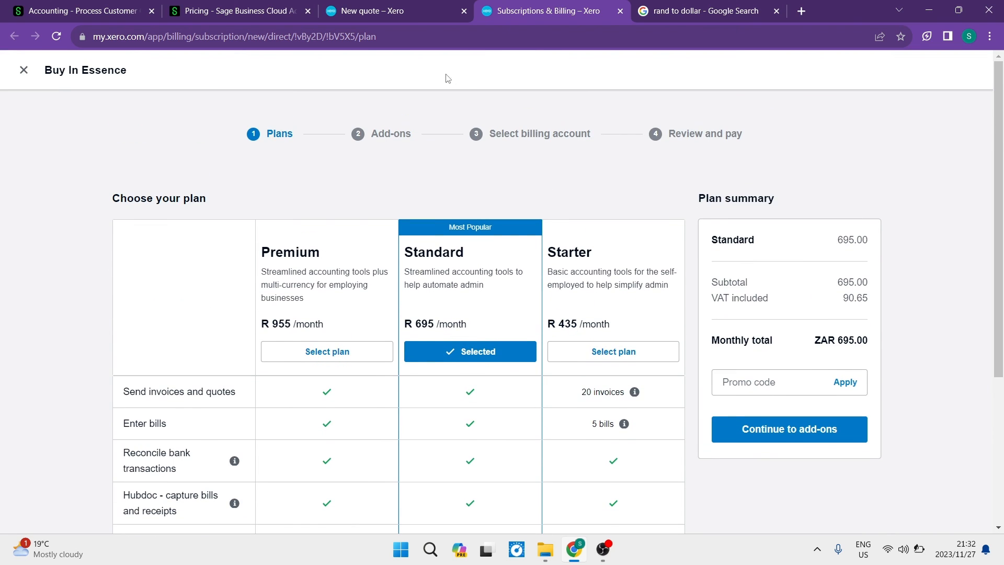
{"action": "mouse_move", "coordinate": [387, 104]}
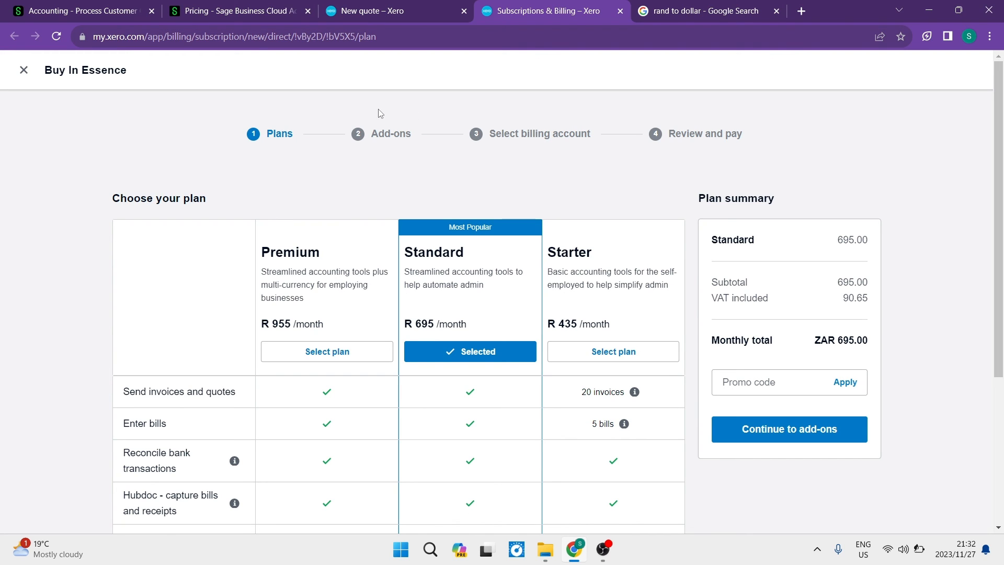
{"action": "mouse_move", "coordinate": [383, 84]}
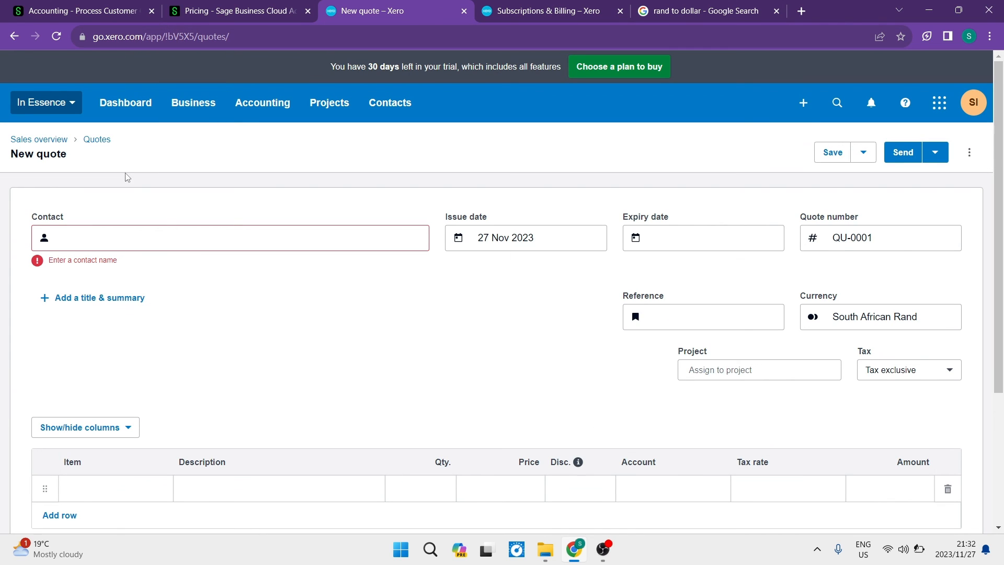
Step: Check Sage's still-blank Process Quote form, then switch back to the Xero dashboard
{"action": "left_click", "coordinate": [81, 10]}
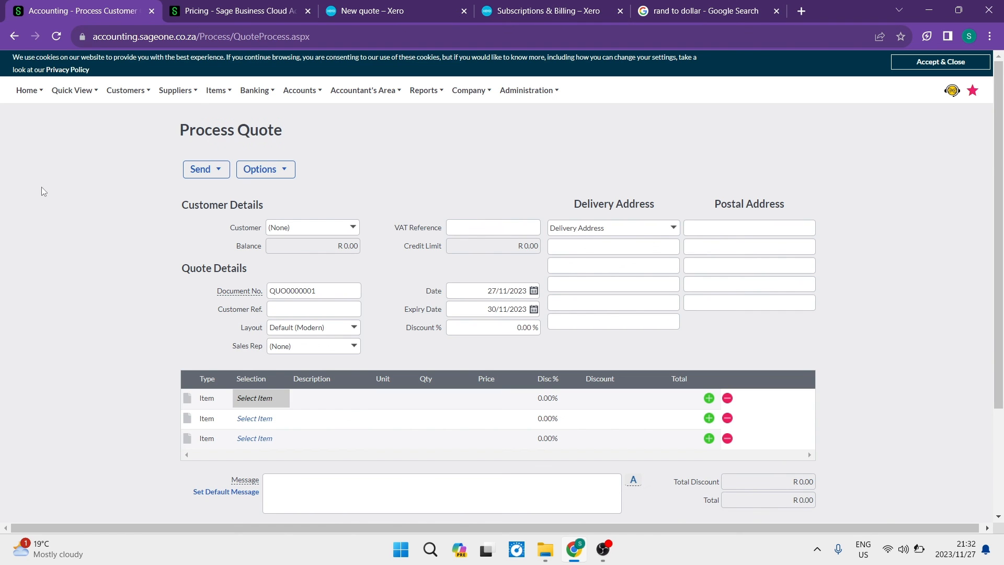
{"action": "mouse_move", "coordinate": [93, 229]}
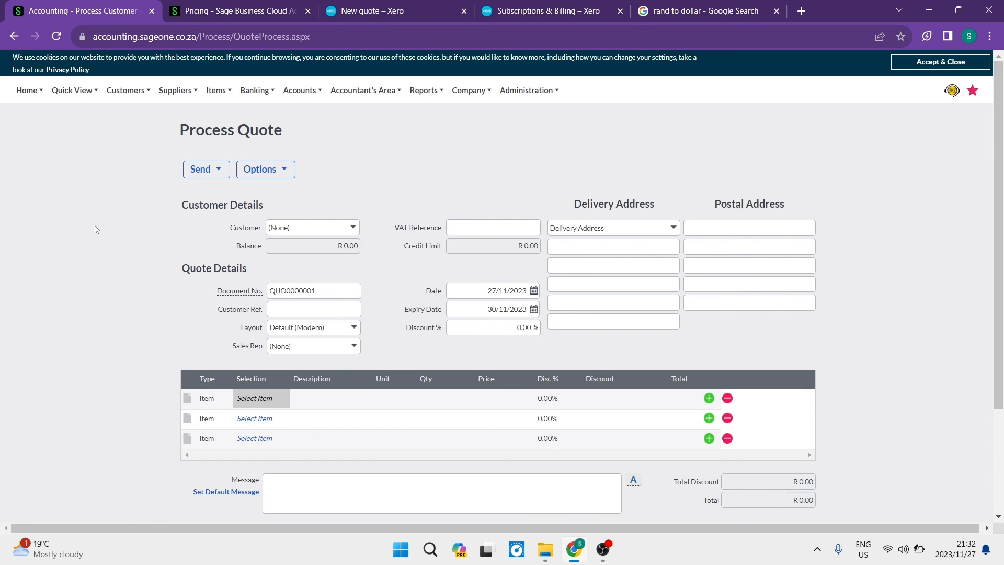
{"action": "mouse_move", "coordinate": [494, 136]}
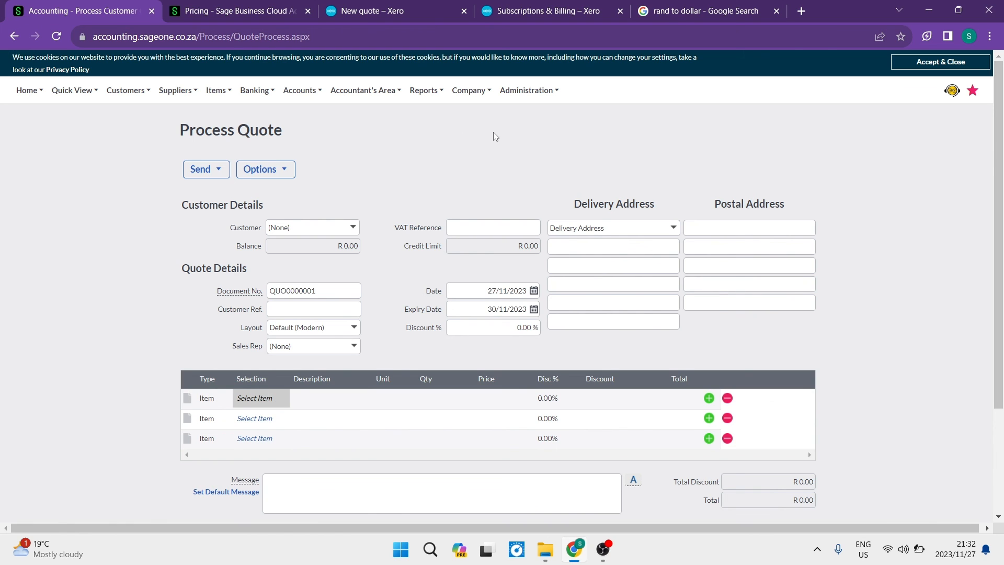
{"action": "mouse_move", "coordinate": [105, 160]}
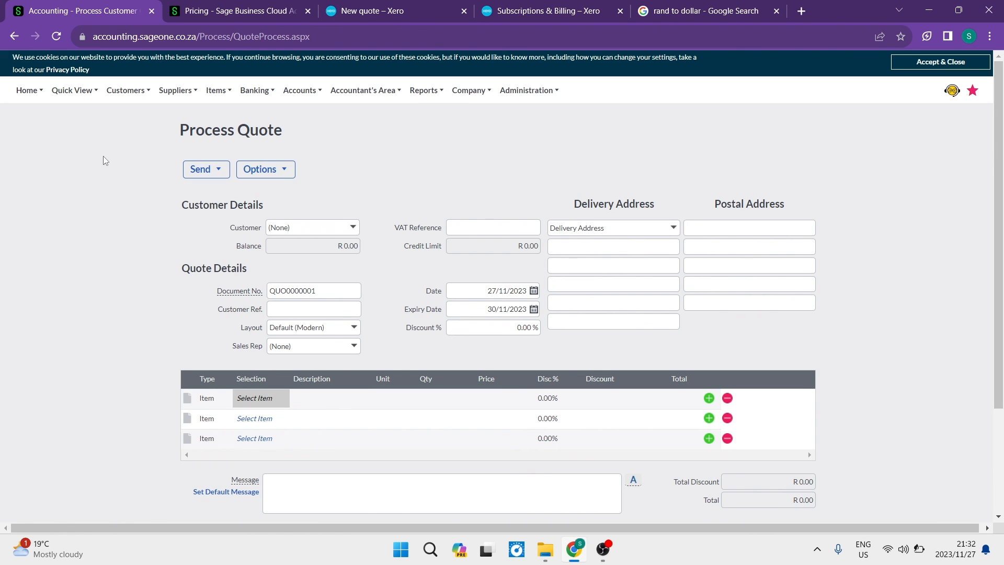
{"action": "mouse_move", "coordinate": [88, 179]}
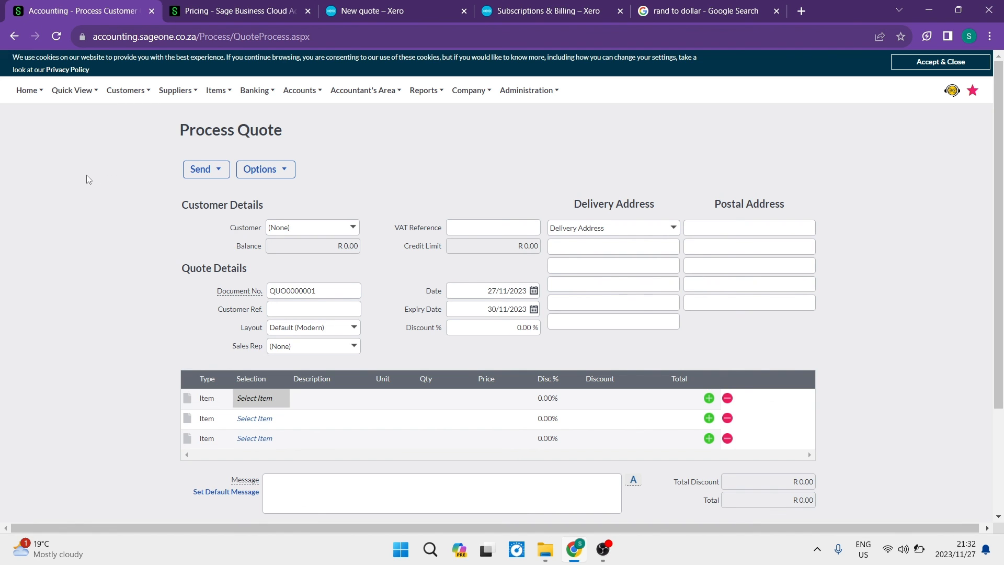
{"action": "left_click", "coordinate": [395, 11]}
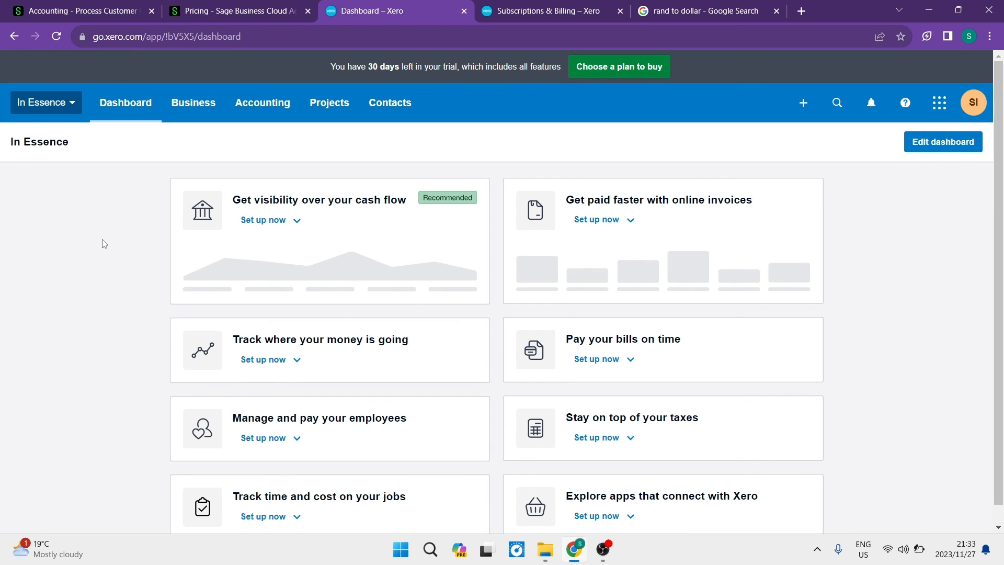
{"action": "left_click", "coordinate": [617, 66]}
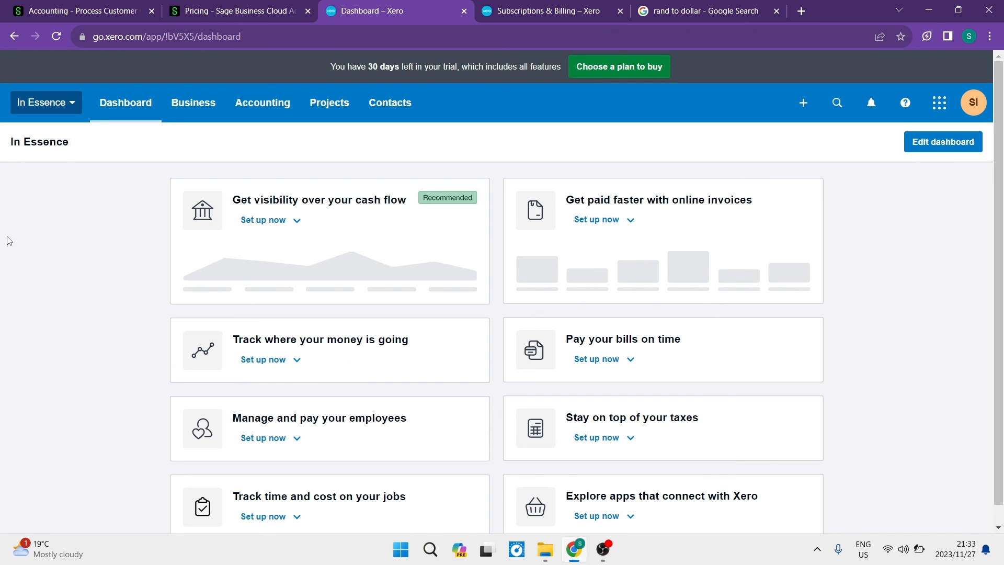
{"action": "mouse_move", "coordinate": [72, 253]}
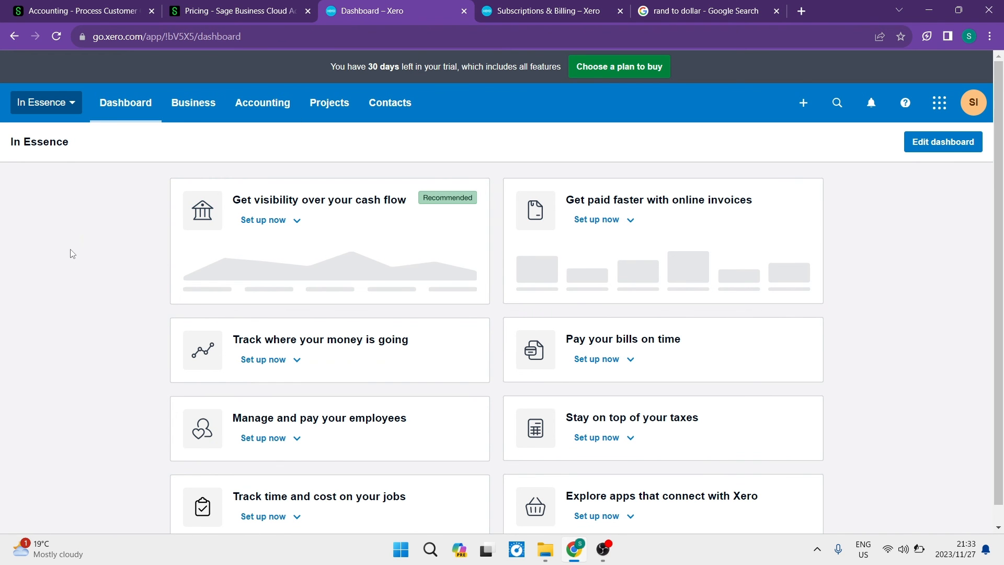
{"action": "left_click", "coordinate": [81, 10]}
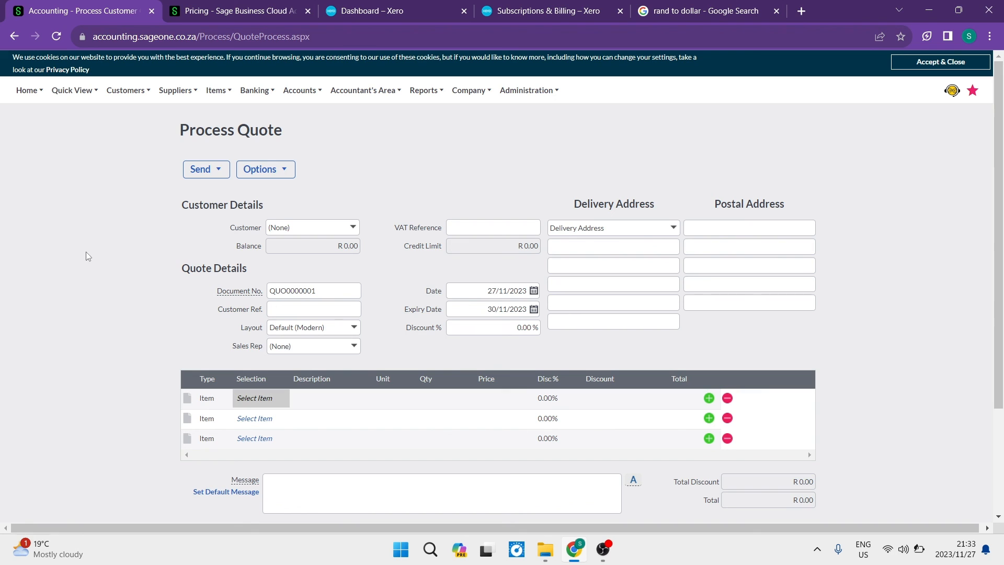
{"action": "mouse_move", "coordinate": [219, 86]}
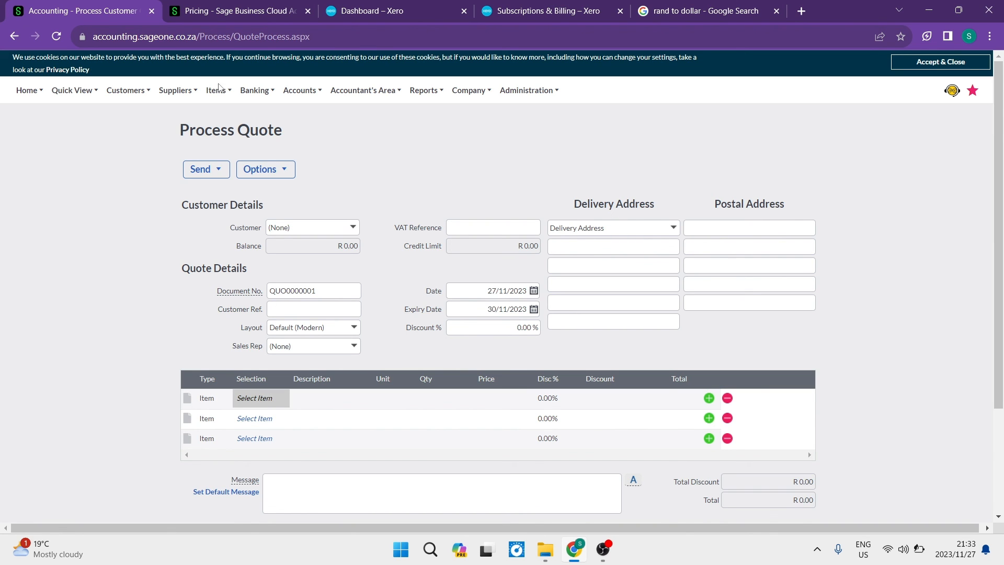
{"action": "left_click", "coordinate": [391, 10]}
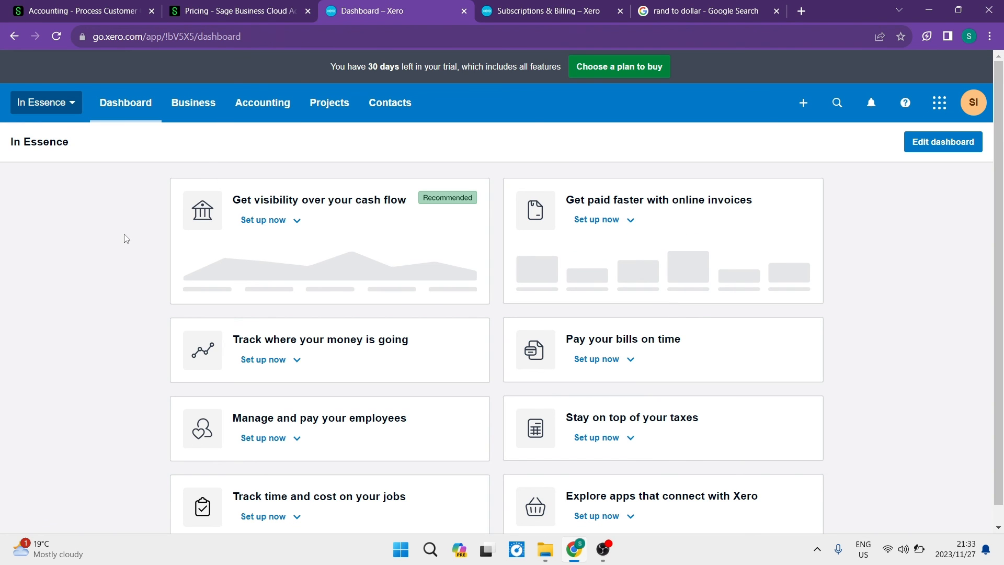
{"action": "mouse_move", "coordinate": [81, 241]}
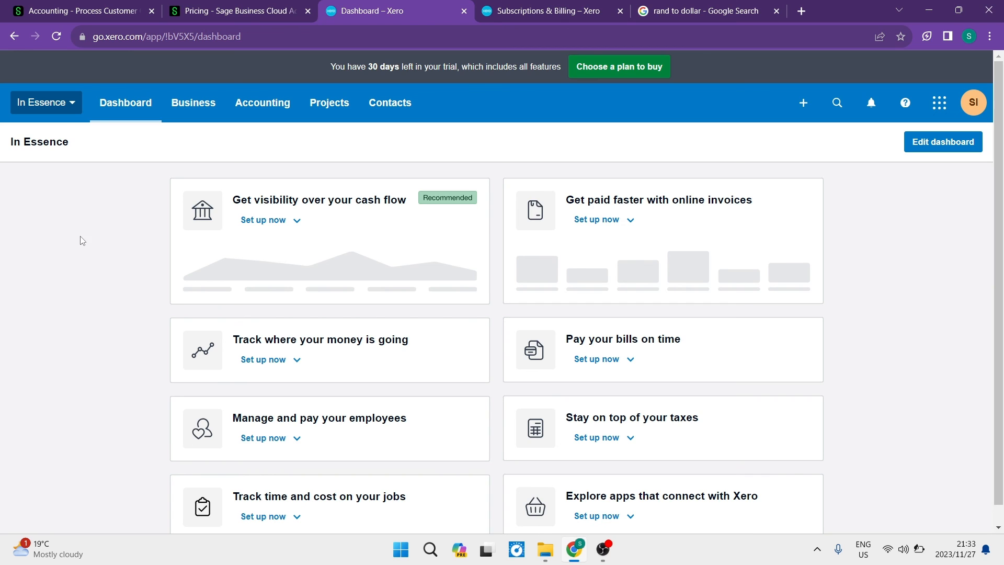
{"action": "mouse_move", "coordinate": [94, 250]}
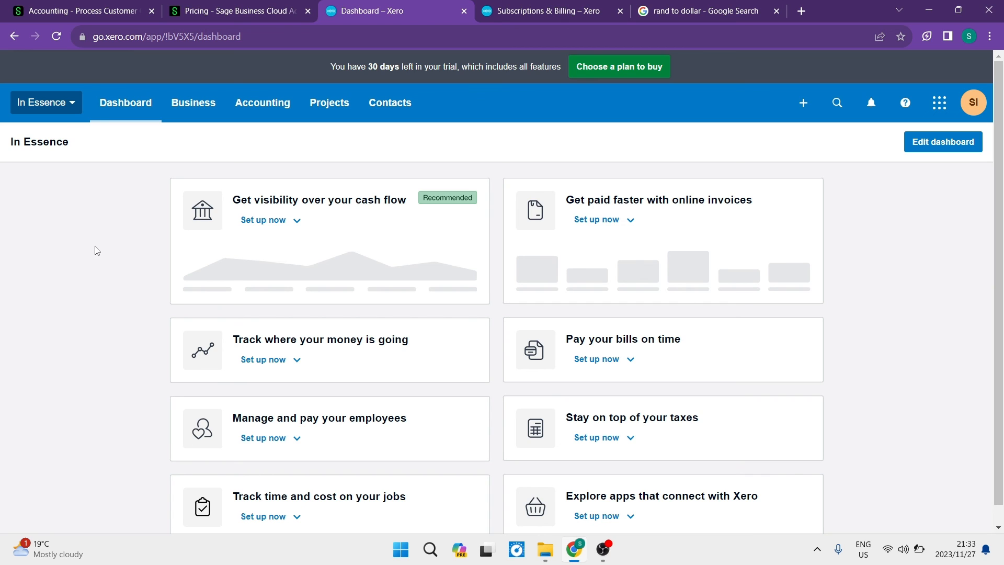
{"action": "mouse_move", "coordinate": [85, 232]}
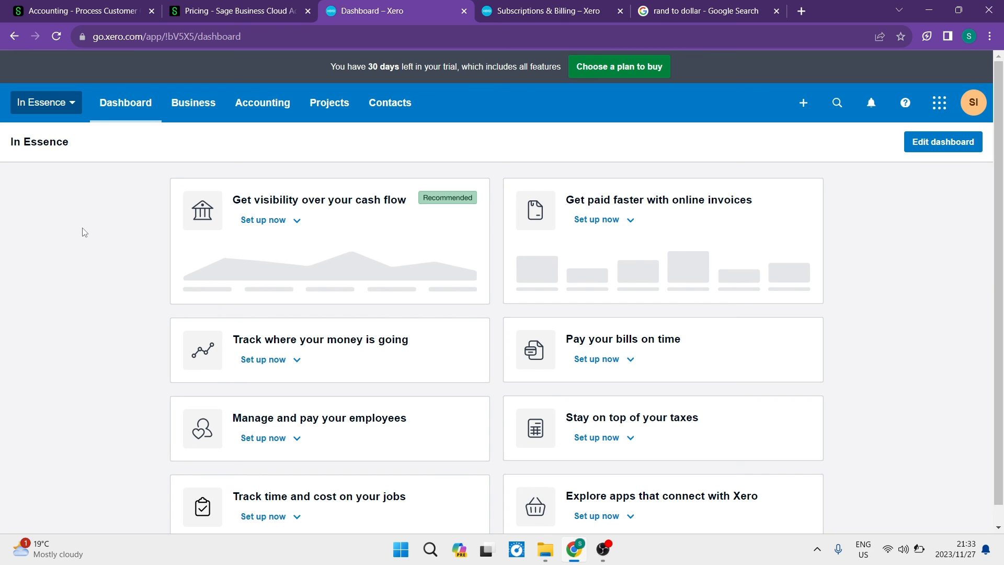